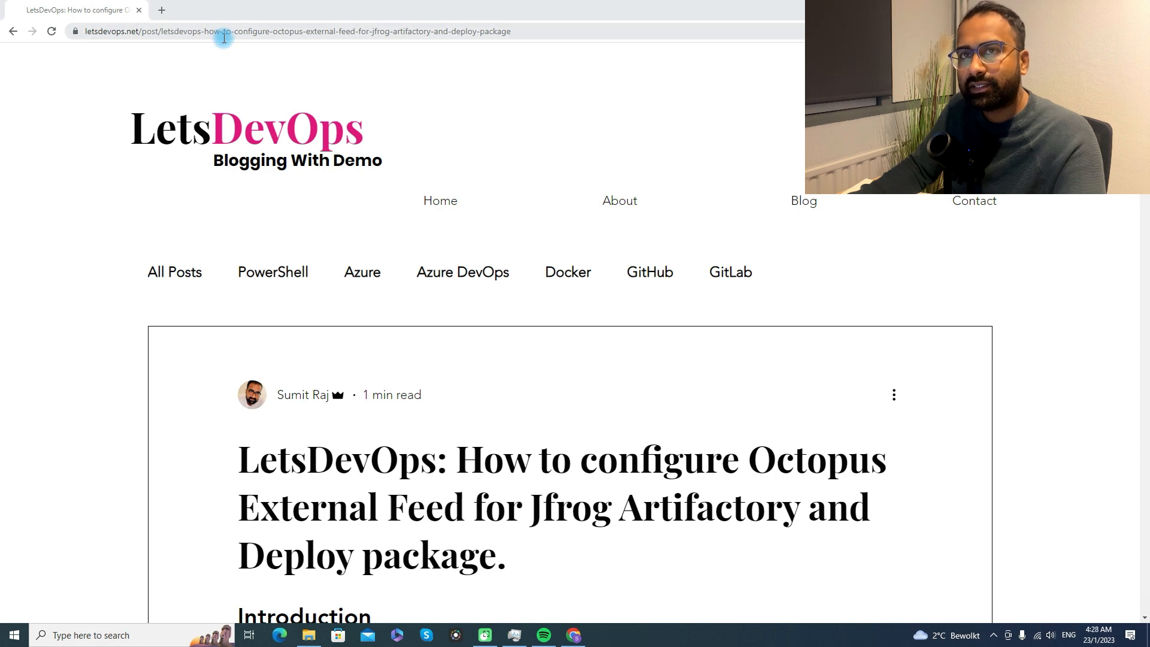
# Scroll the LetsDevOps post down to the Octopus, Artifactory and target architecture diagram
pyautogui.scroll(-3)
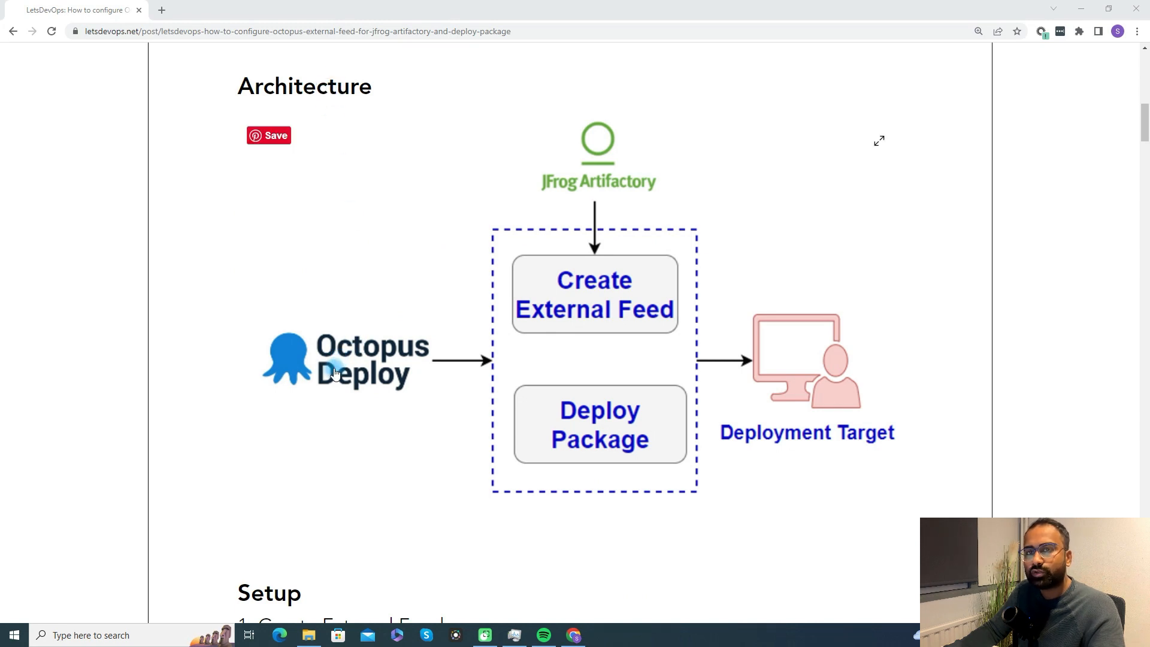
pyautogui.moveTo(584, 174)
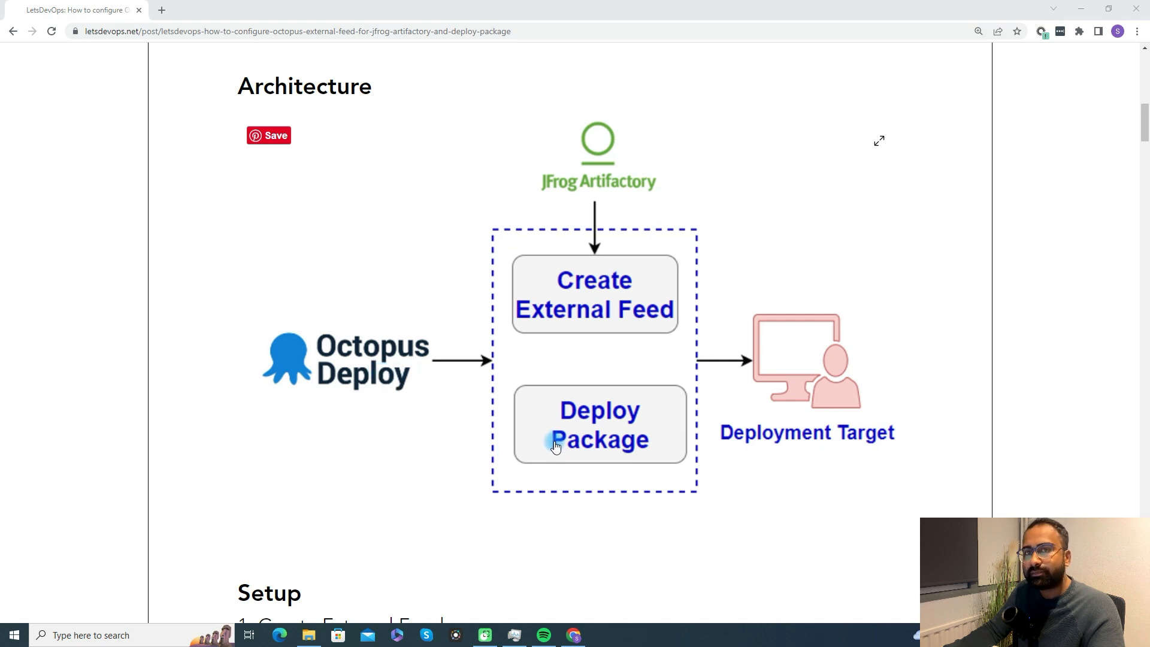
pyautogui.moveTo(580, 415)
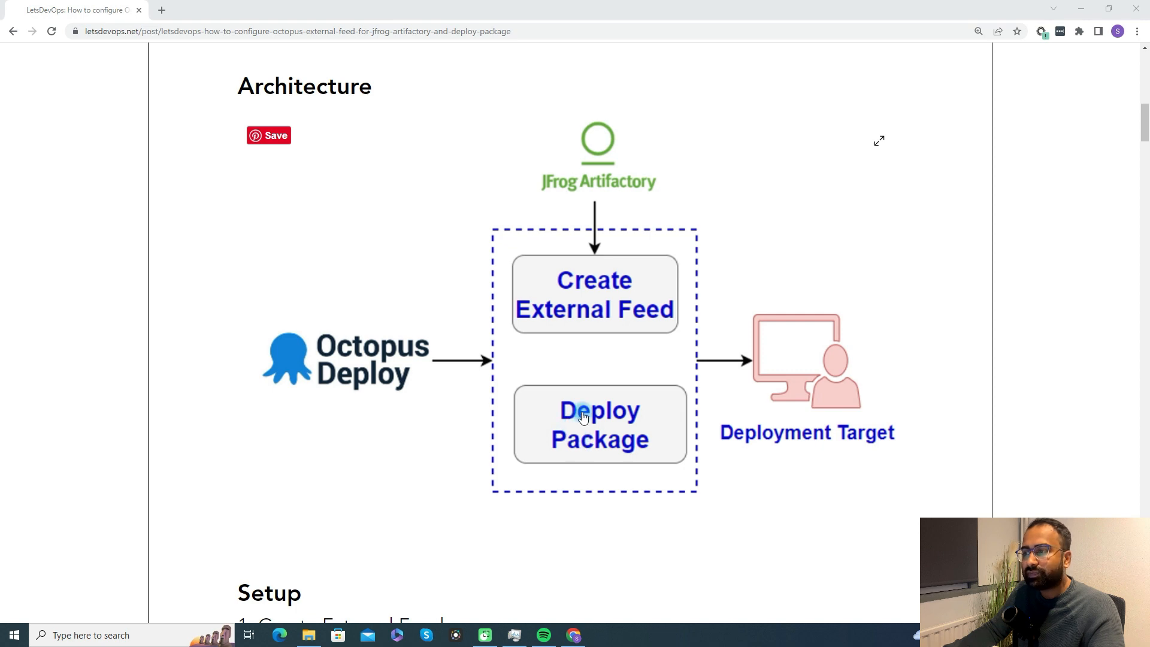
pyautogui.moveTo(594, 311)
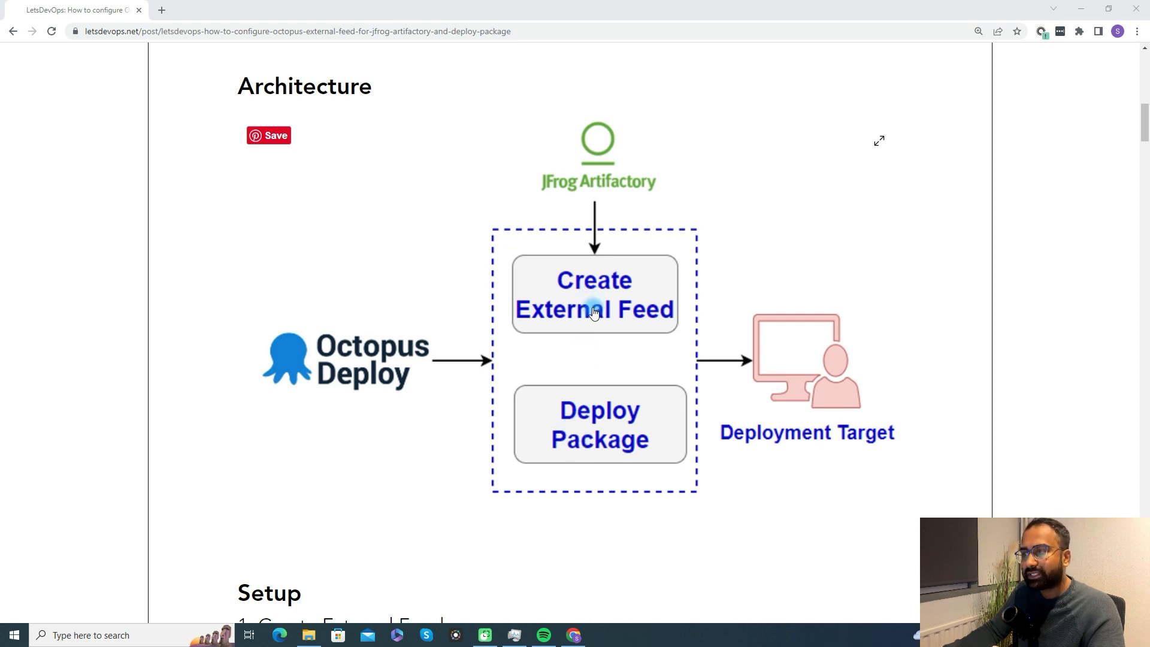
pyautogui.moveTo(805, 379)
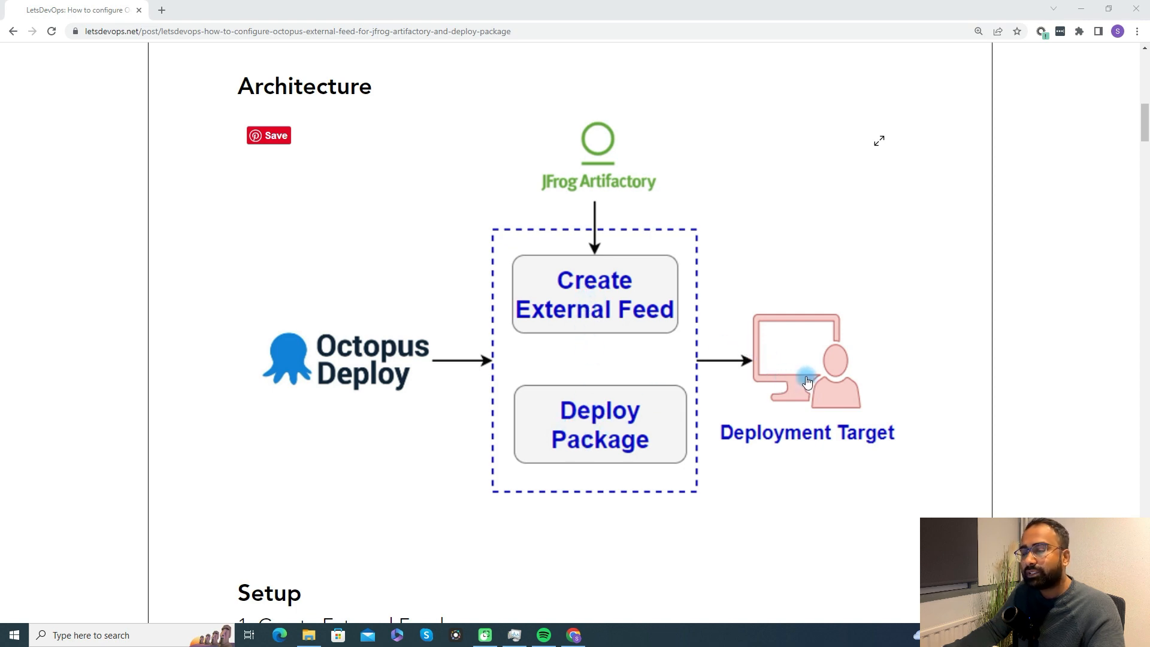
pyautogui.moveTo(807, 372)
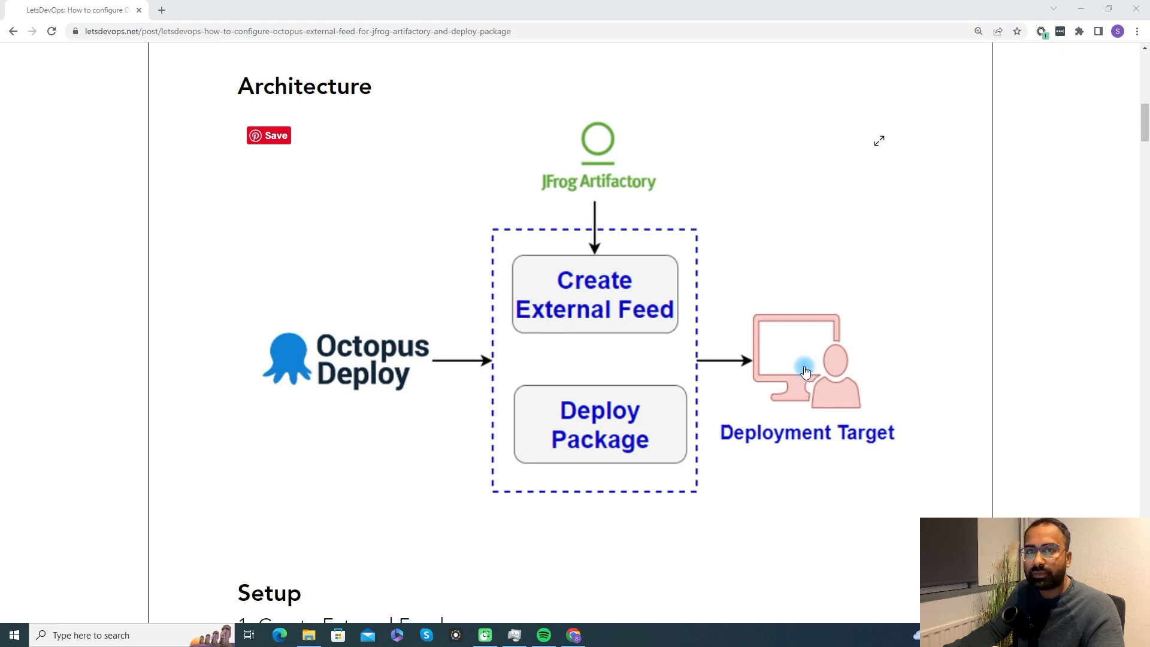
pyautogui.moveTo(805, 355)
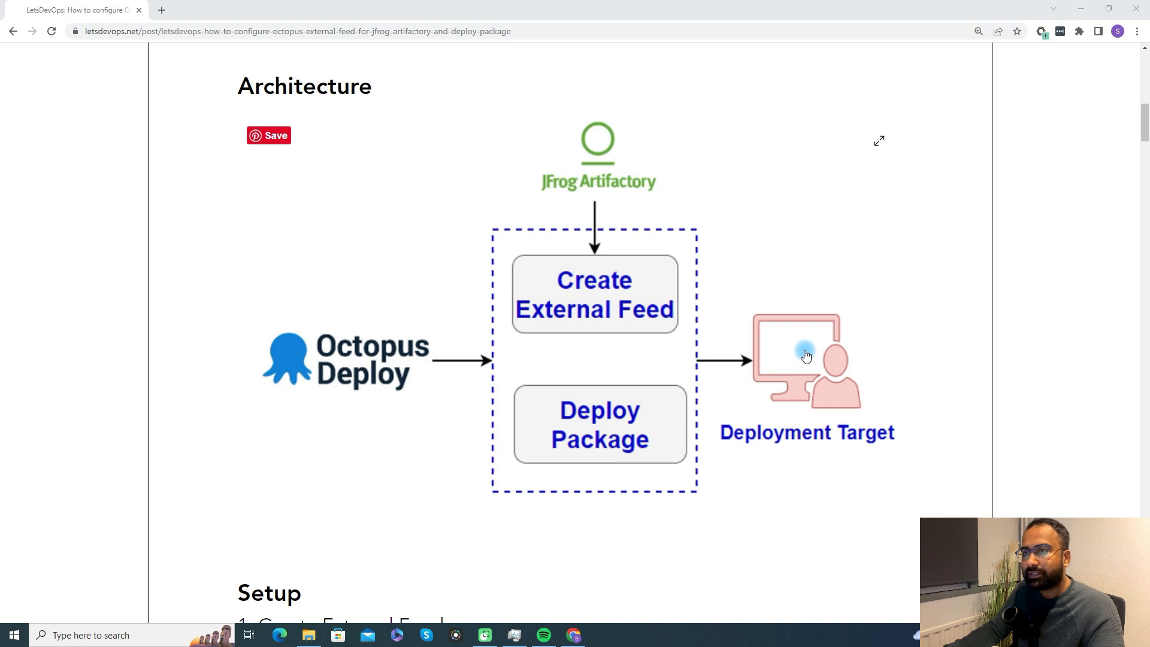
# Scroll past the Setup list to Create External Feed Steps 1 and 2
pyautogui.scroll(-3)
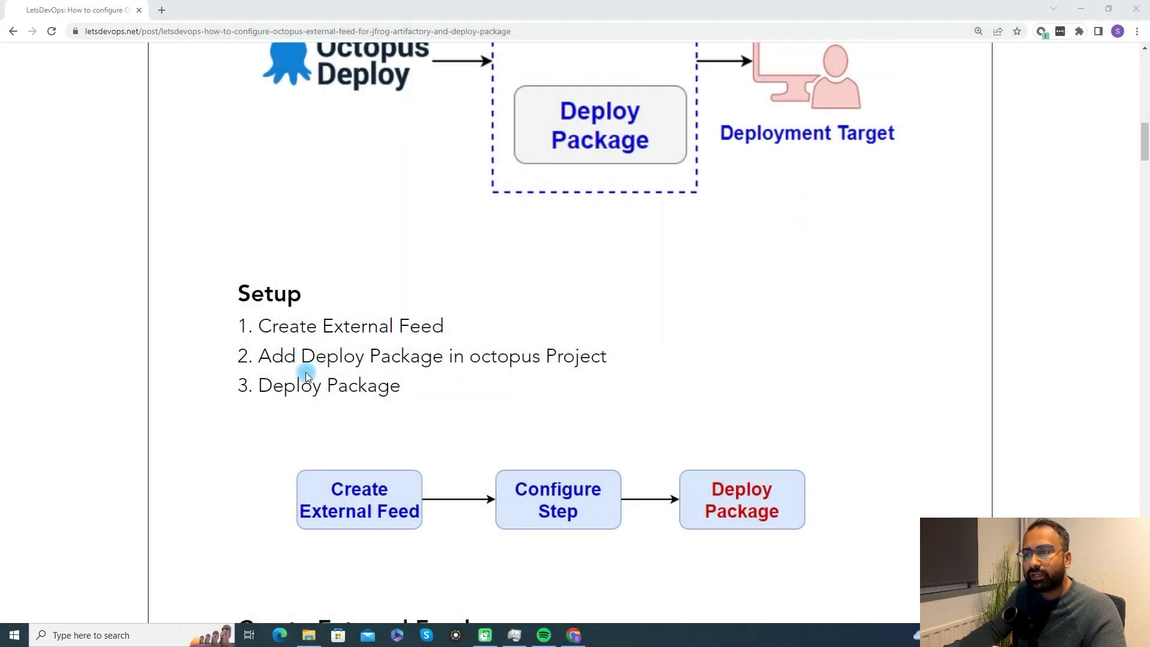
pyautogui.moveTo(528, 357)
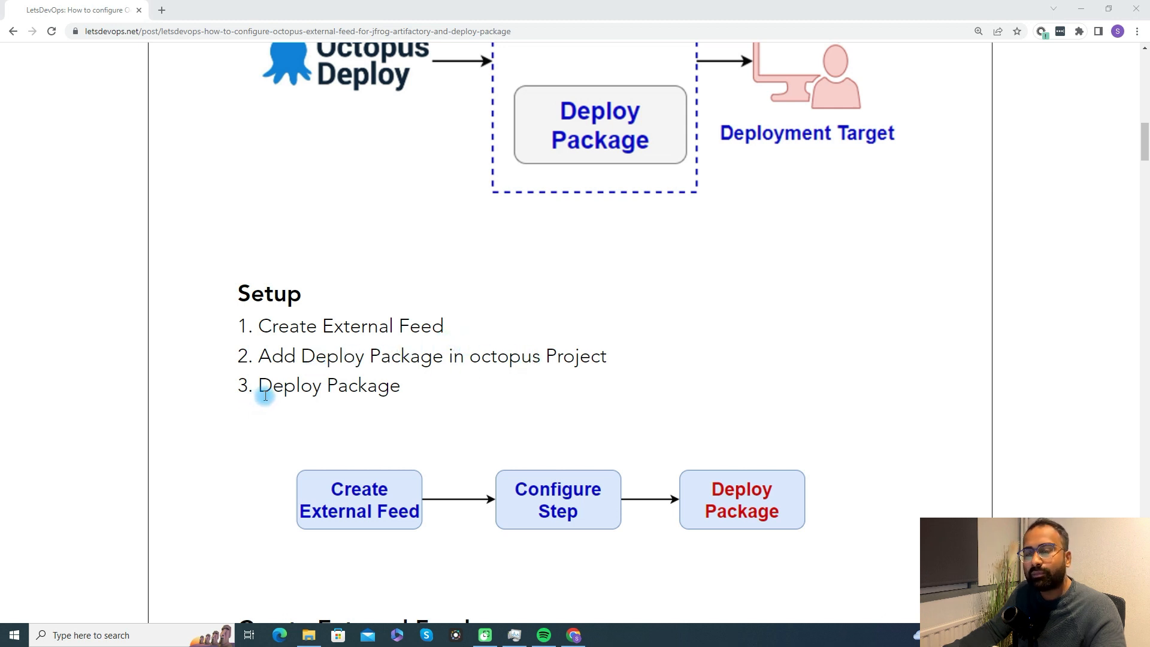
pyautogui.moveTo(352, 392)
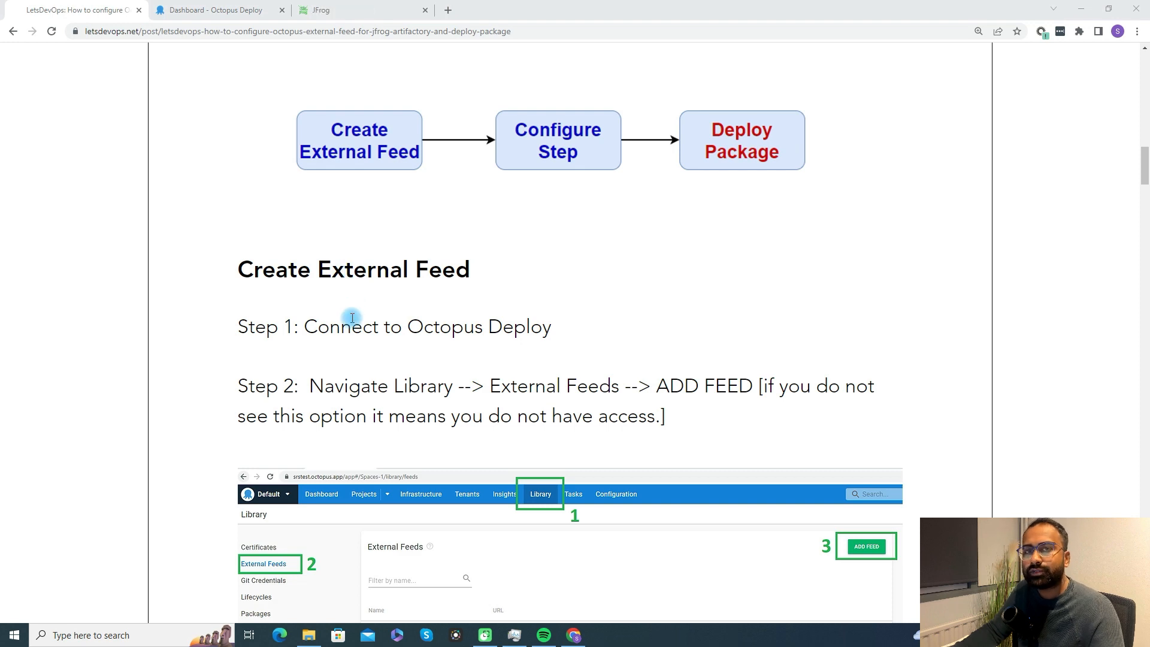
# Start a new external feed from Octopus Library > External Feeds with ADD FEED
pyautogui.click(215, 10)
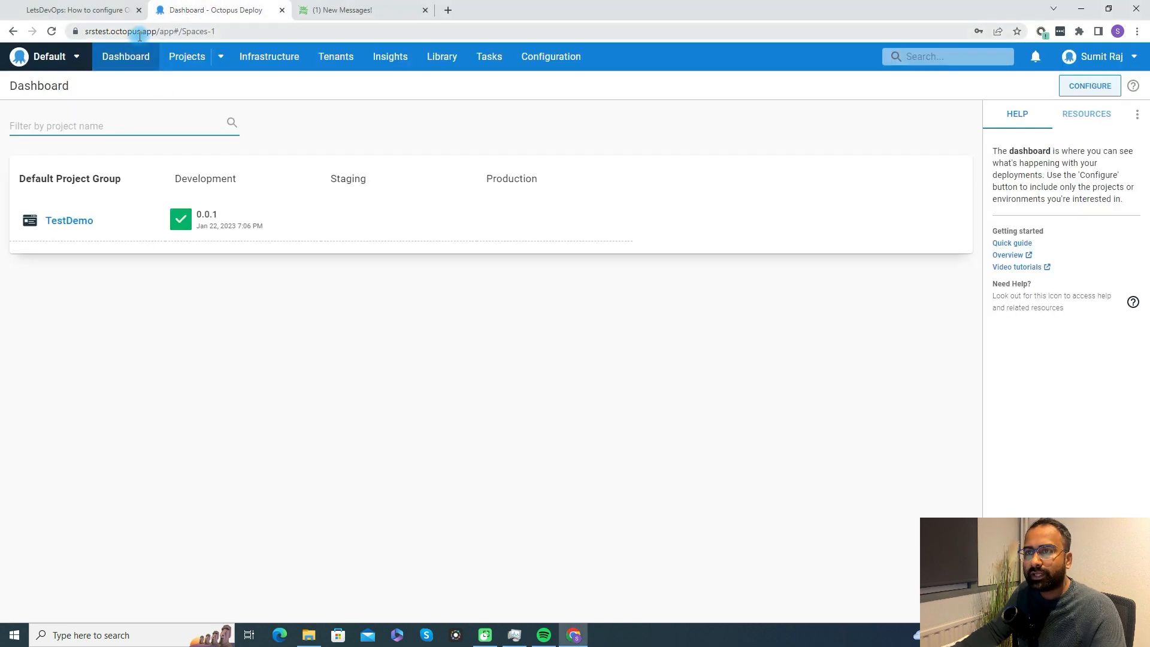
pyautogui.click(73, 9)
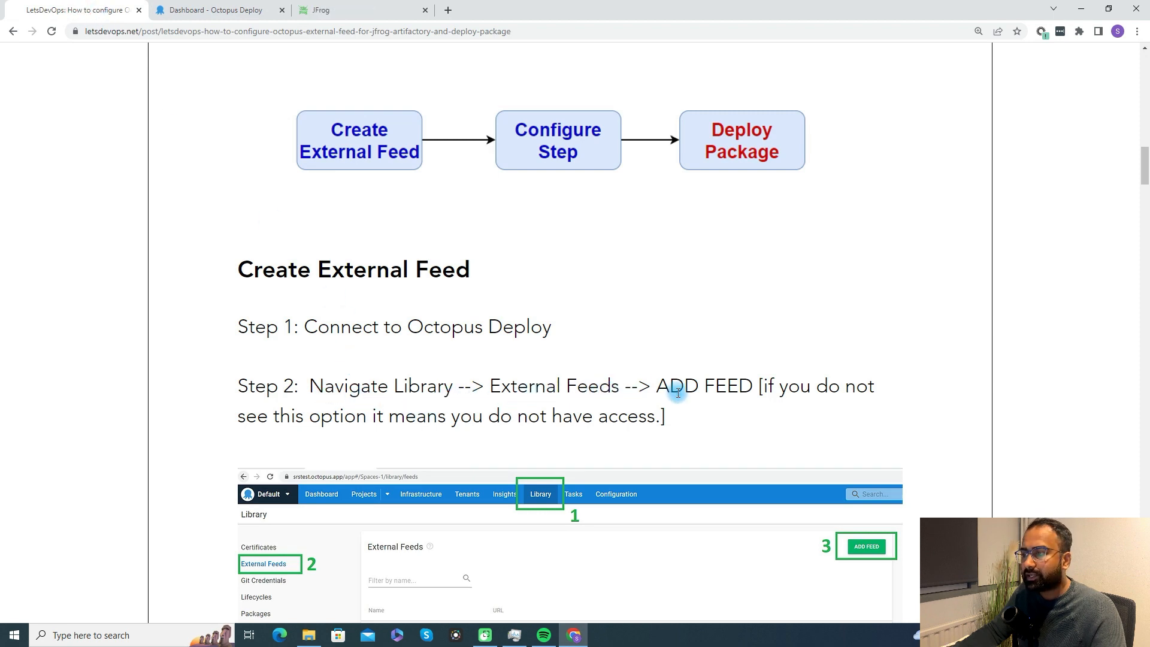
pyautogui.scroll(-3)
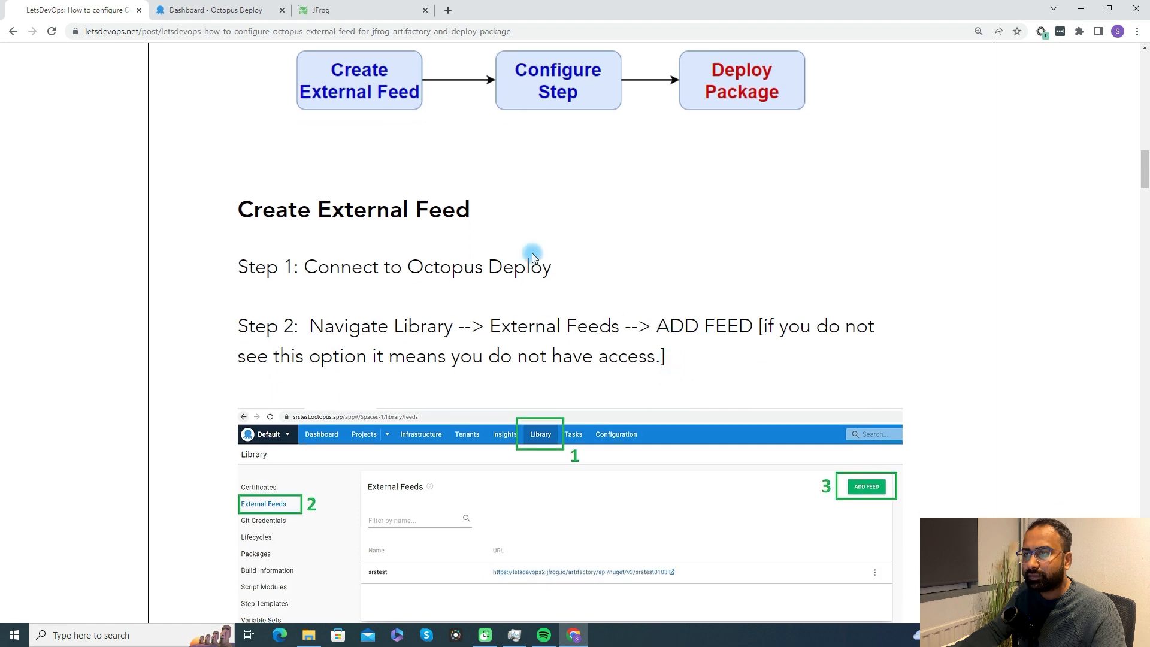
pyautogui.click(212, 9)
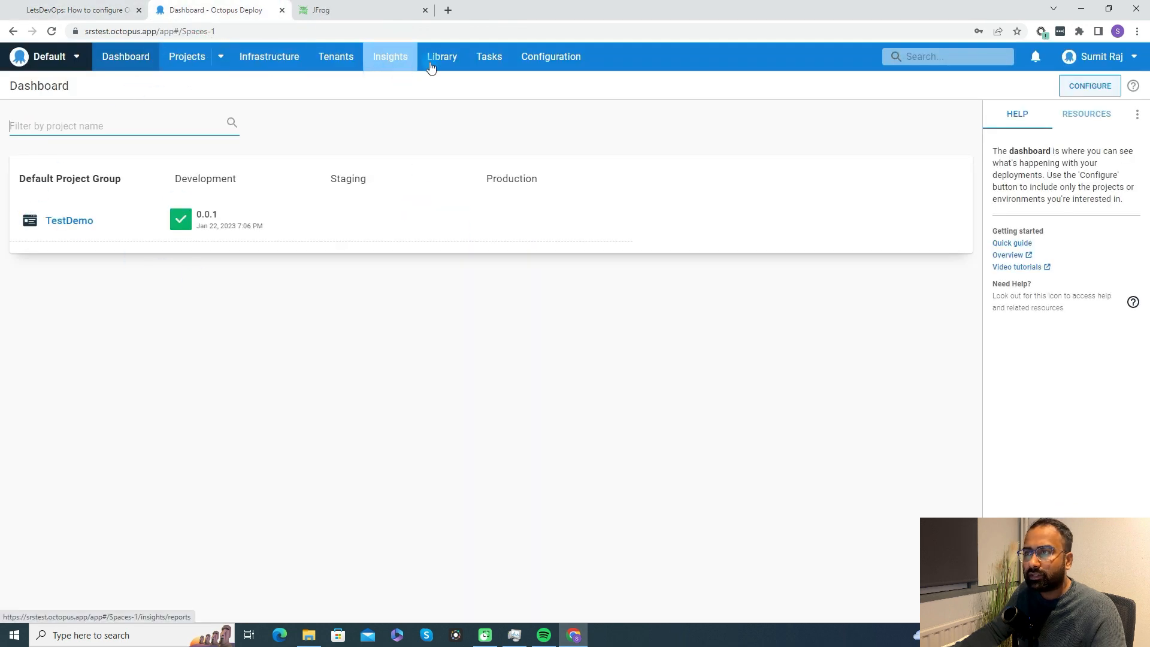
pyautogui.click(442, 57)
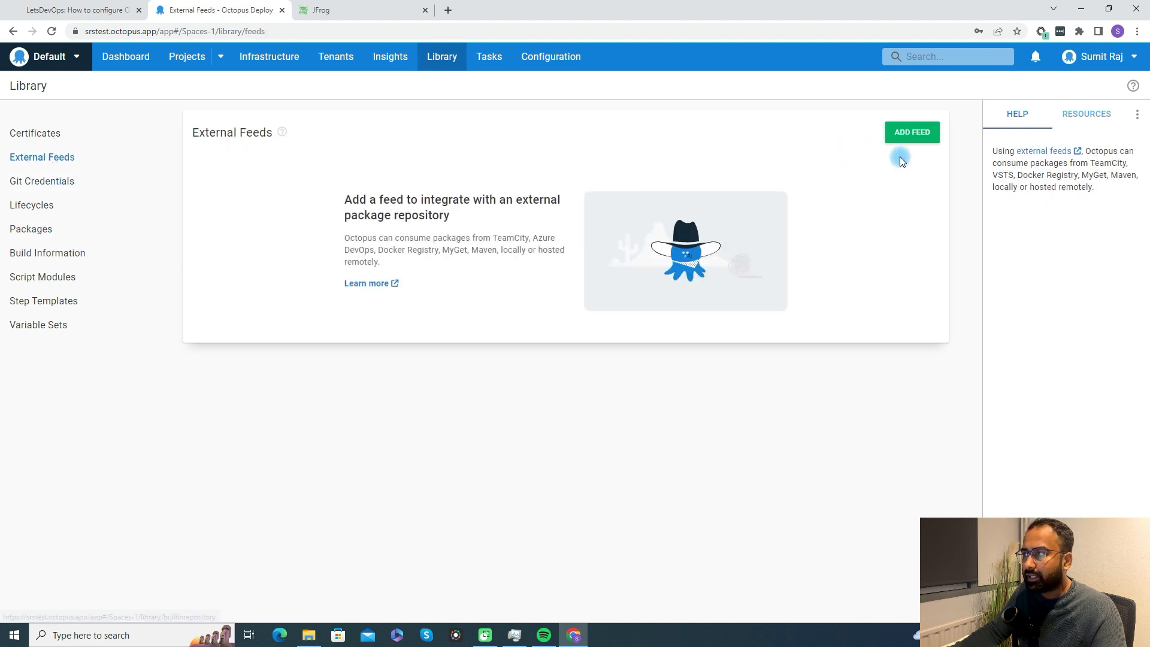
pyautogui.click(911, 132)
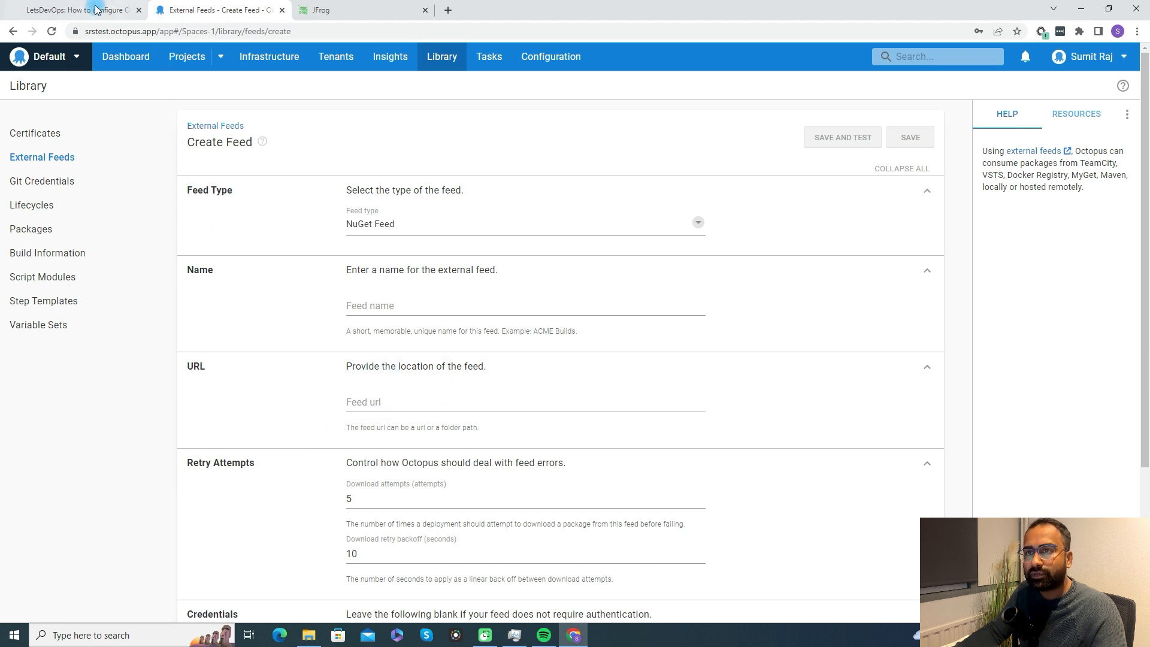
# Show the blog's Step 3 listing the Artifactory URL, username and API key
pyautogui.click(73, 9)
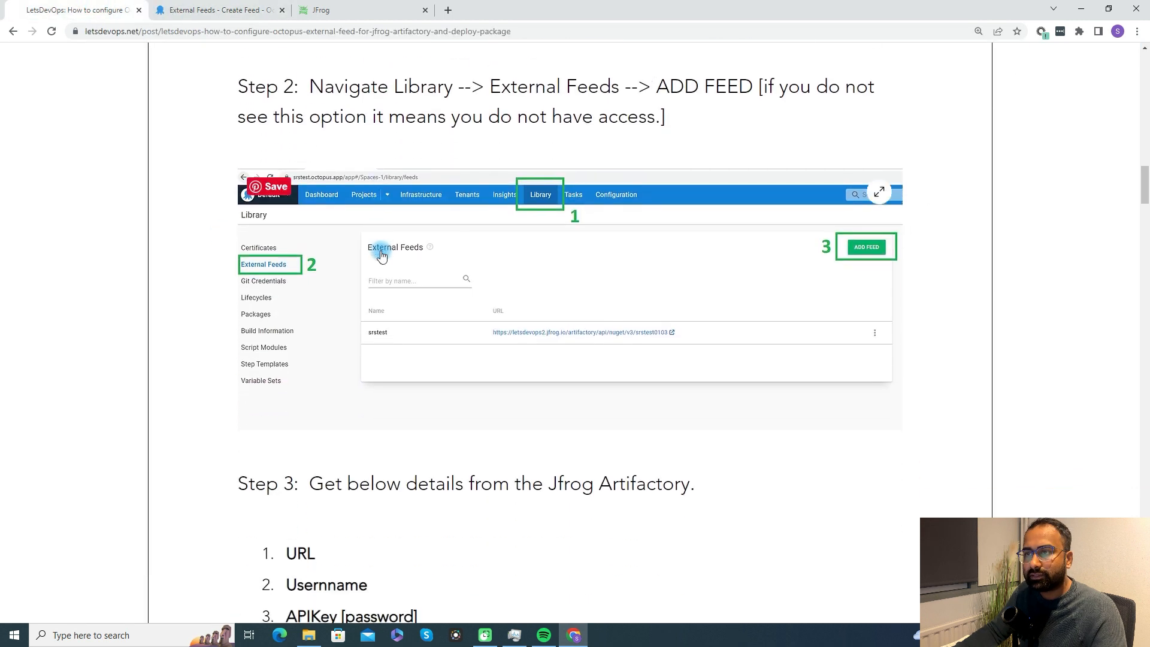
pyautogui.scroll(-3)
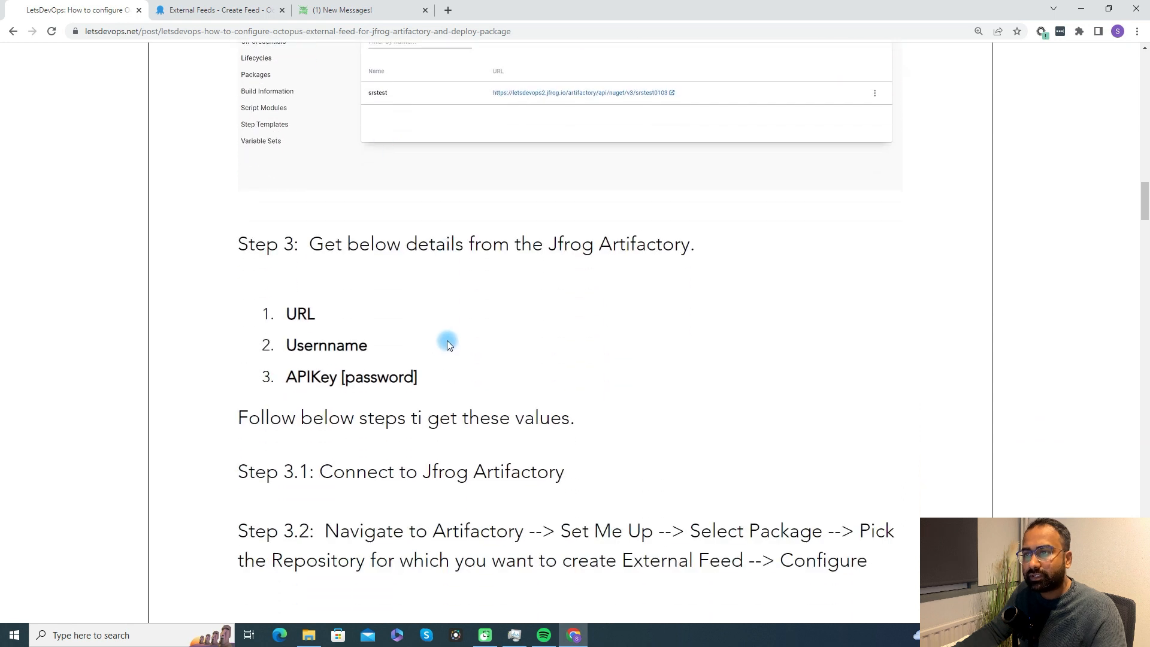
pyautogui.moveTo(327, 313)
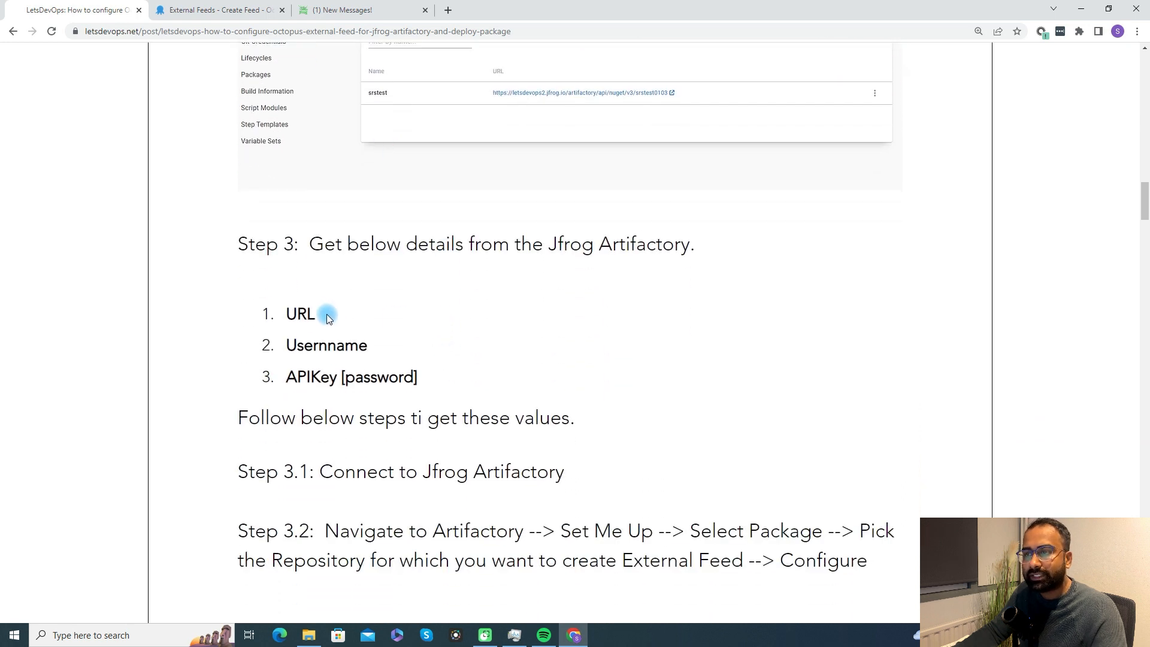
pyautogui.moveTo(308, 395)
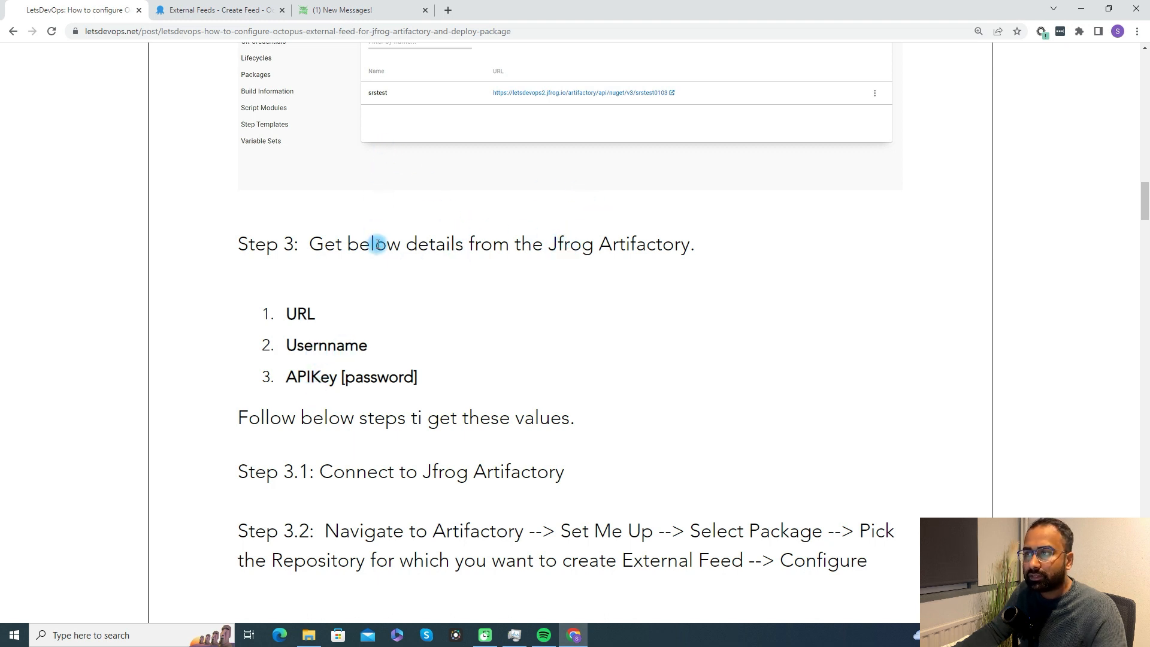
# Open Set Me Up for the srstestdemo repository in JFrog Artifactory
pyautogui.click(359, 9)
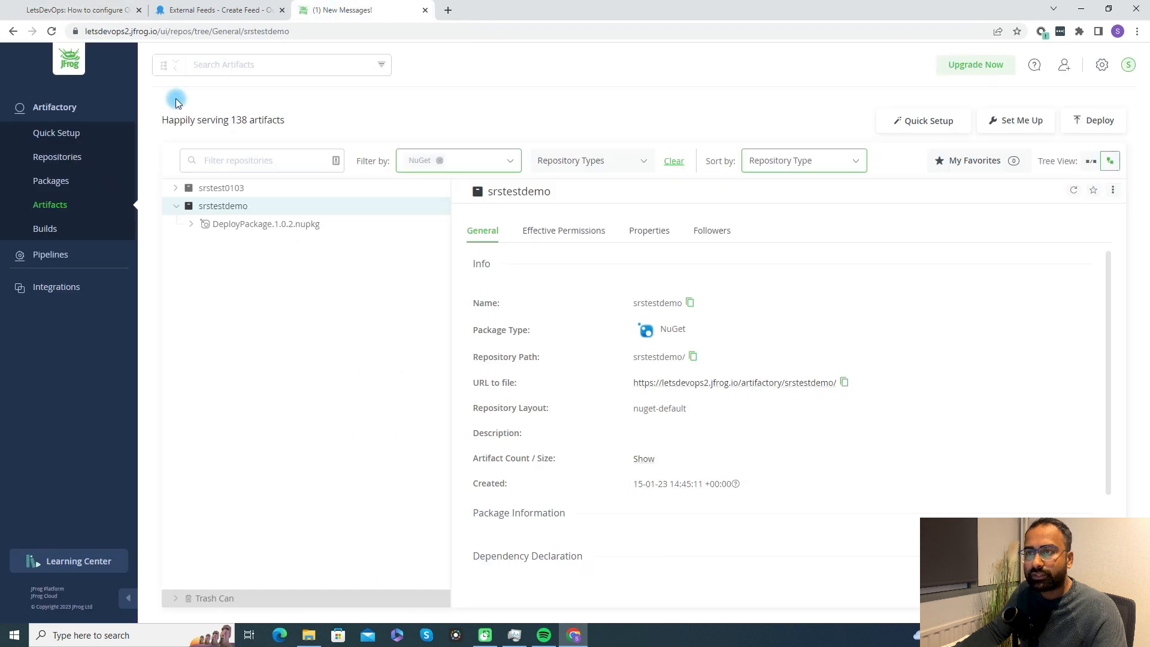
pyautogui.moveTo(170, 237)
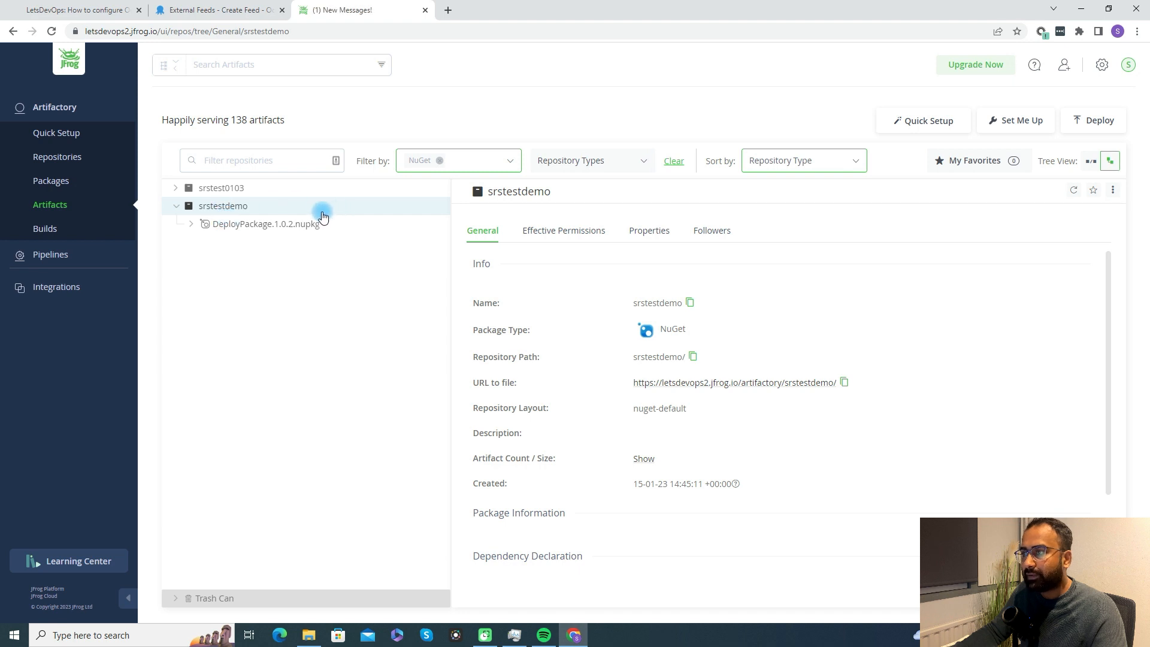
pyautogui.moveTo(261, 231)
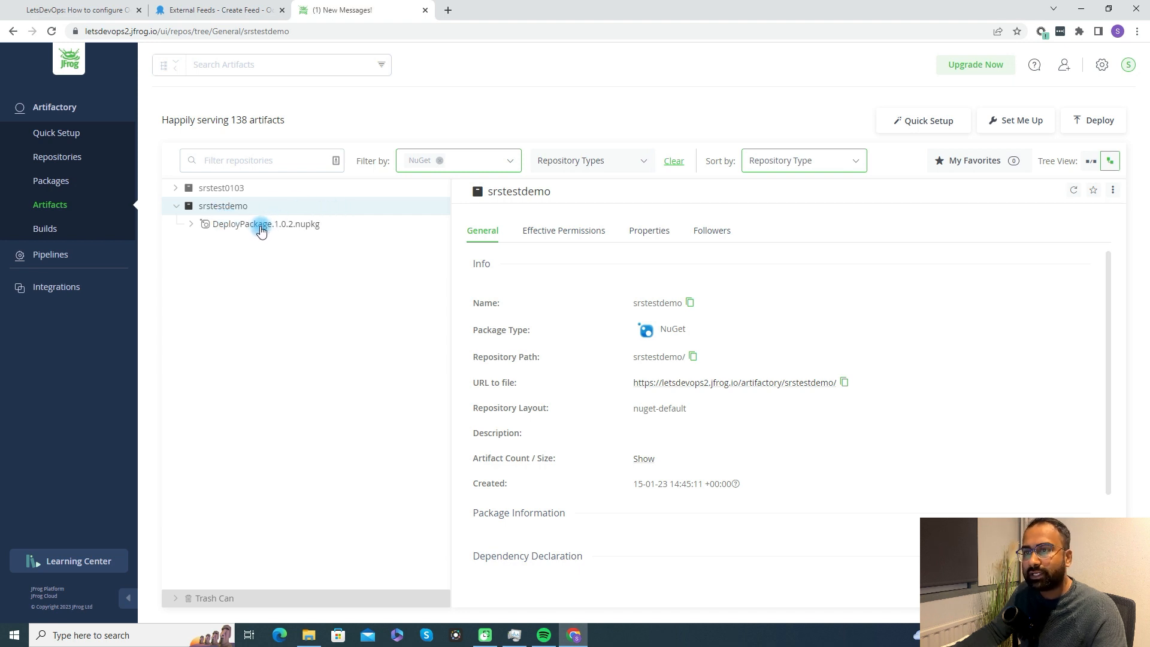
pyautogui.moveTo(1015, 120)
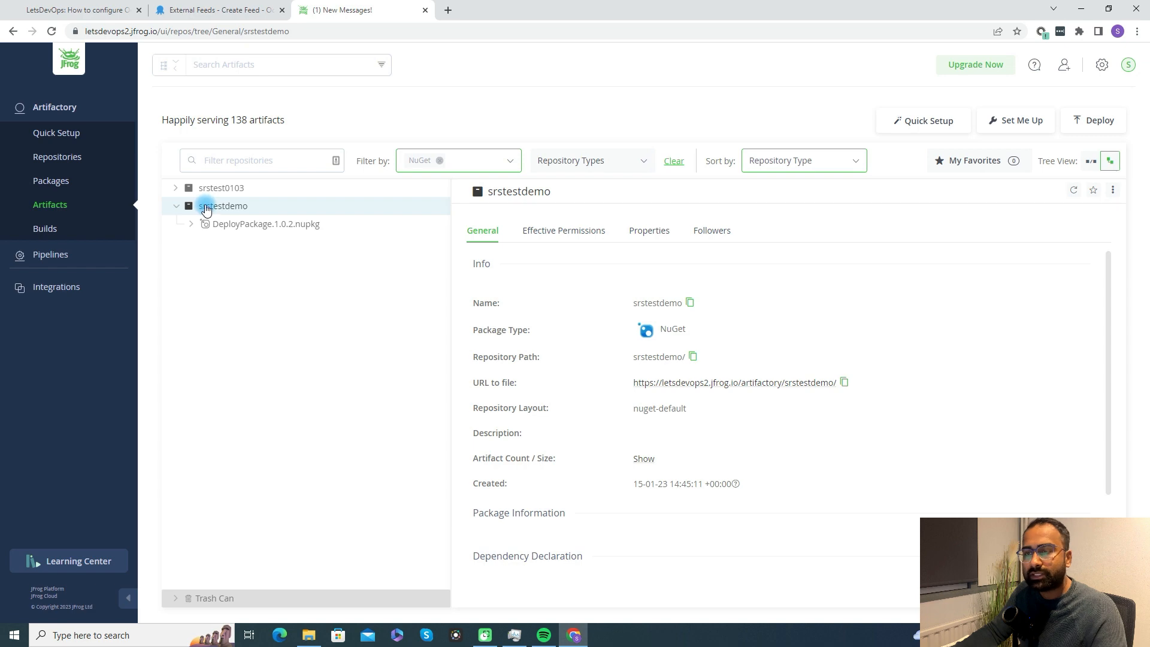
pyautogui.click(1020, 120)
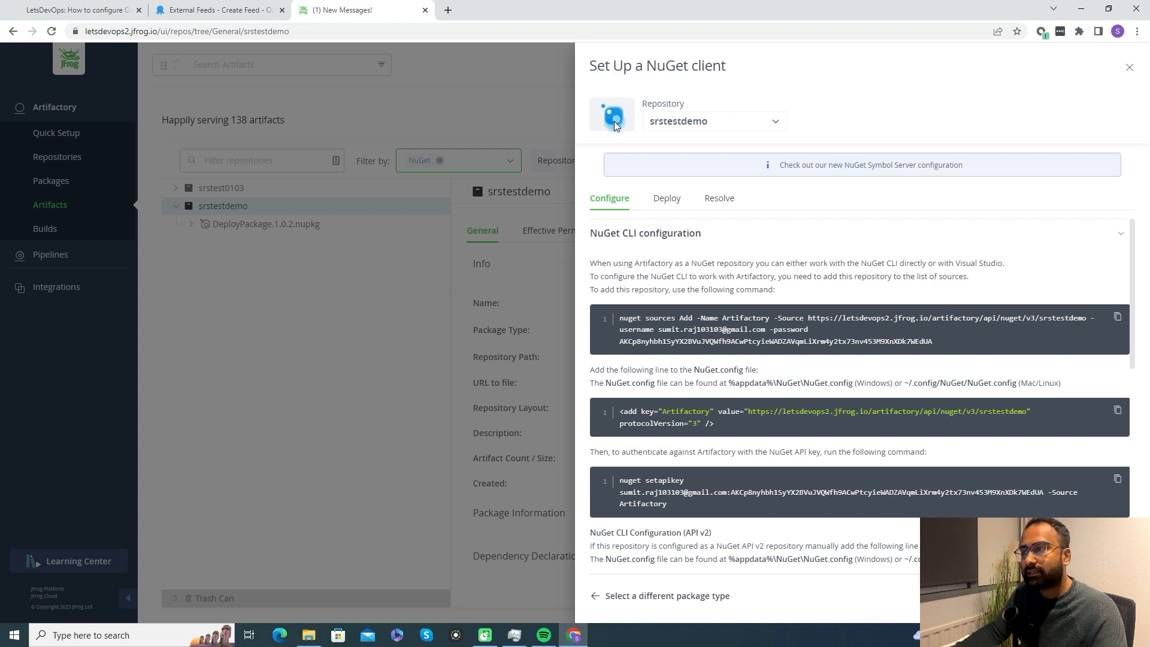
pyautogui.moveTo(615, 124)
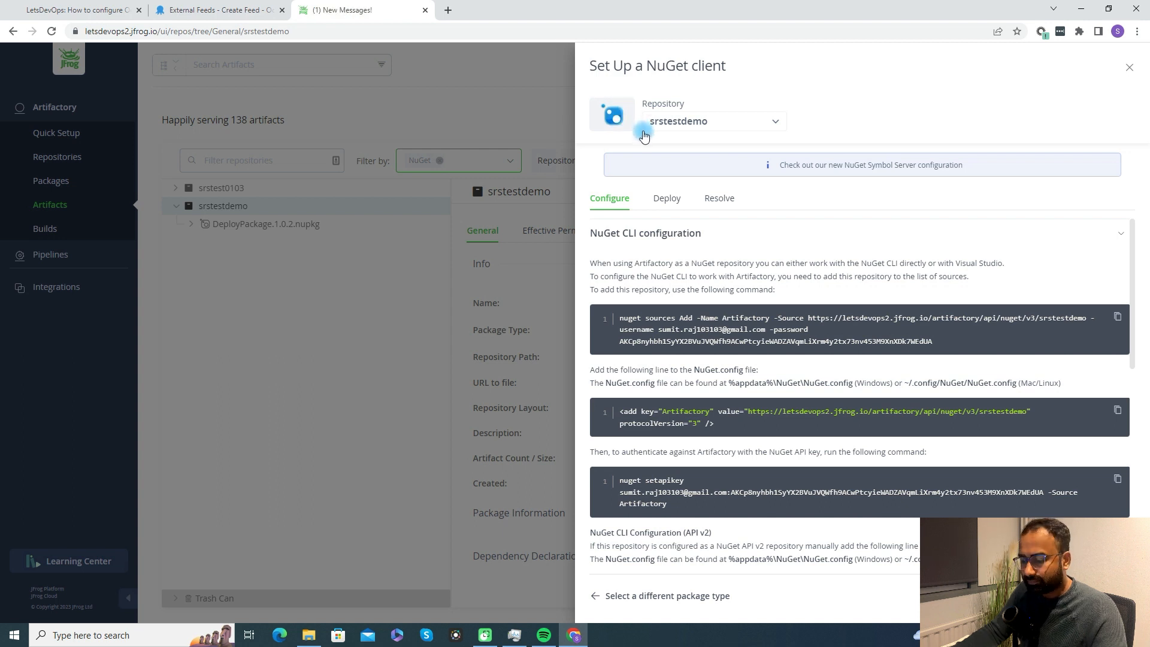
# Choose NuGet Feed as the feed type and name the feed demo-project
pyautogui.click(216, 9)
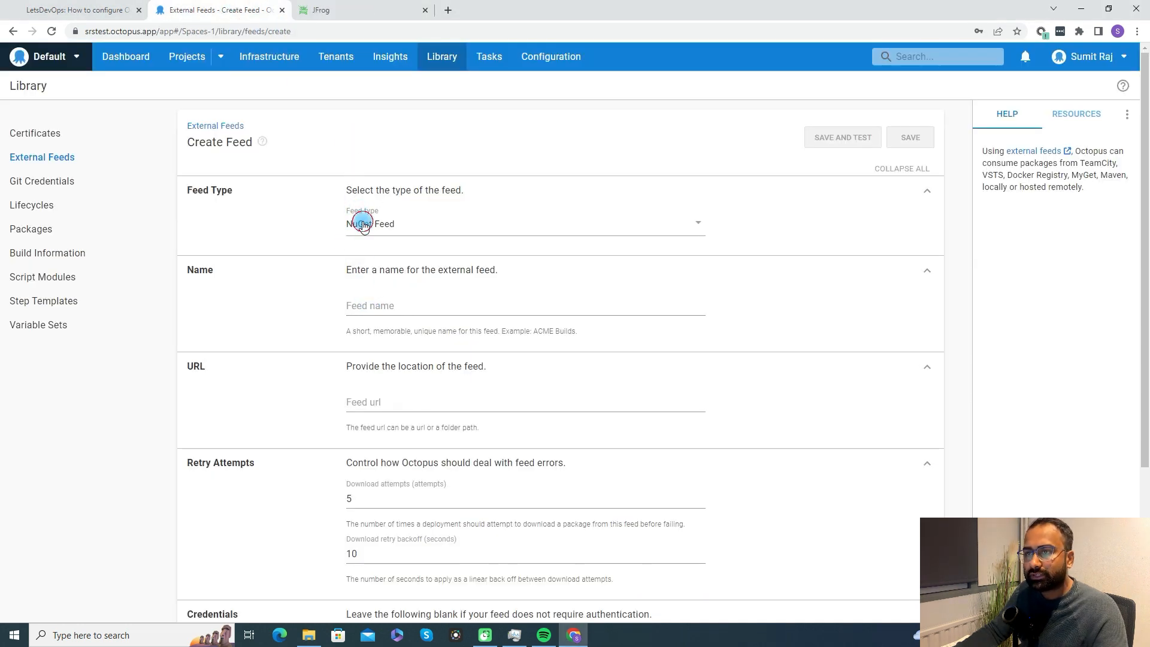
pyautogui.click(525, 223)
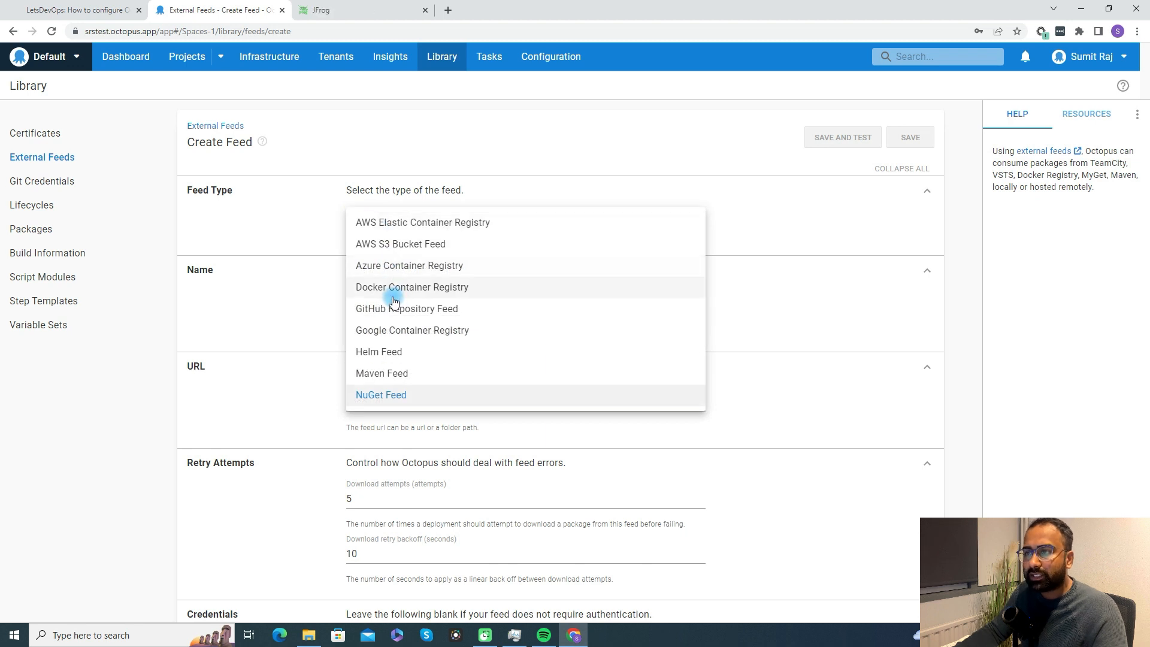
pyautogui.moveTo(388, 359)
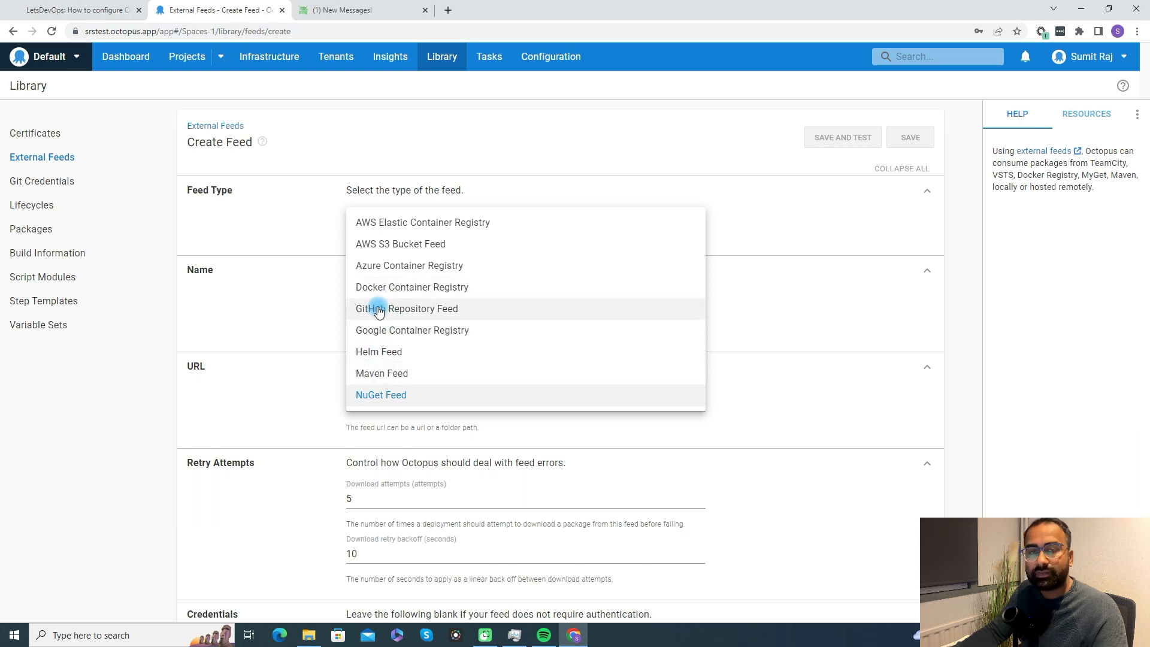
pyautogui.moveTo(373, 287)
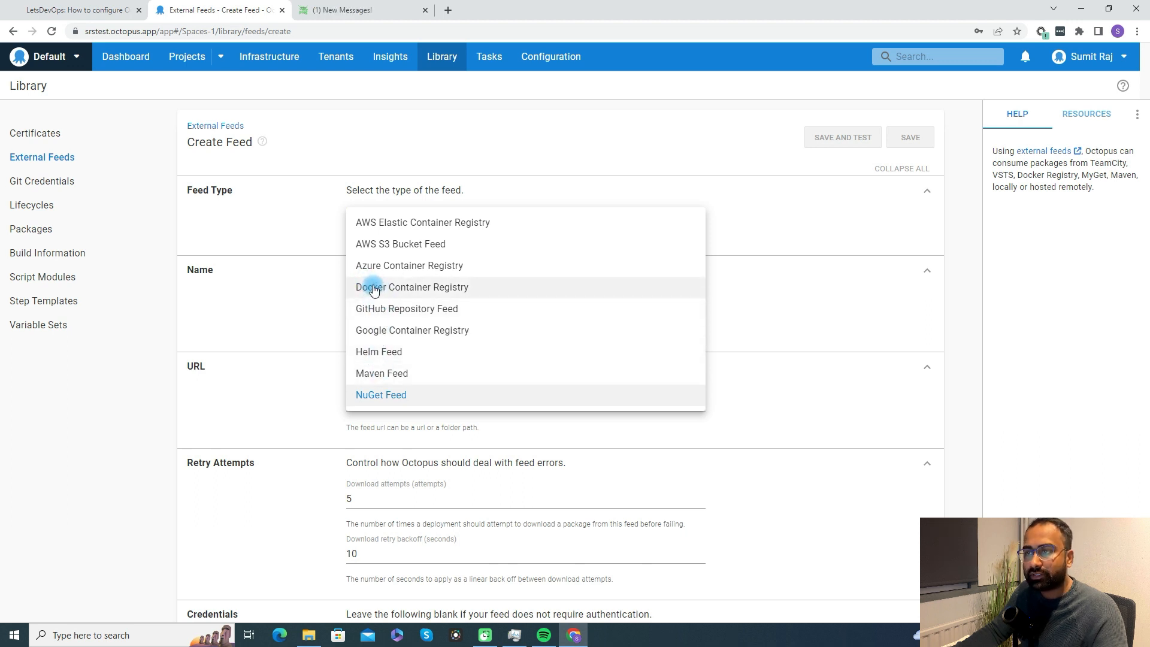
pyautogui.moveTo(414, 314)
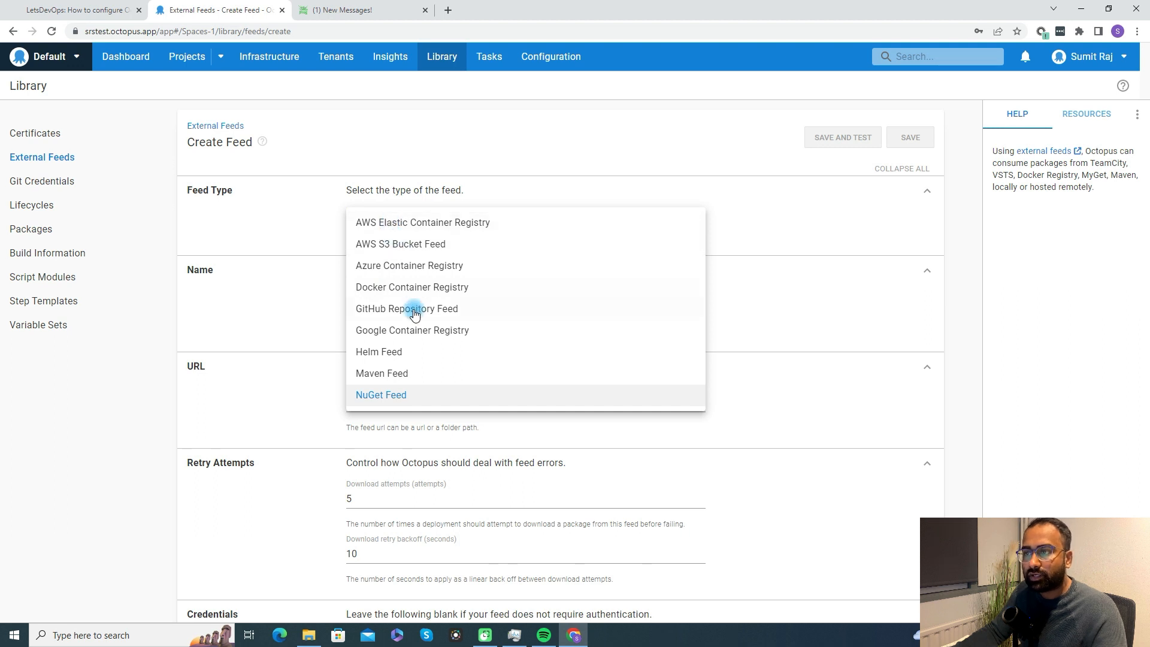
pyautogui.moveTo(389, 409)
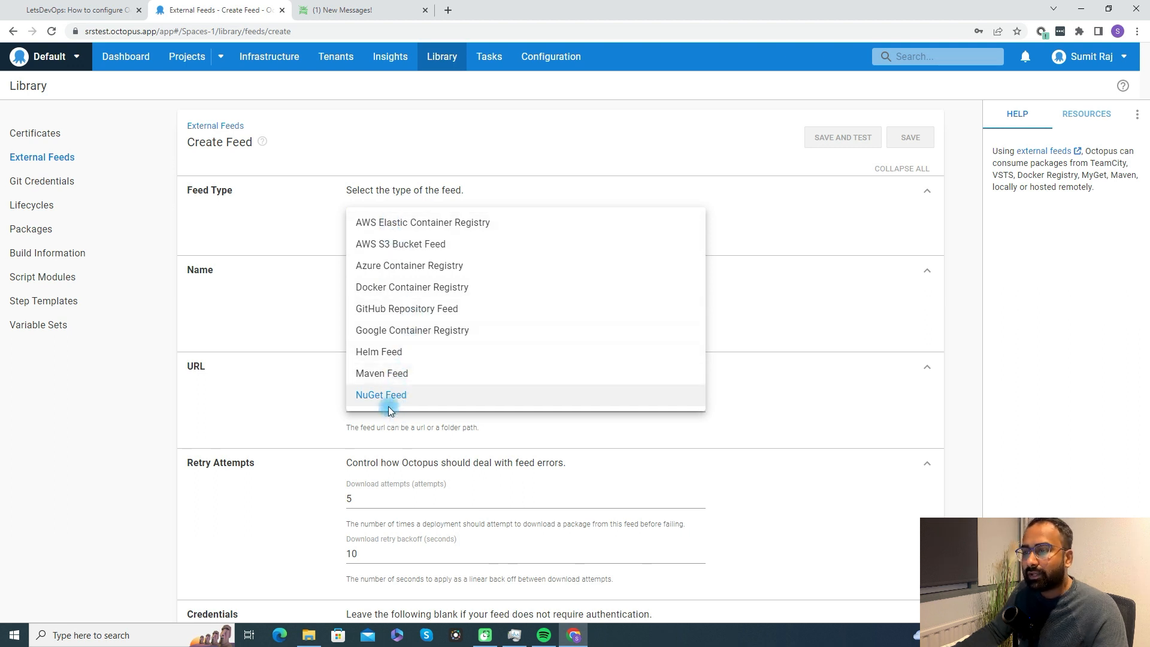
pyautogui.click(380, 395)
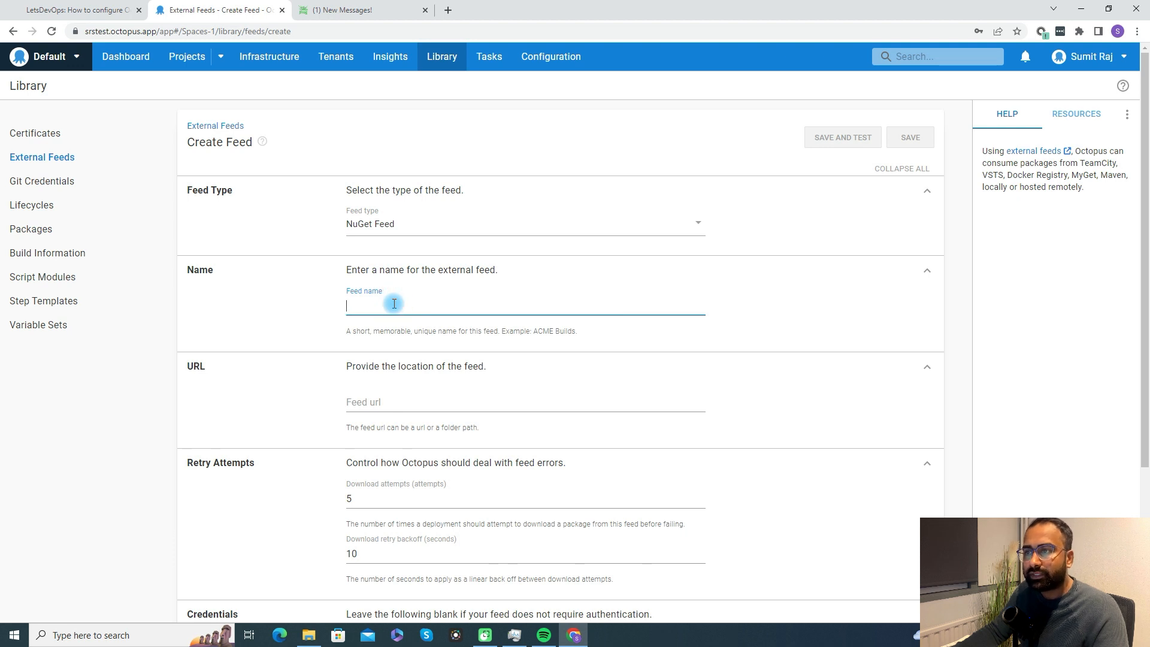
pyautogui.write('demo-project')
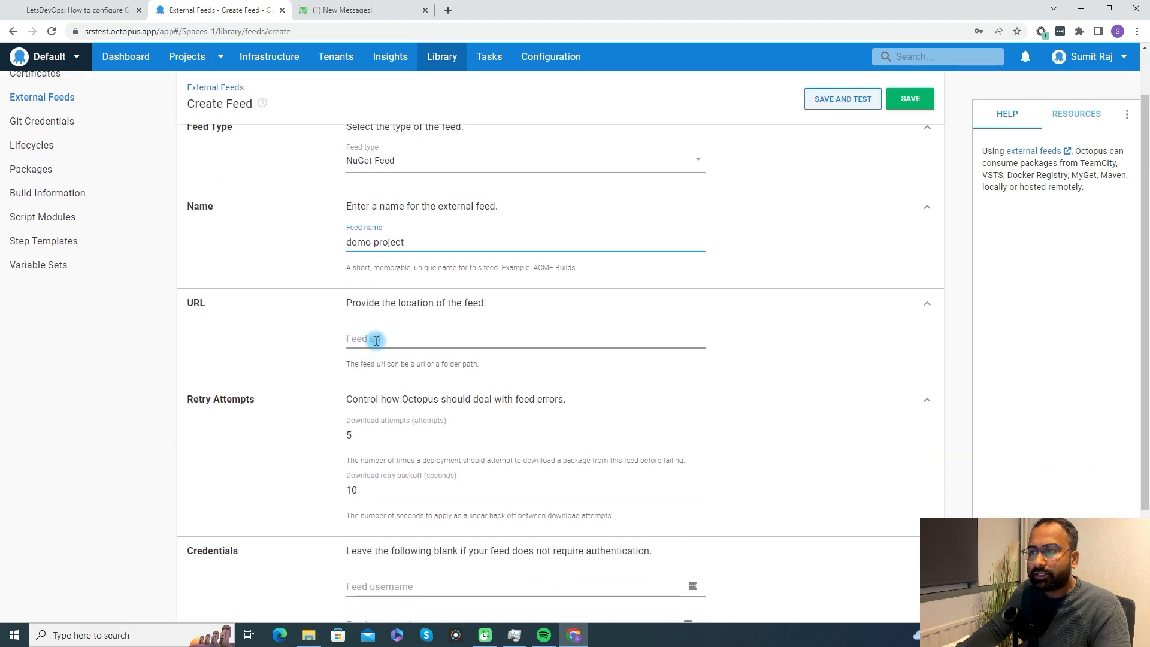
# Copy the srstestdemo NuGet v3 source URL from Artifactory into the Feed url field
pyautogui.click(377, 338)
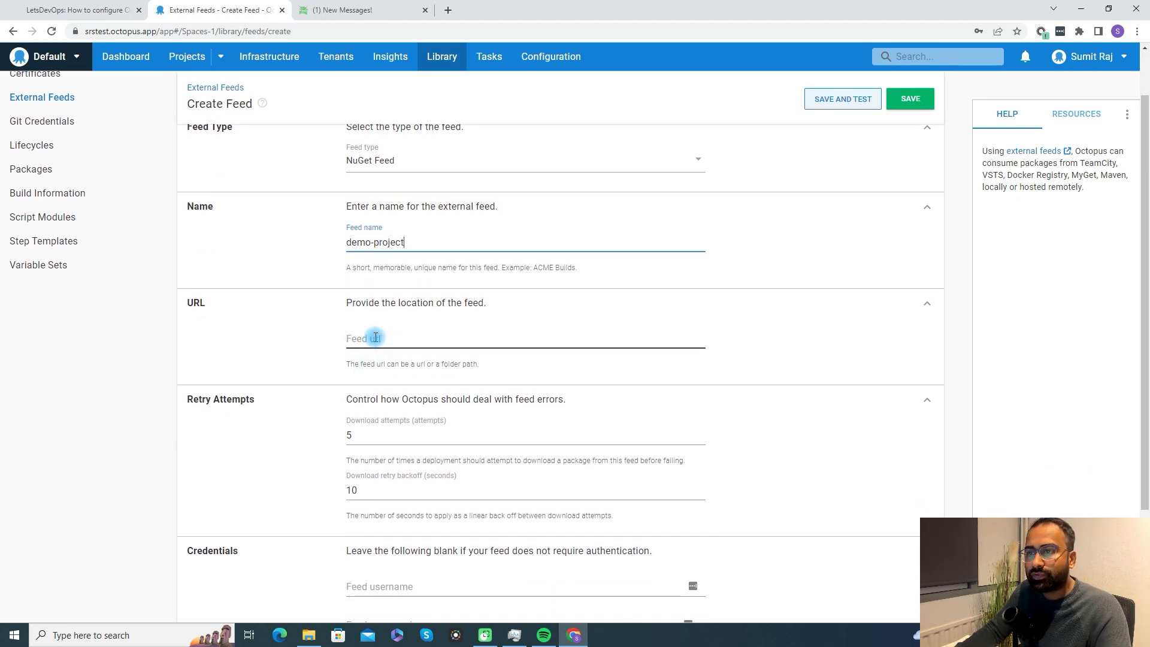
pyautogui.click(359, 9)
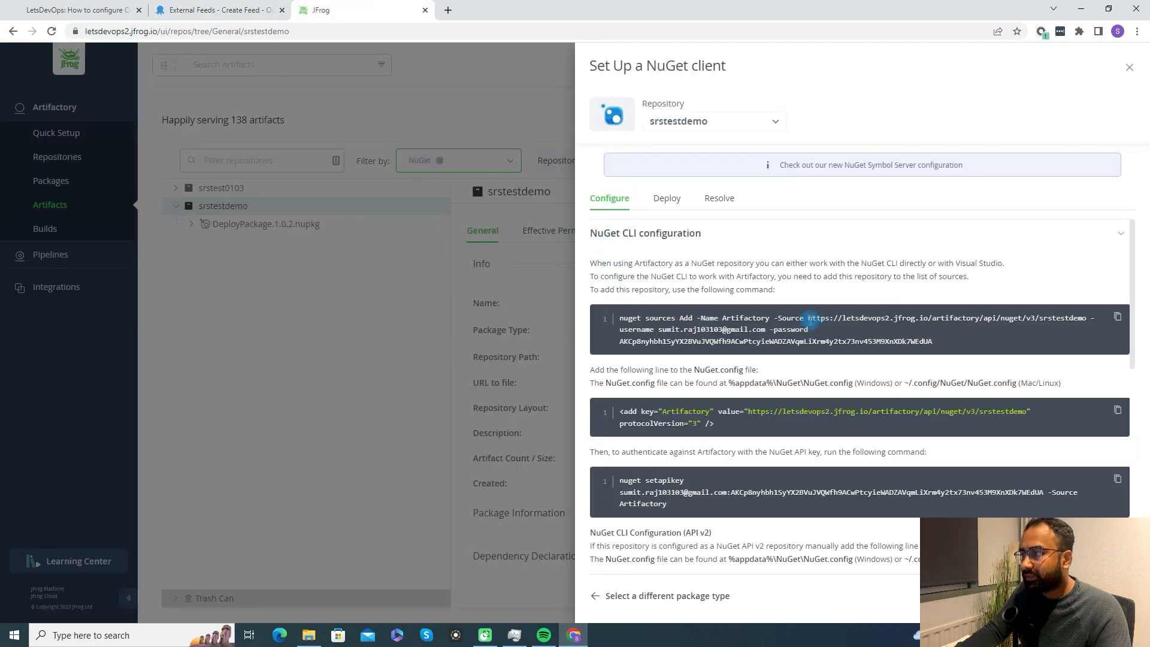
pyautogui.moveTo(807, 318); pyautogui.dragTo(1079, 318)
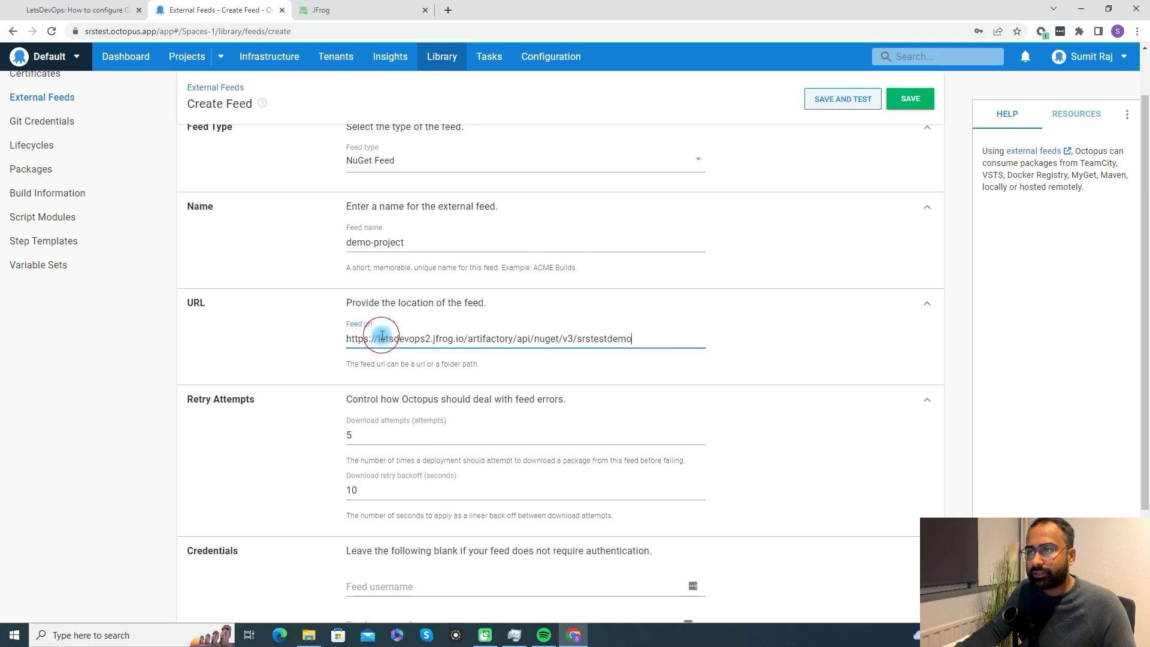
pyautogui.scroll(-3)
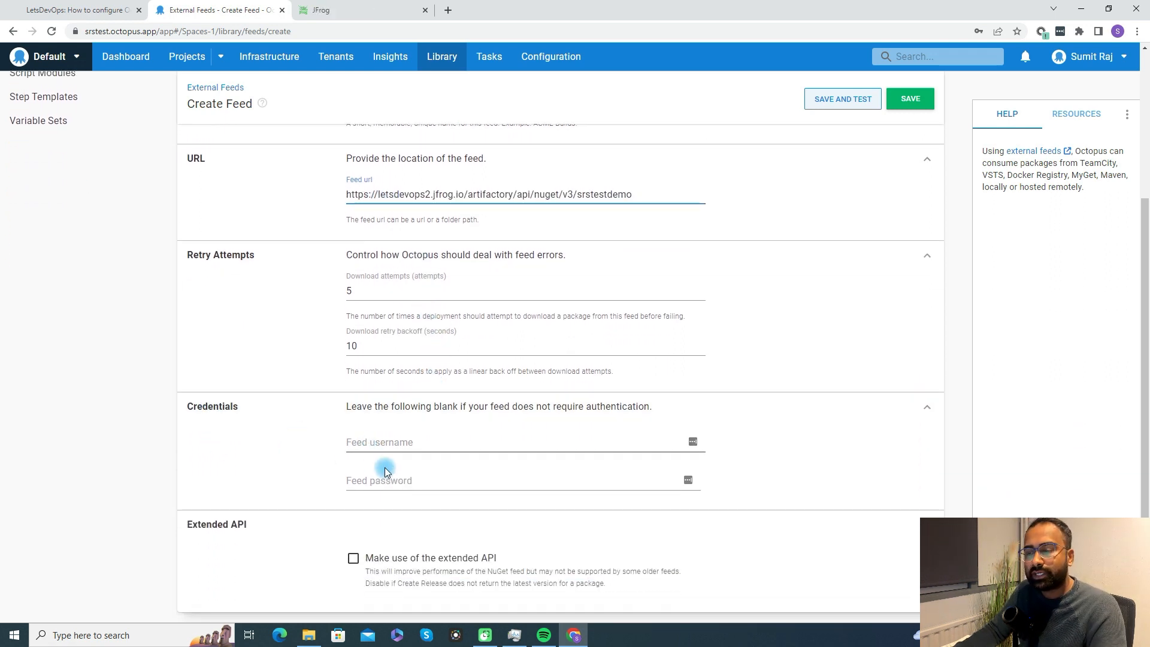
pyautogui.click(359, 10)
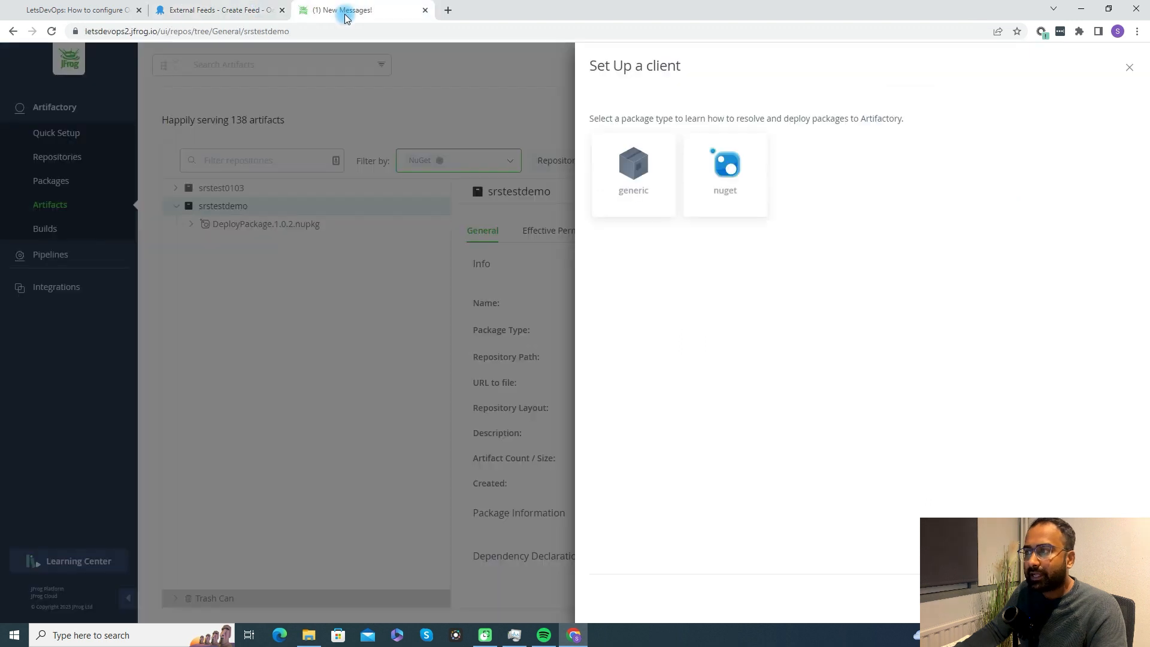
pyautogui.click(724, 172)
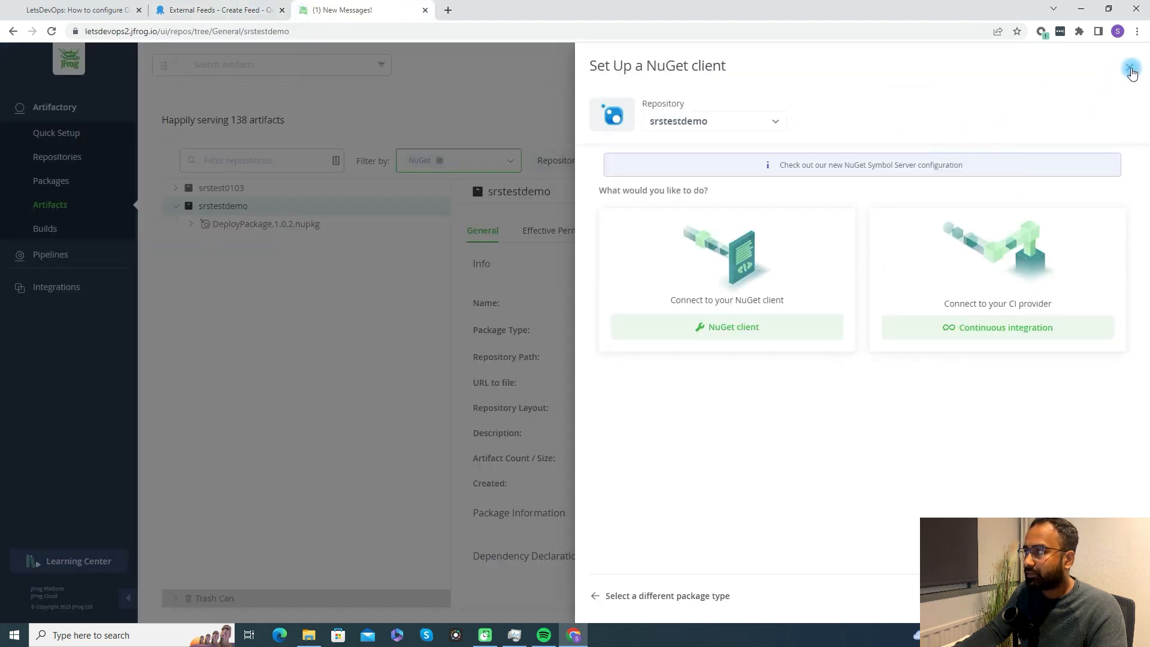
pyautogui.click(1132, 69)
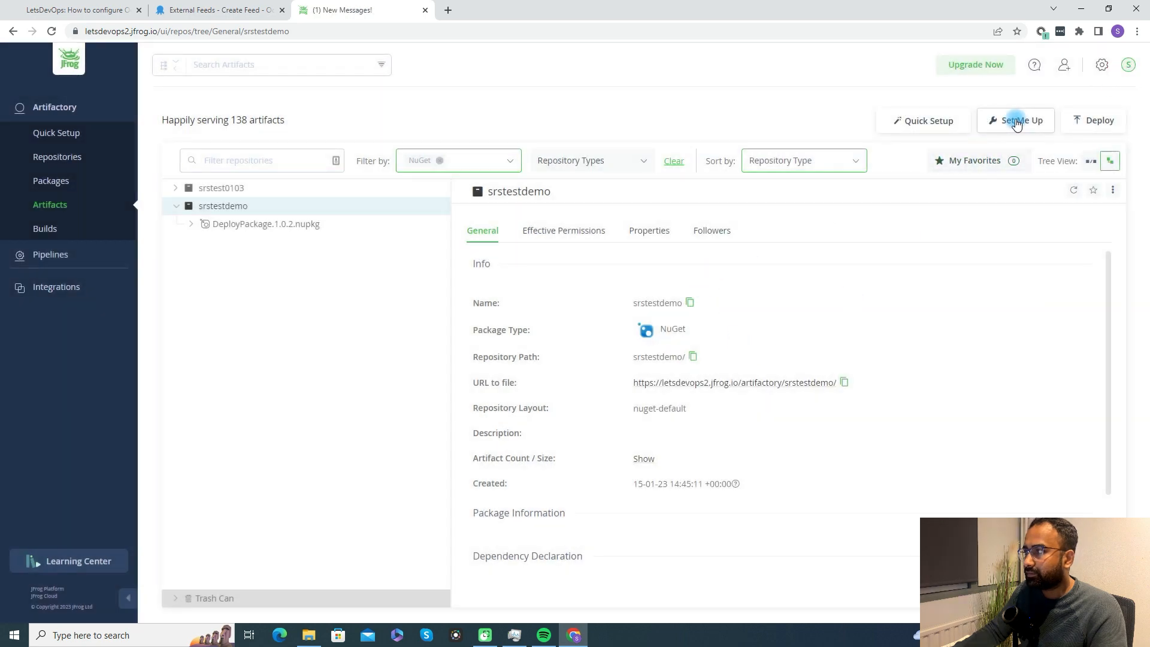
pyautogui.click(1021, 120)
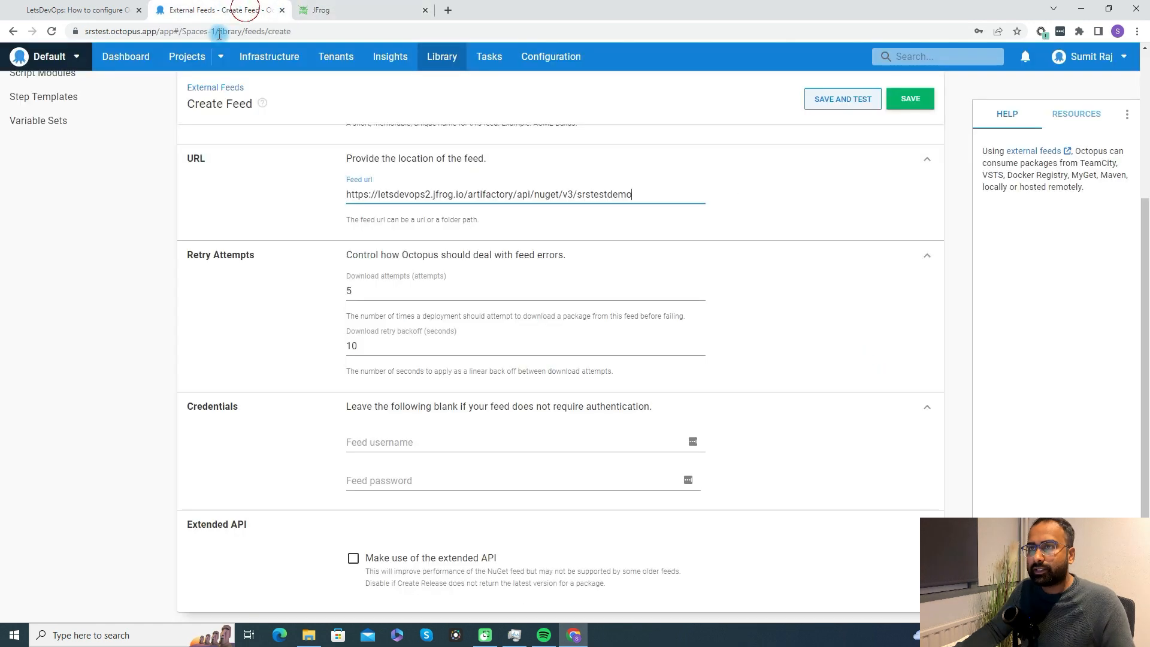
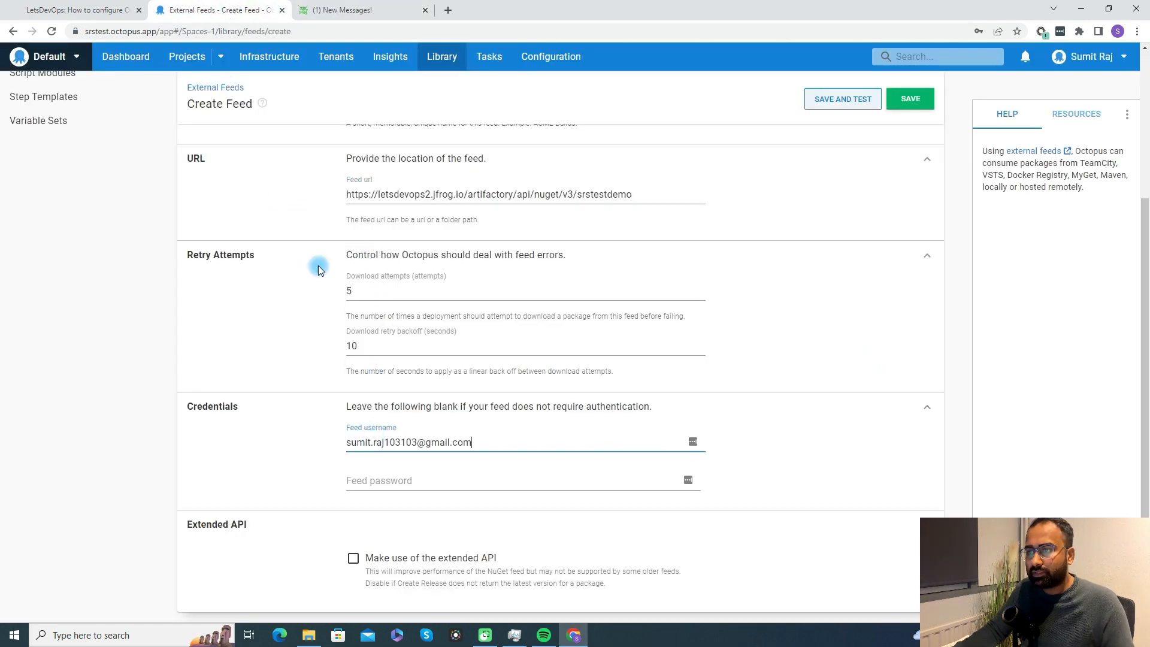
# Copy the API key from Artifactory's NuGet setup command
pyautogui.click(360, 9)
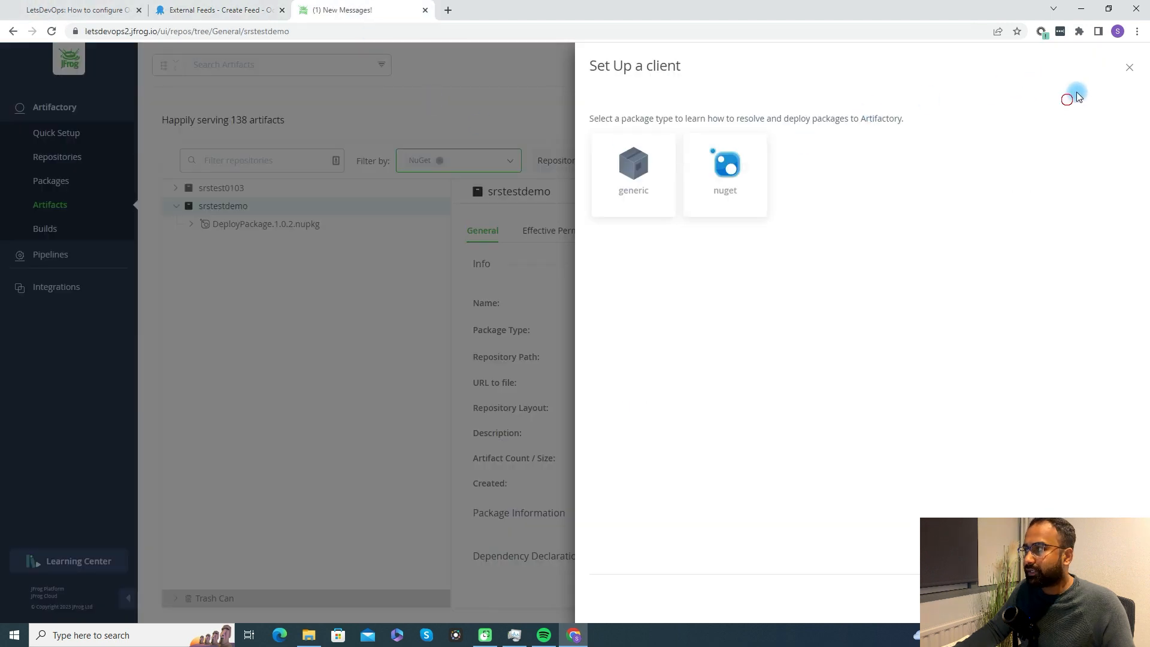
pyautogui.click(725, 168)
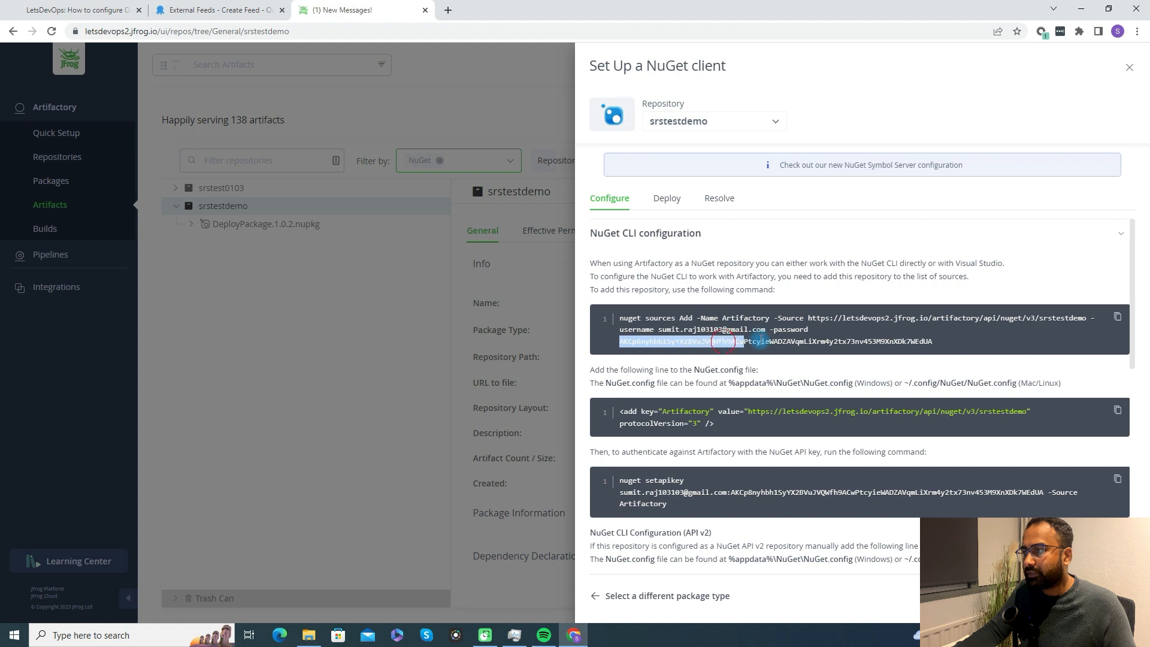
pyautogui.moveTo(722, 341); pyautogui.dragTo(935, 340)
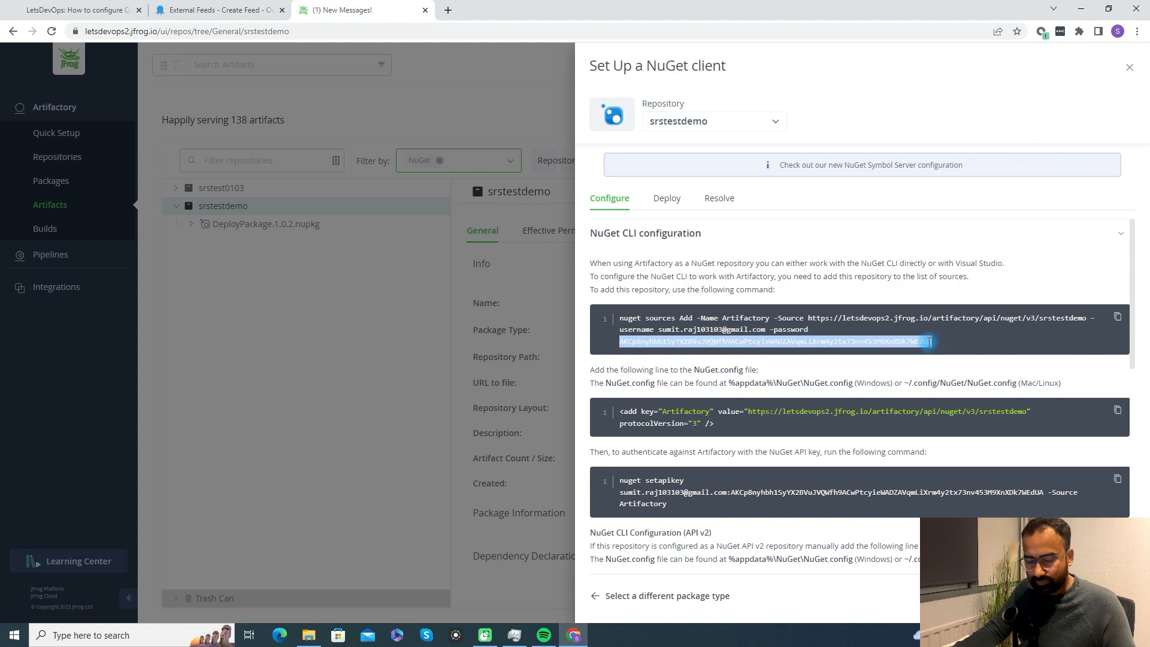
pyautogui.click(217, 9)
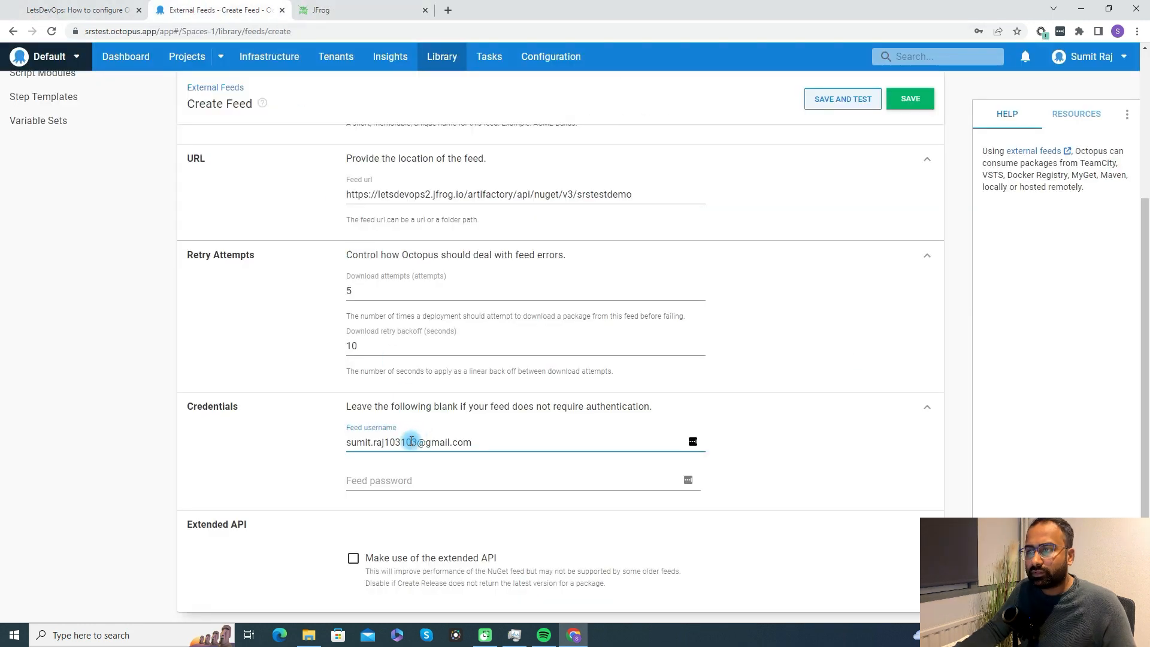
# Paste the API key as the feed password, then save and test the feed
pyautogui.click(477, 480)
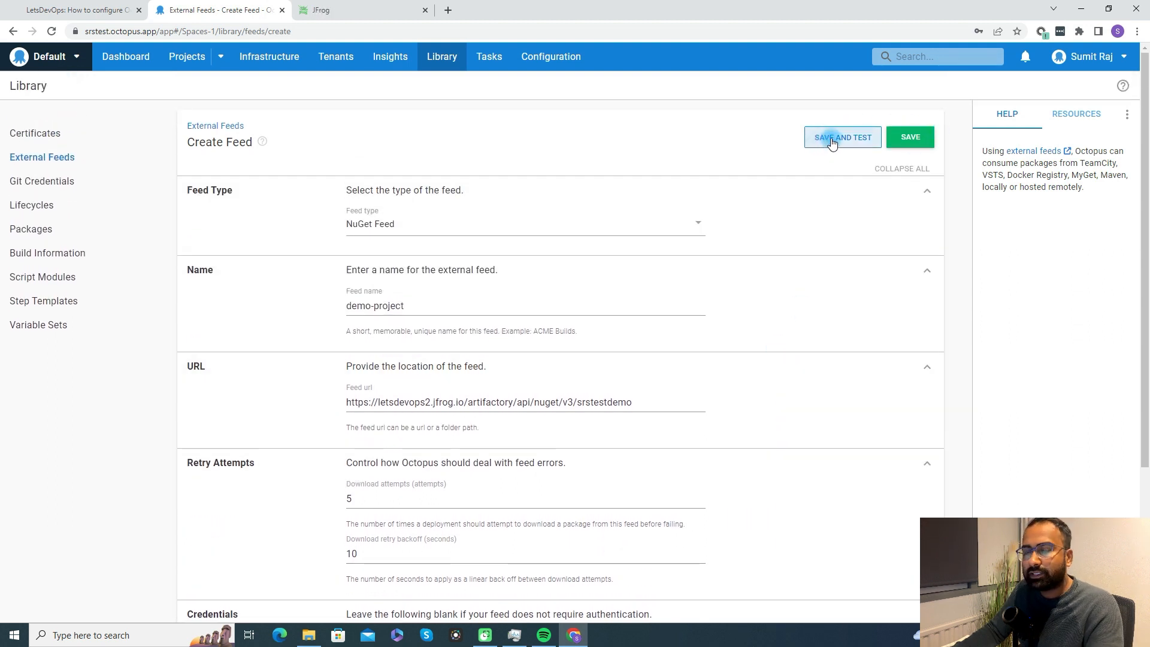
pyautogui.click(841, 137)
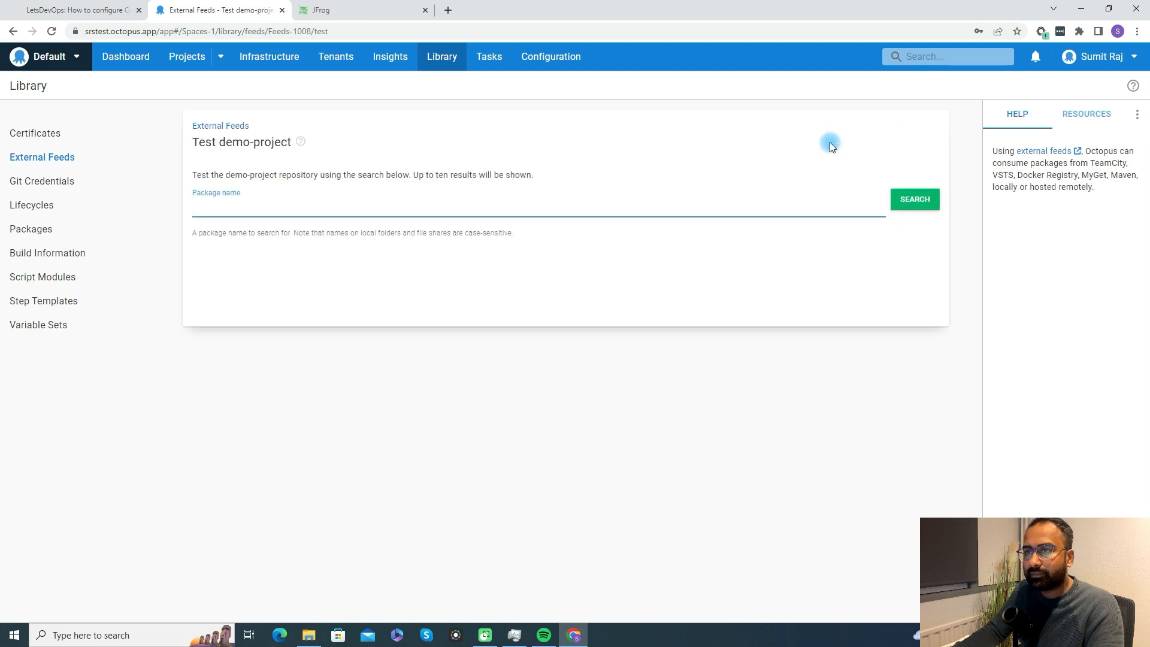
pyautogui.moveTo(211, 144)
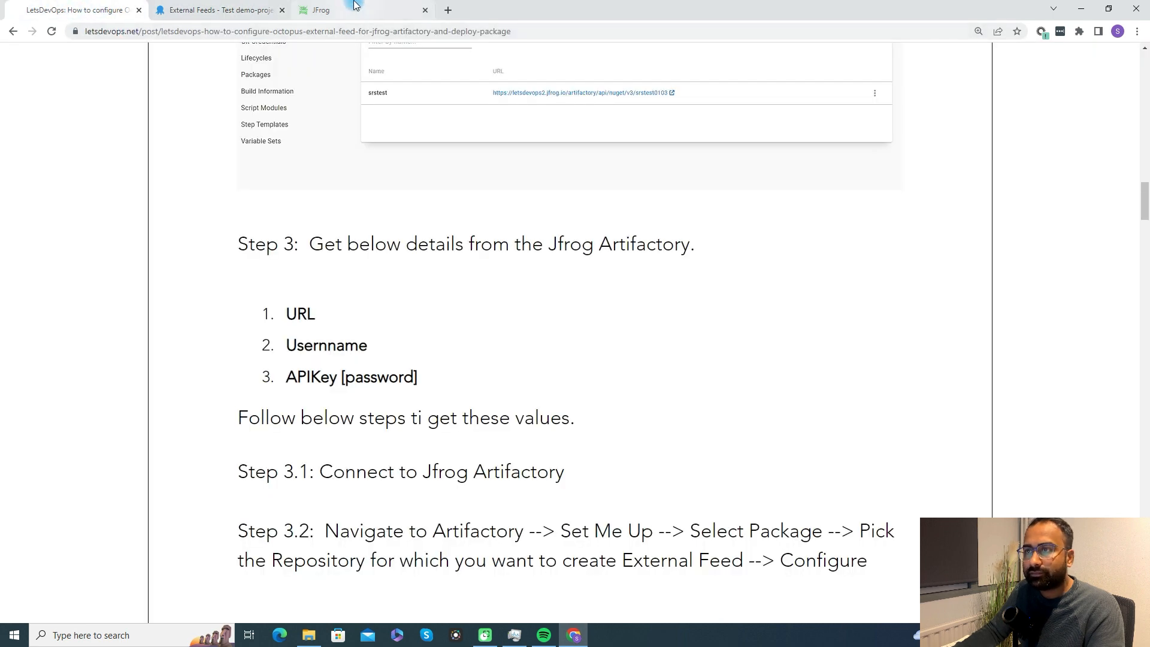
# Close Artifactory's NuGet guide to confirm srstestdemo holds DeployPackage 1.0.2
pyautogui.click(319, 9)
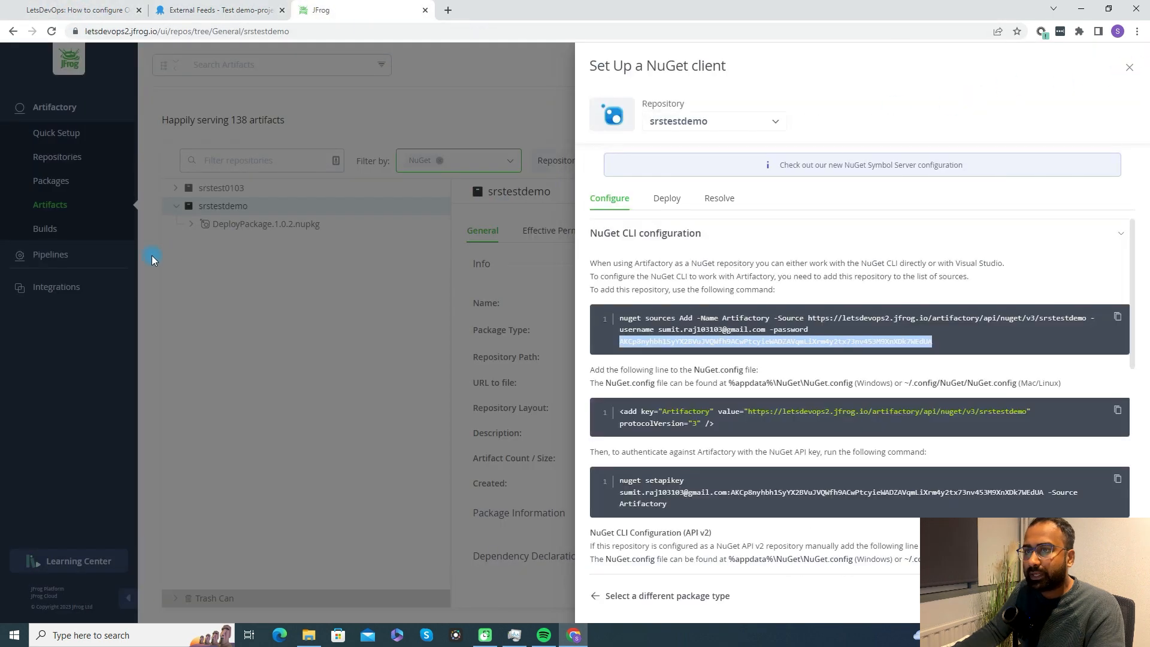
pyautogui.click(1128, 67)
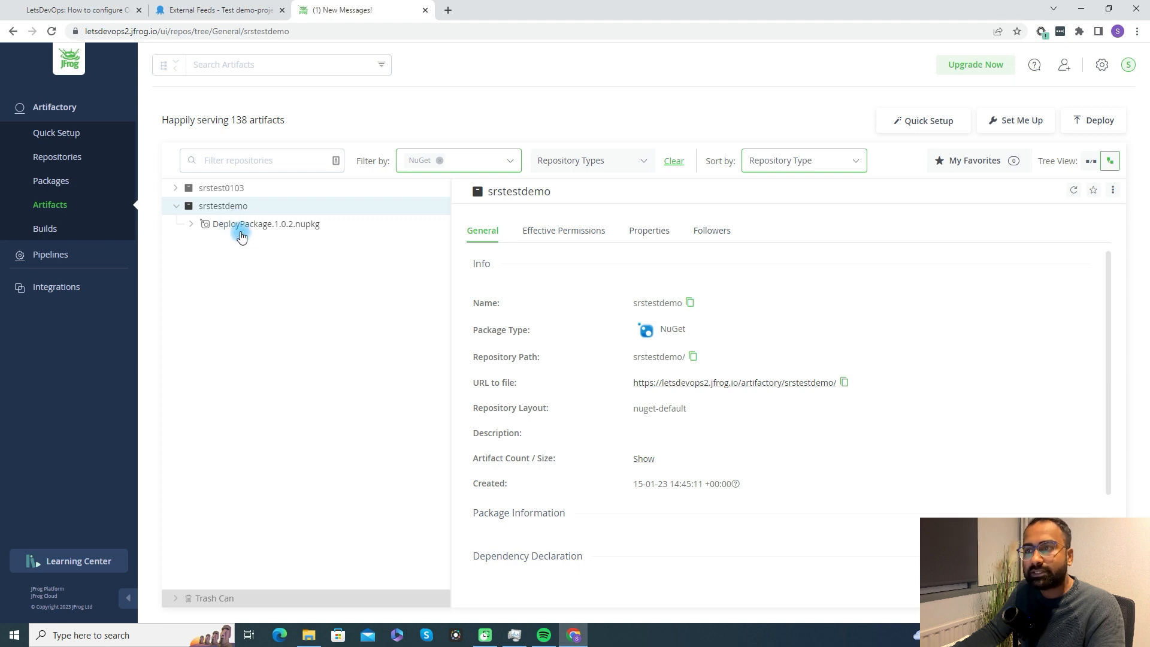
pyautogui.click(220, 10)
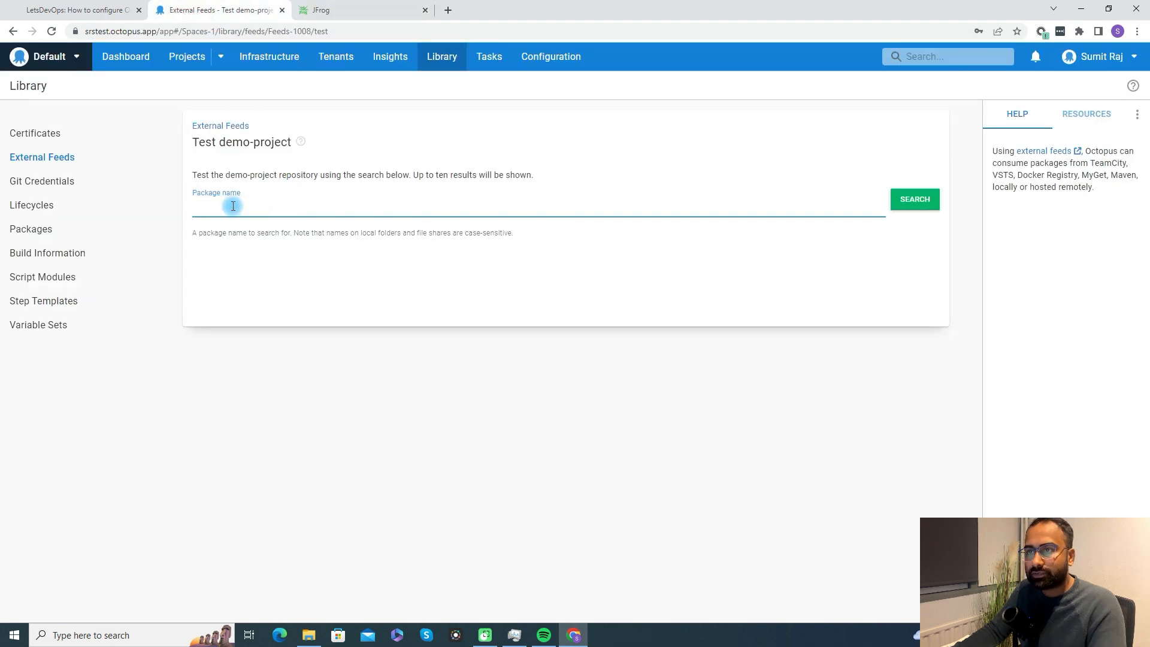
# Search the demo-project feed for DeployPackage, finding version 1.0.2, then go back to the blog
pyautogui.write('Deploy')
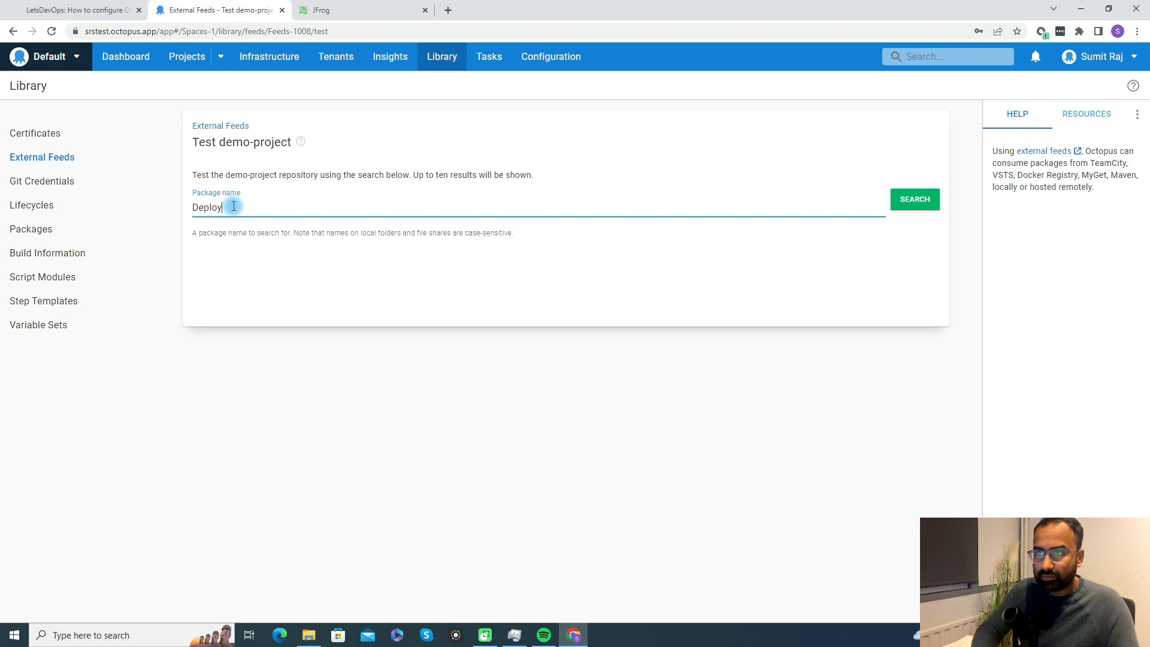
pyautogui.write('Package')
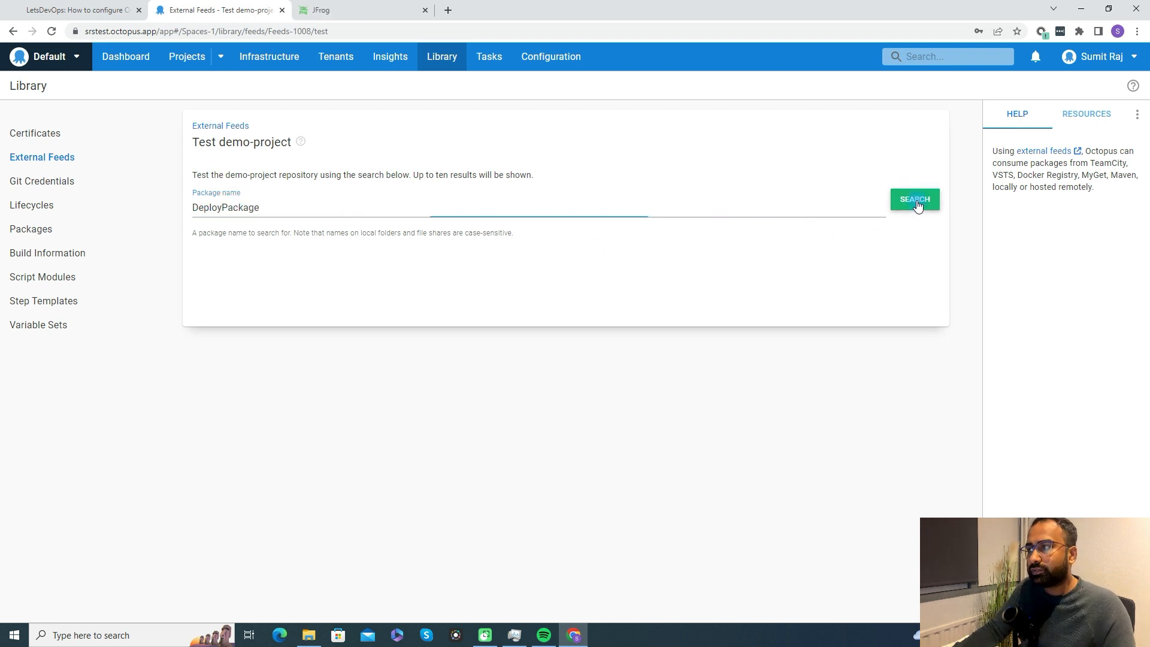
pyautogui.click(914, 198)
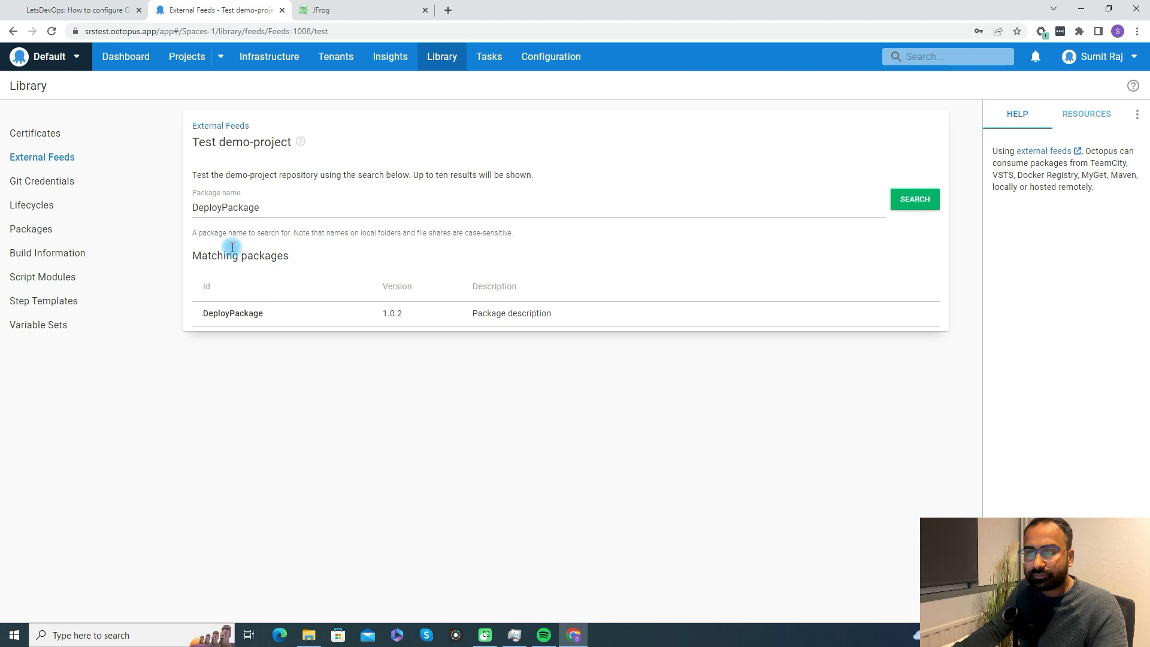
pyautogui.click(73, 10)
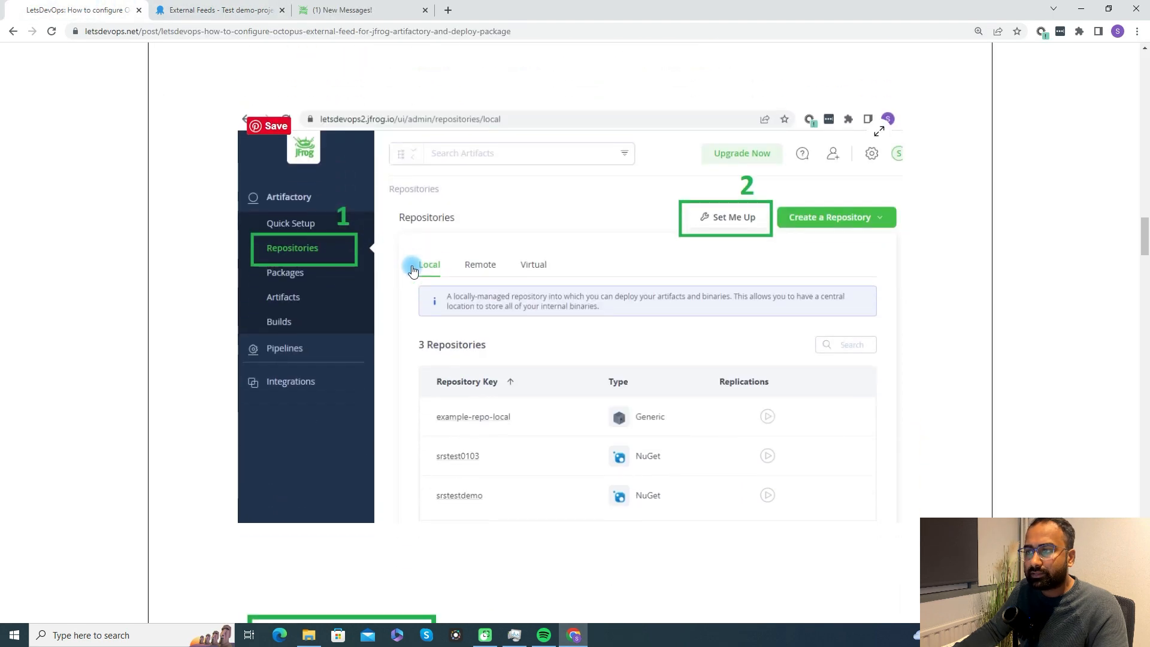
# Read the blog's Configure Octopus Project section alongside Octopus, ending on the feed test page
pyautogui.scroll(-3)
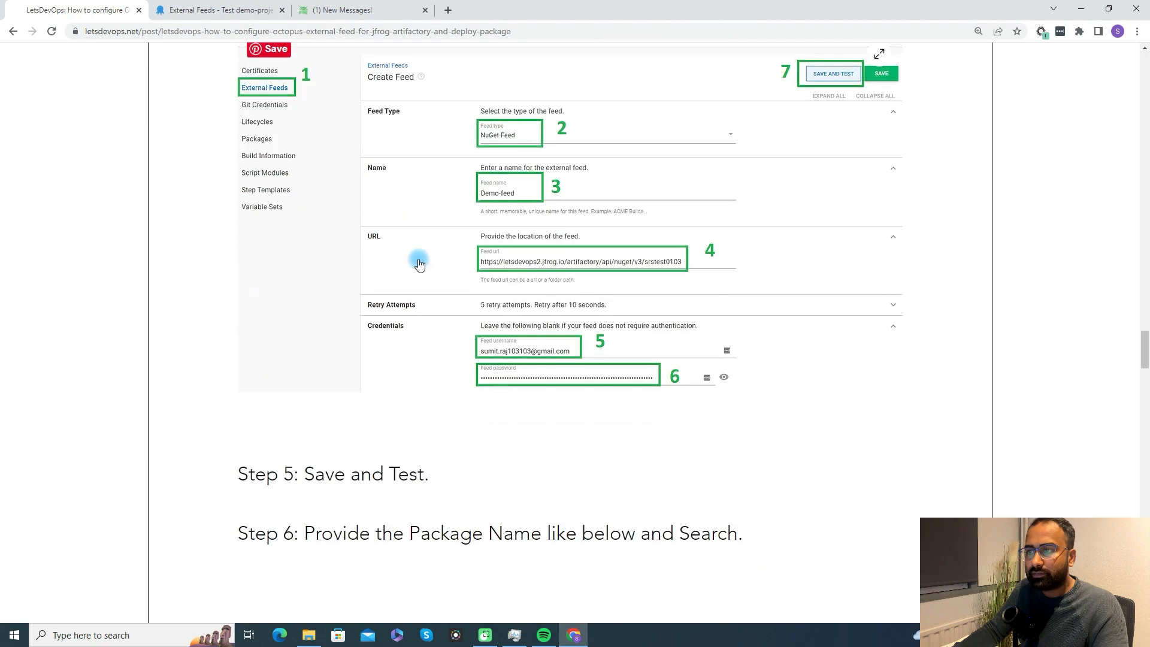
pyautogui.scroll(-3)
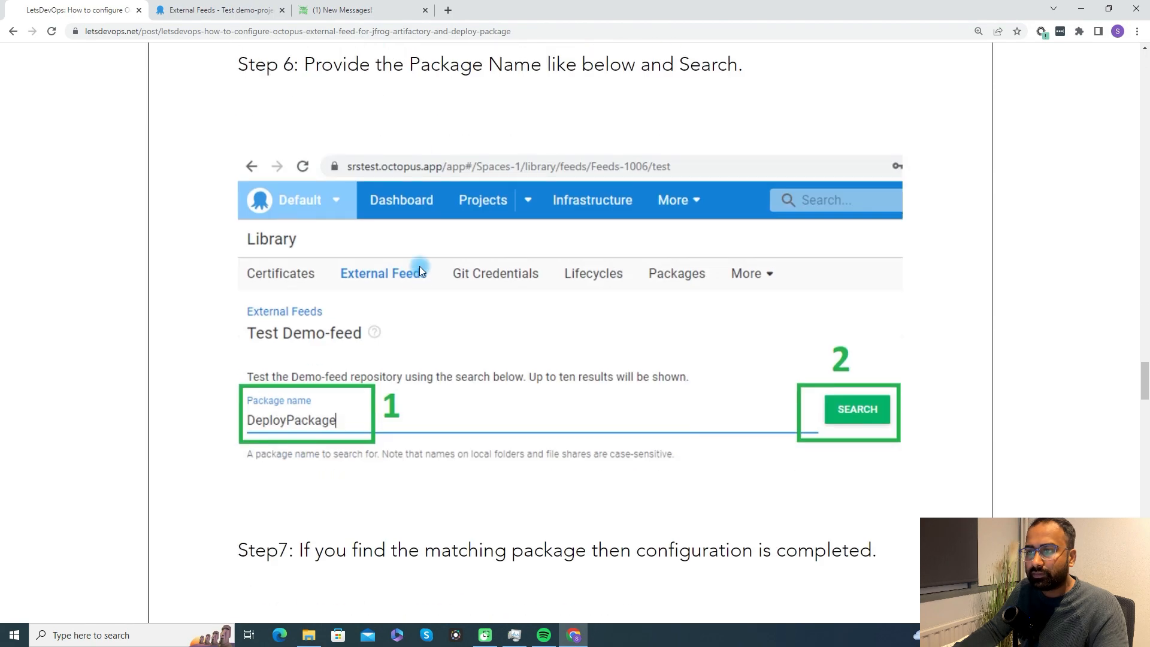
pyautogui.scroll(-3)
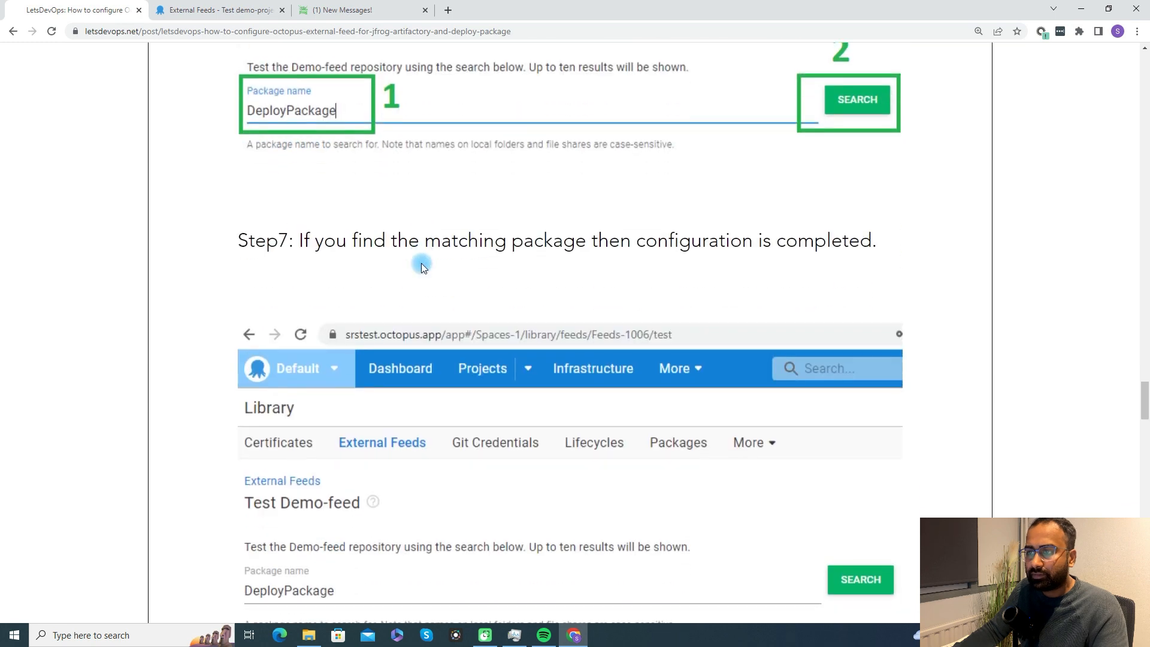
pyautogui.scroll(-3)
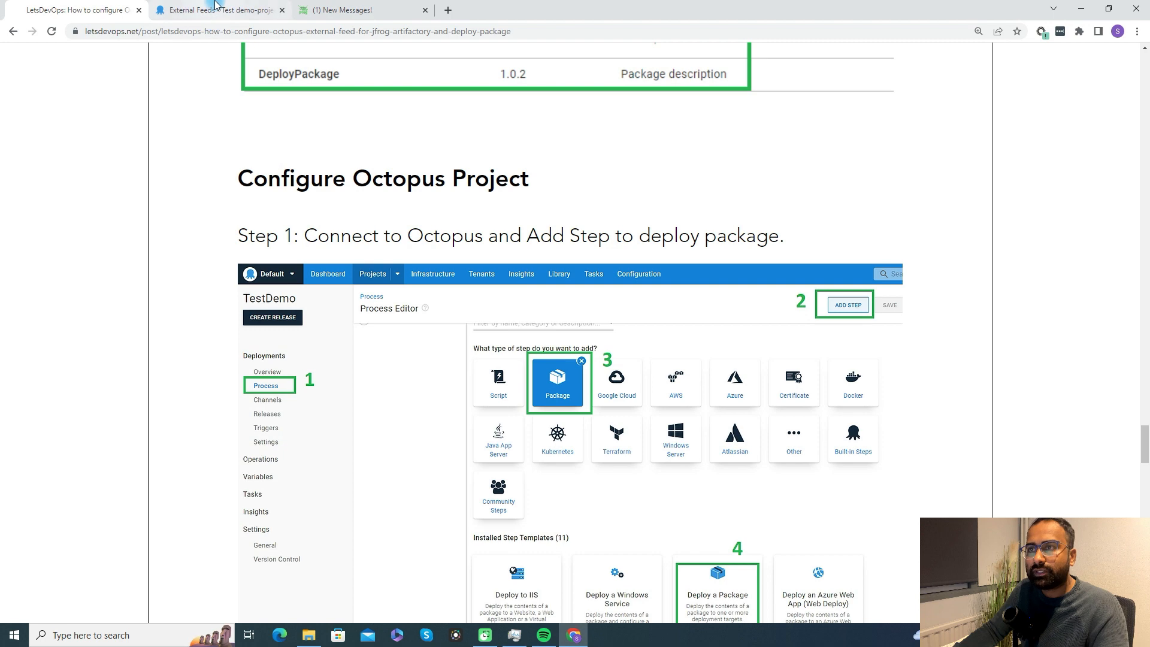
pyautogui.click(218, 9)
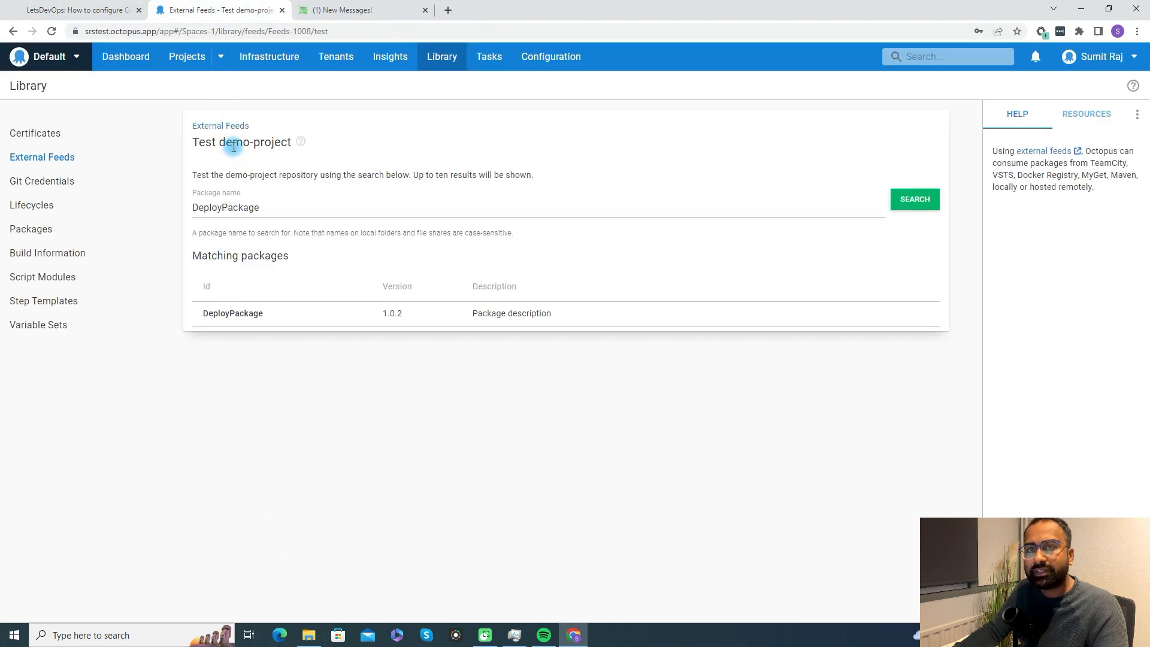
pyautogui.click(73, 9)
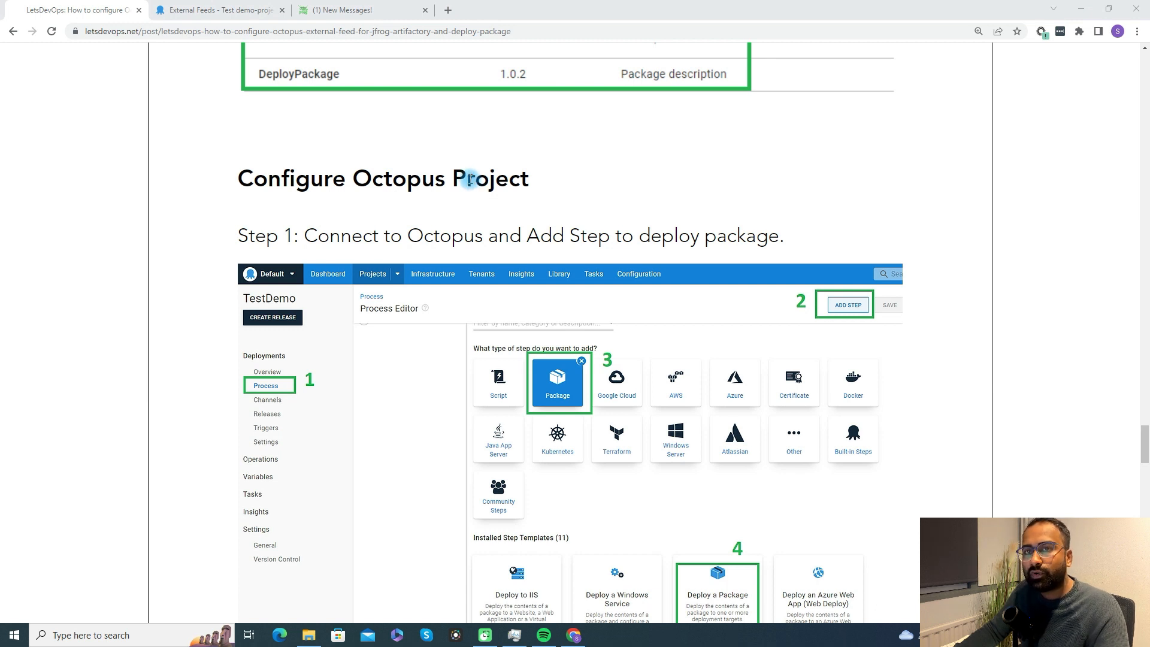
pyautogui.moveTo(460, 185)
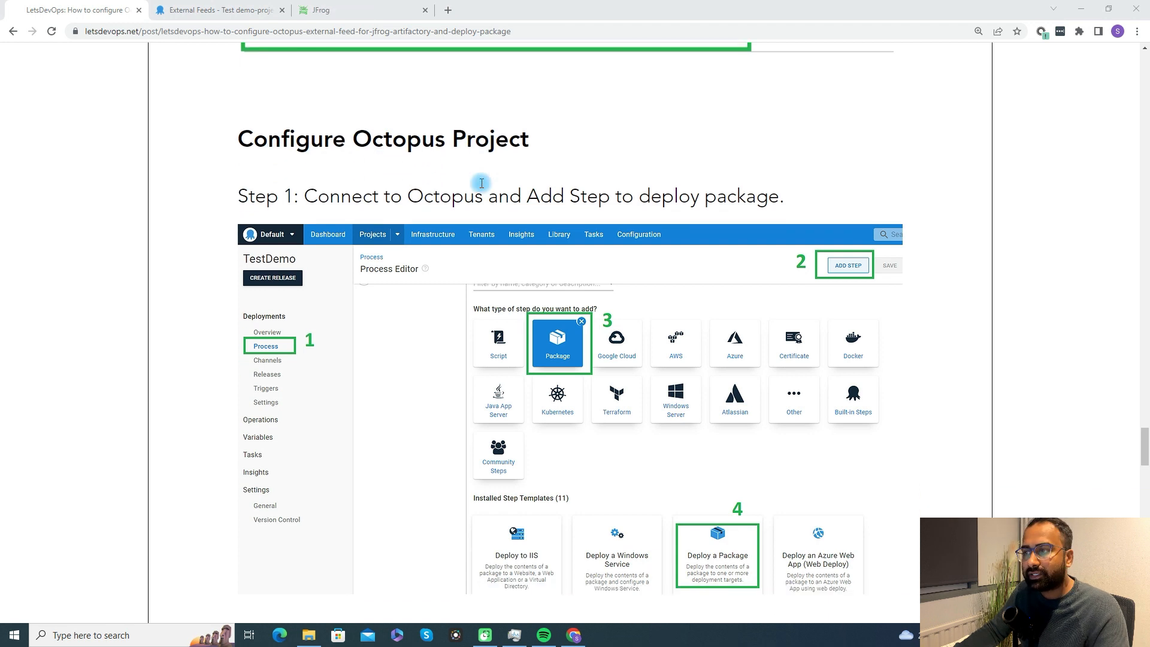
pyautogui.scroll(-3)
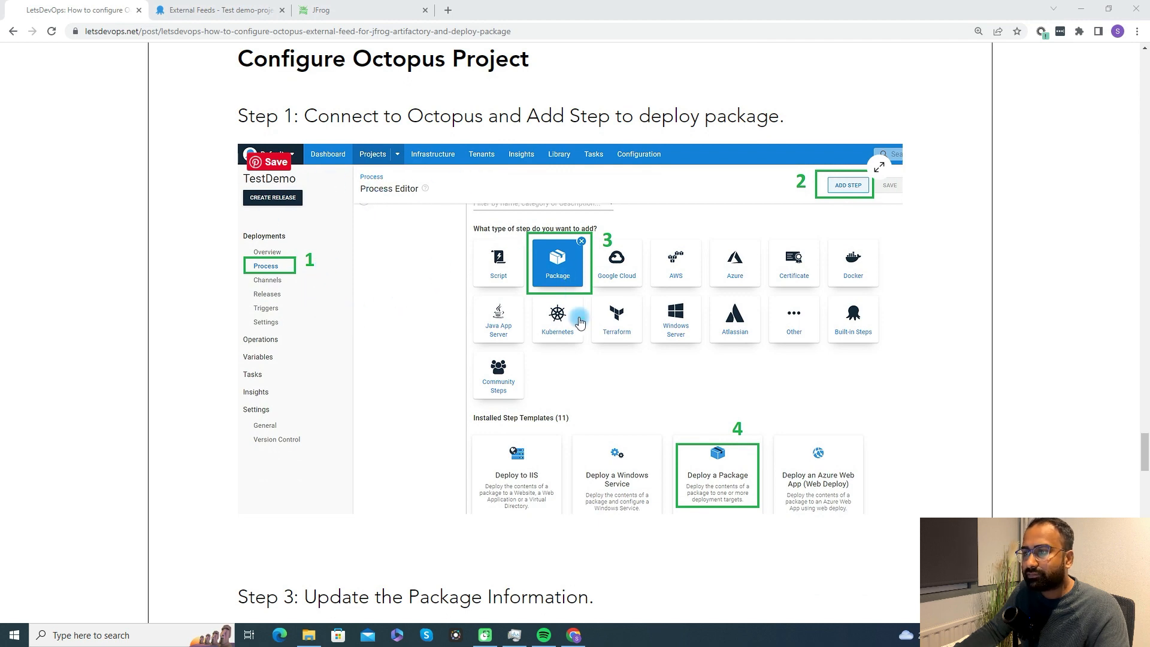
pyautogui.click(218, 9)
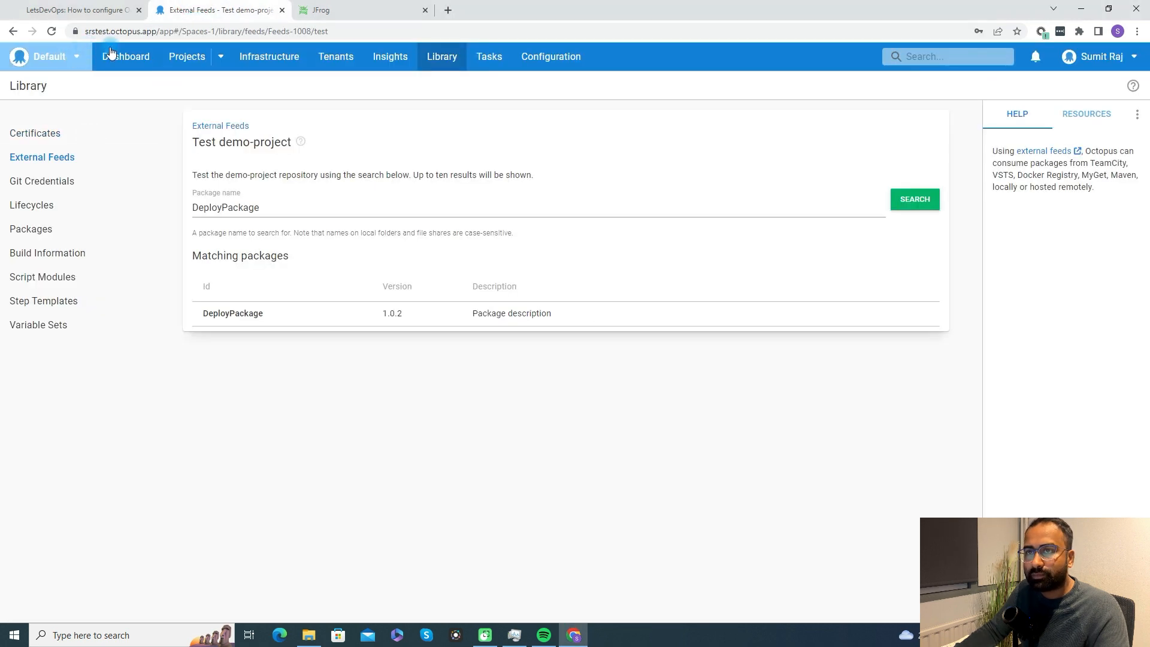
# Delete all existing steps from TestDemo's deployment process and start creating a new process
pyautogui.click(187, 56)
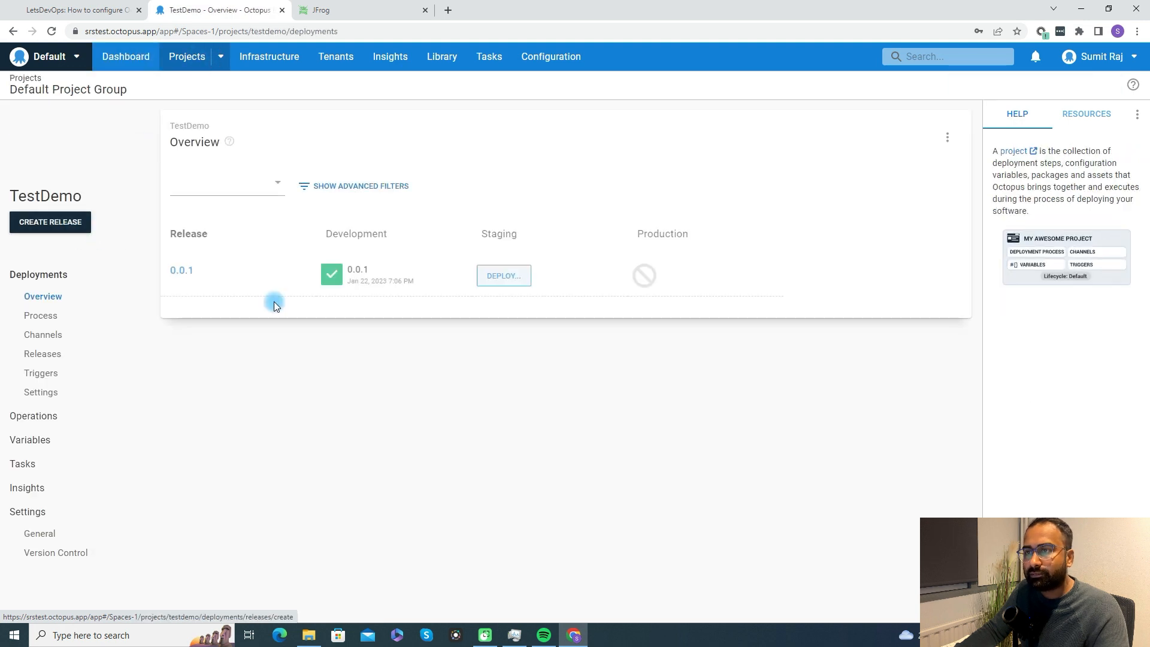
pyautogui.click(39, 316)
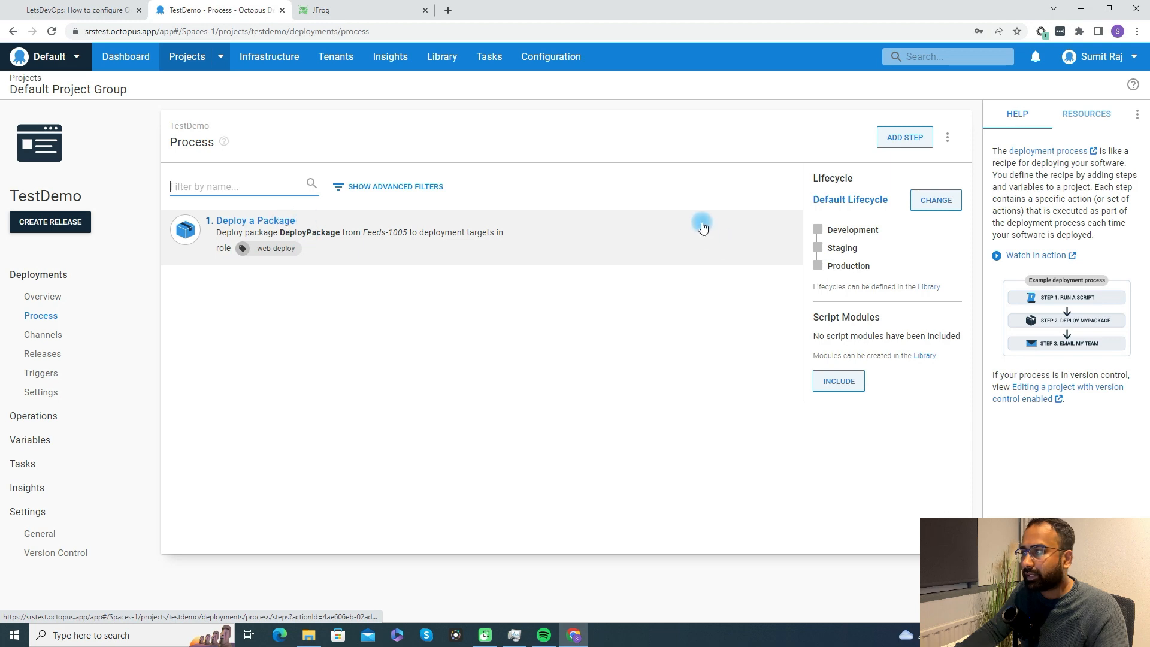
pyautogui.click(947, 137)
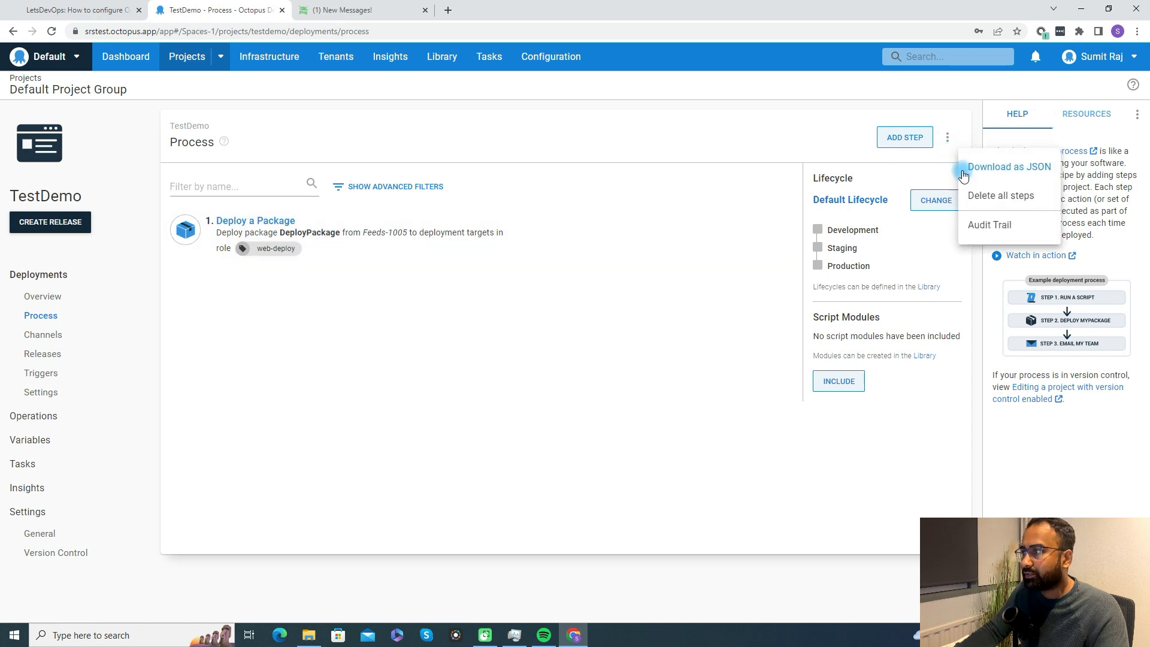
pyautogui.click(999, 195)
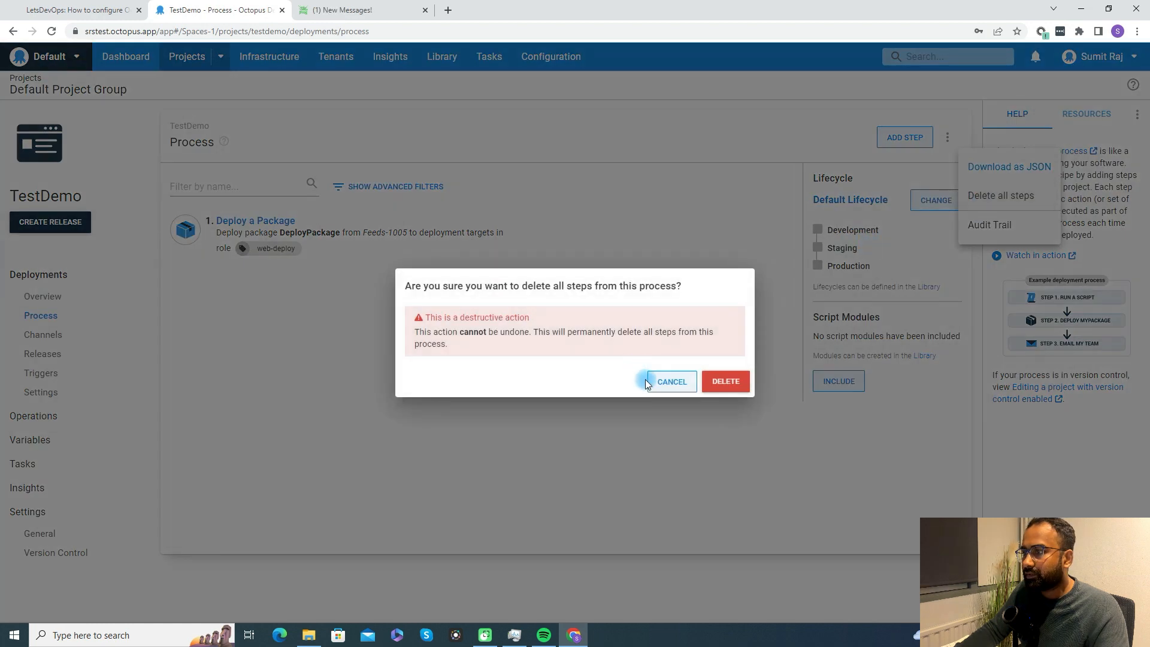
pyautogui.click(724, 381)
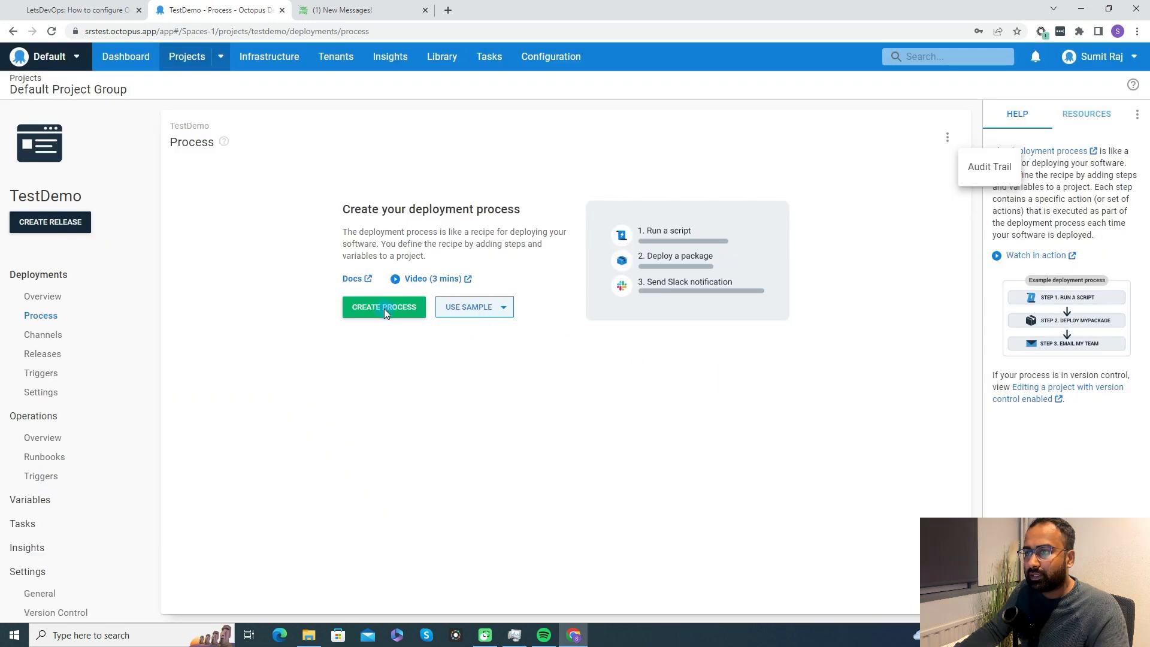
pyautogui.click(383, 307)
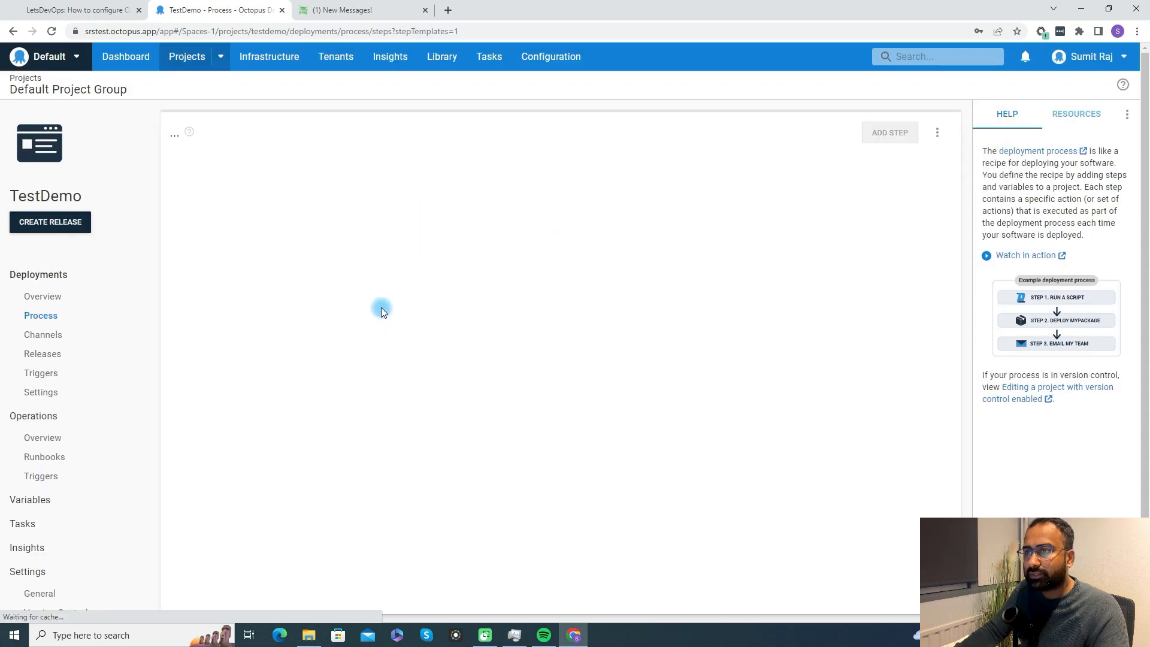
# Add a Deploy a Package step that runs on web-deploy targets
pyautogui.click(889, 132)
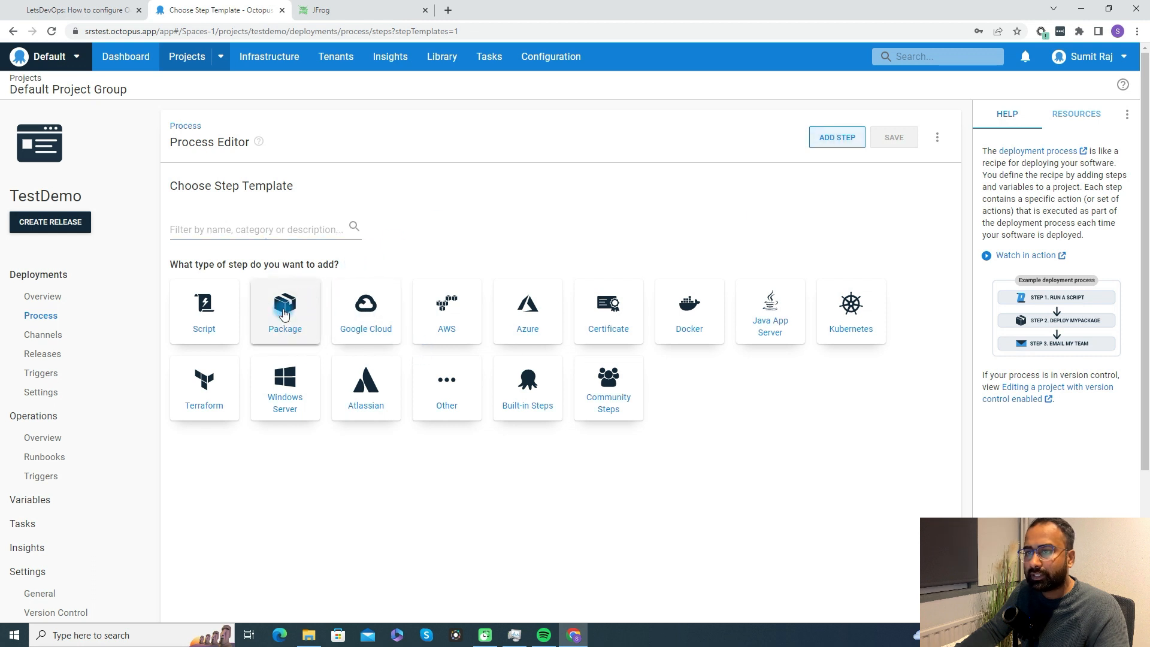
pyautogui.click(284, 310)
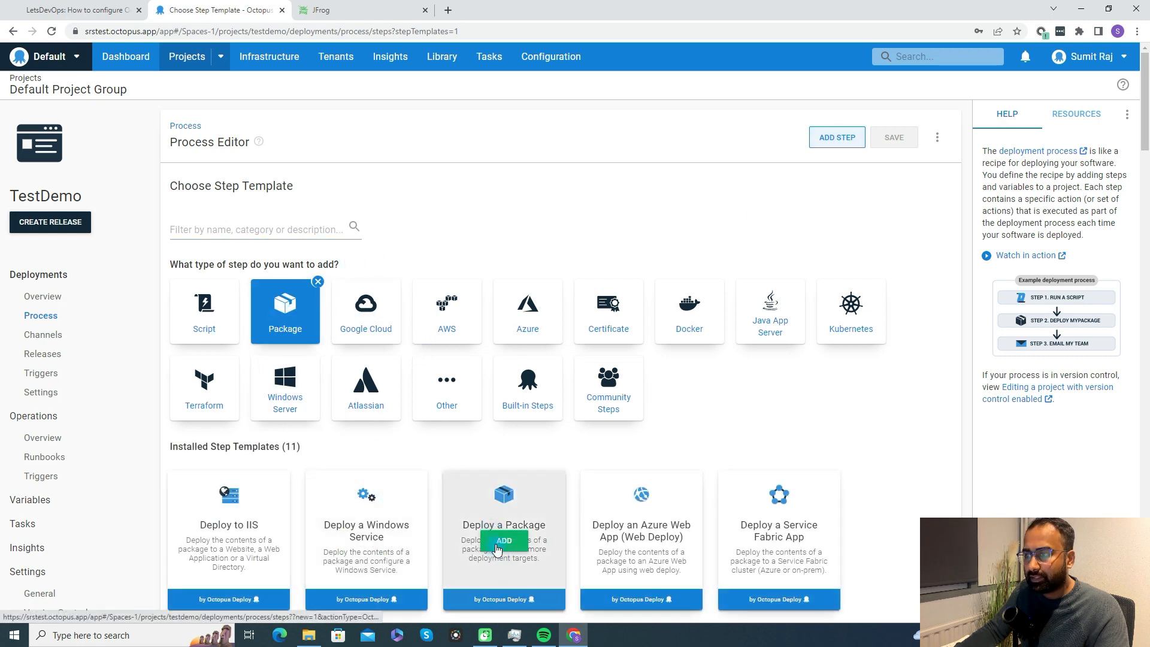
pyautogui.click(504, 540)
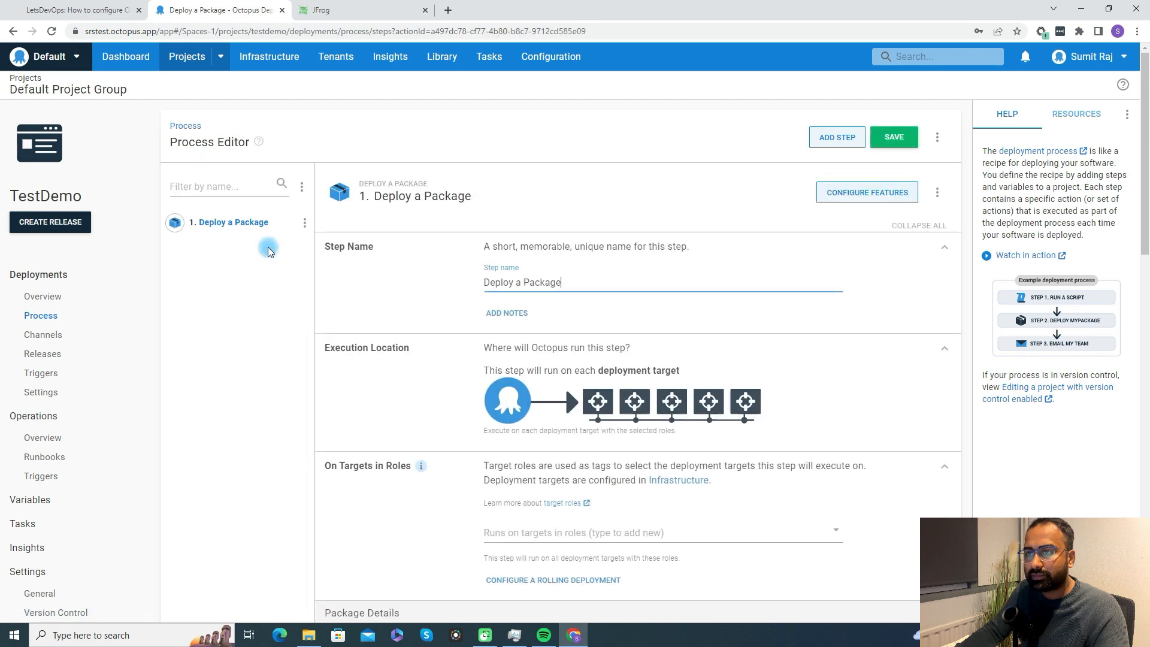
pyautogui.scroll(-3)
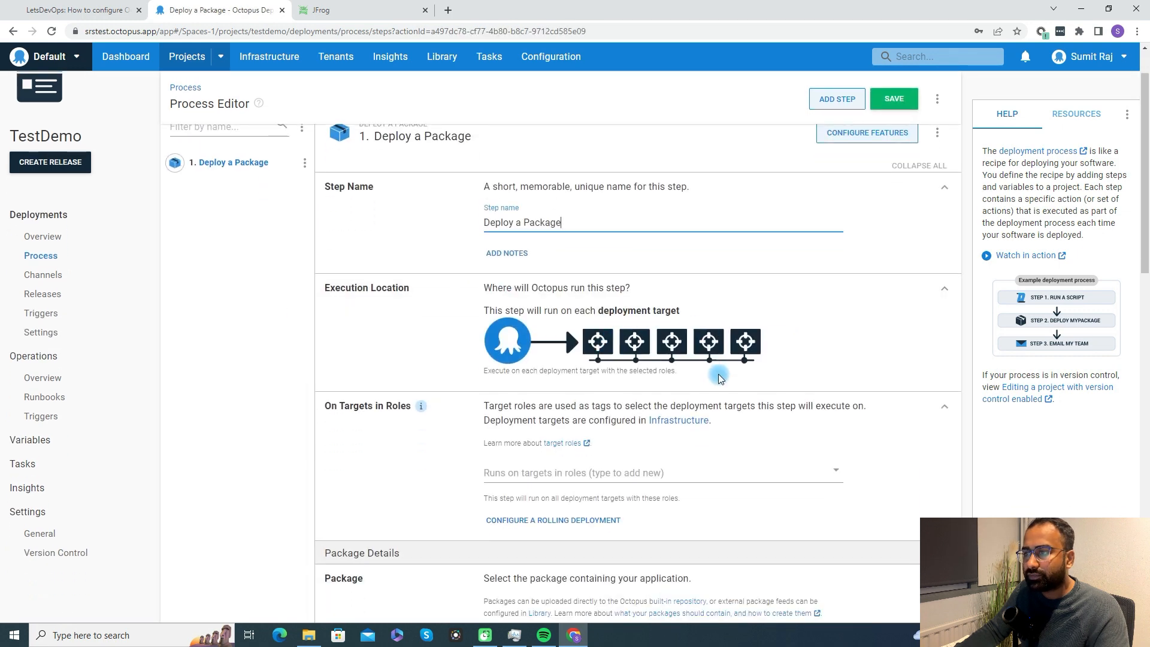
pyautogui.click(660, 349)
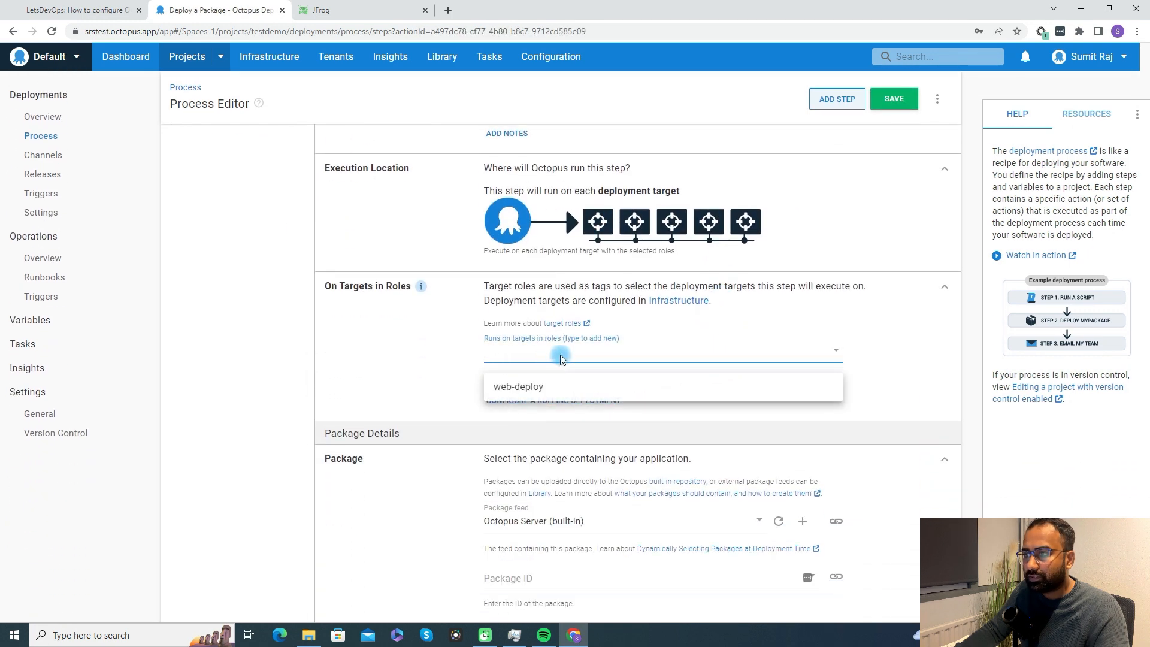
pyautogui.click(517, 387)
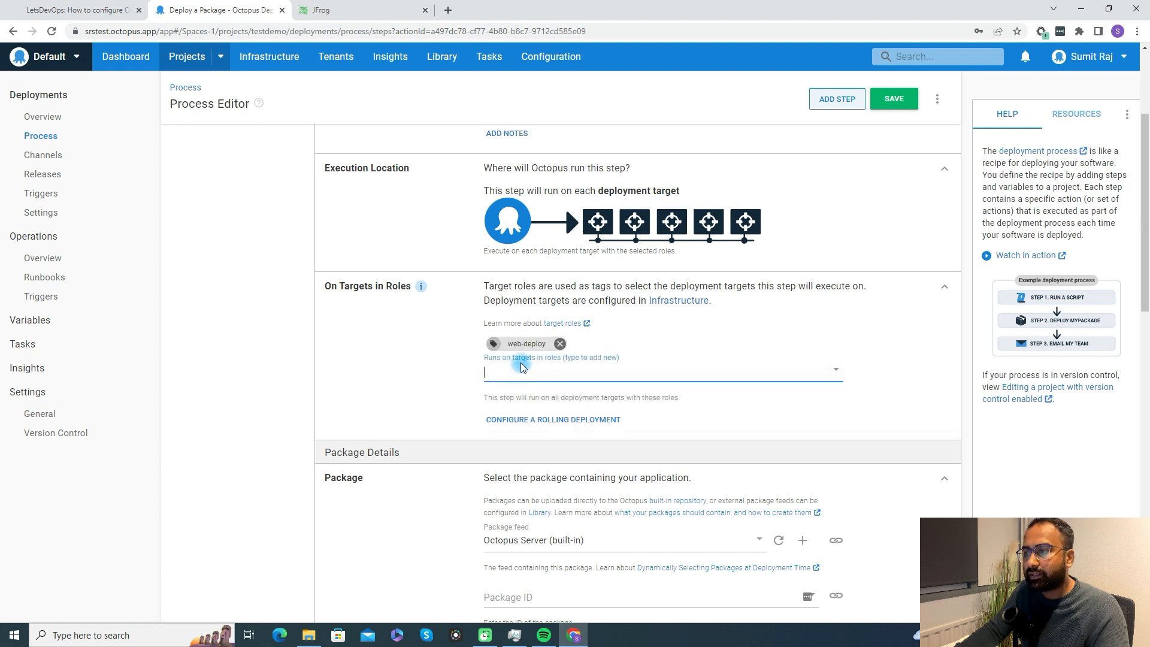
# Set the step's package feed to demo-project and Package ID to DeployPackage
pyautogui.scroll(-3)
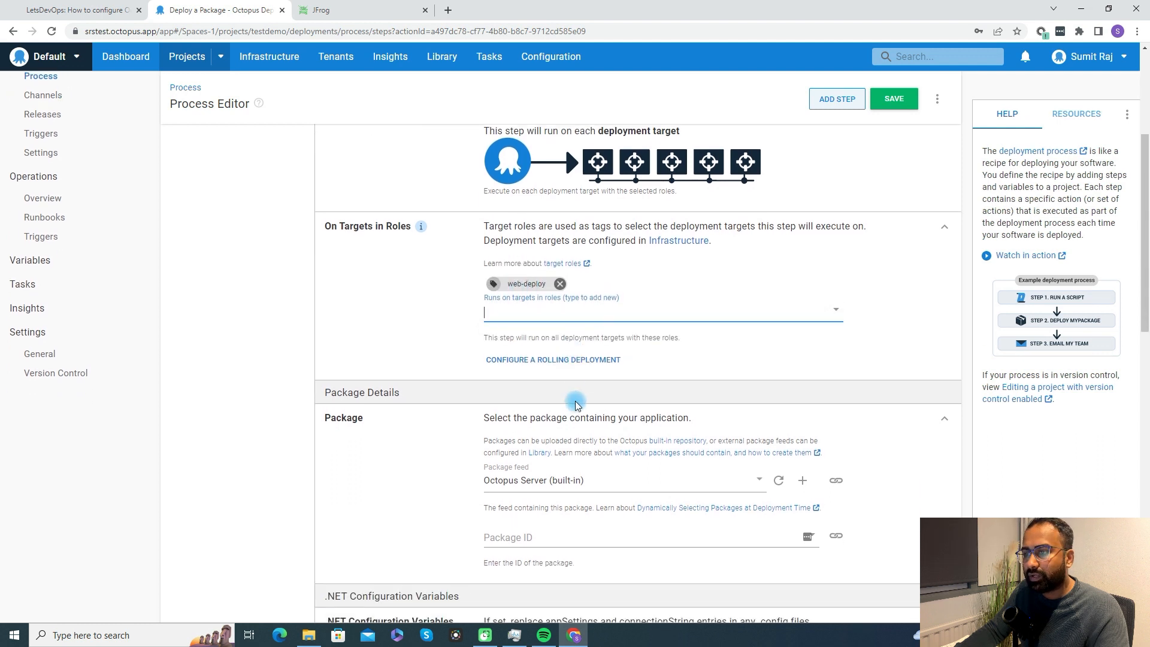
pyautogui.scroll(-3)
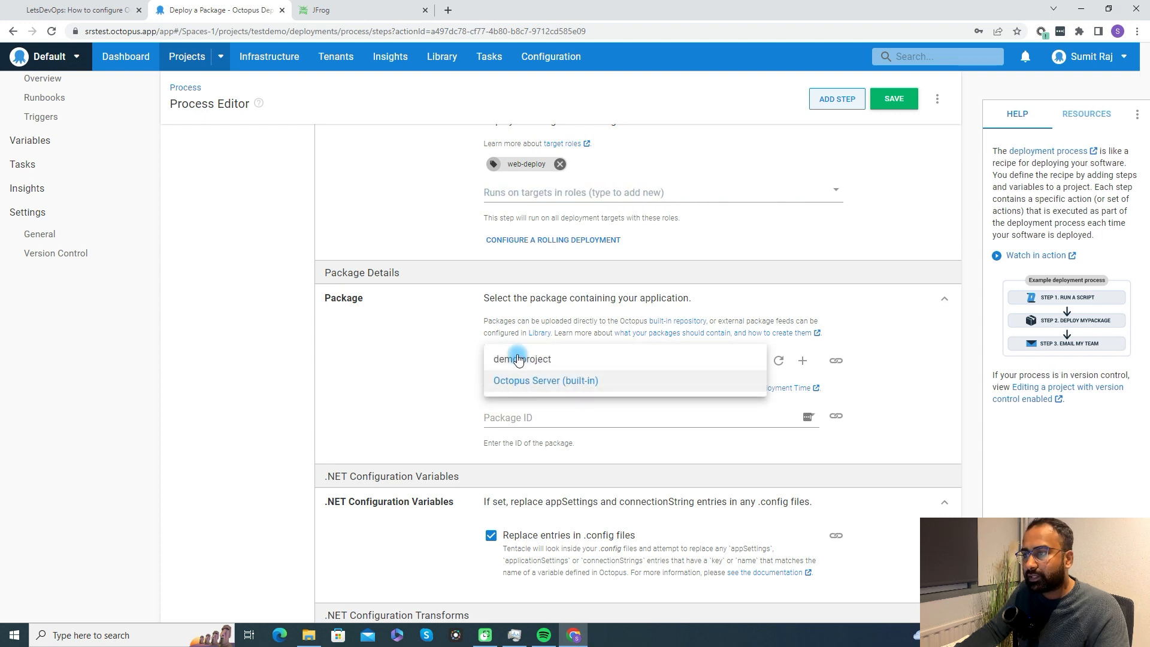
pyautogui.click(546, 380)
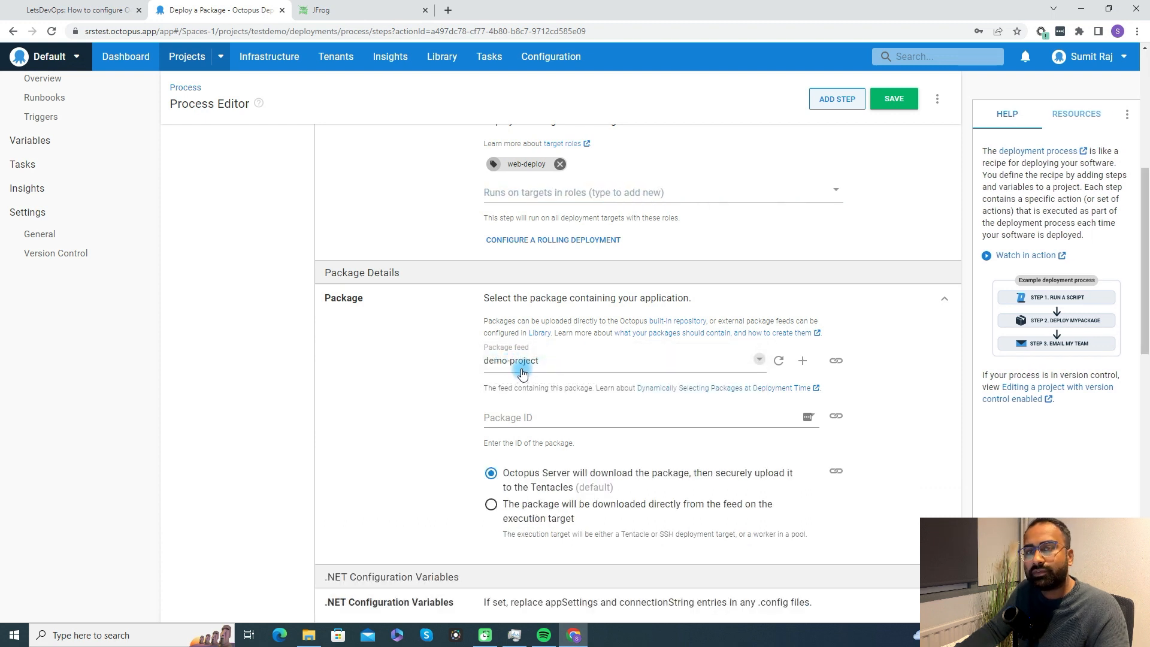
pyautogui.click(649, 426)
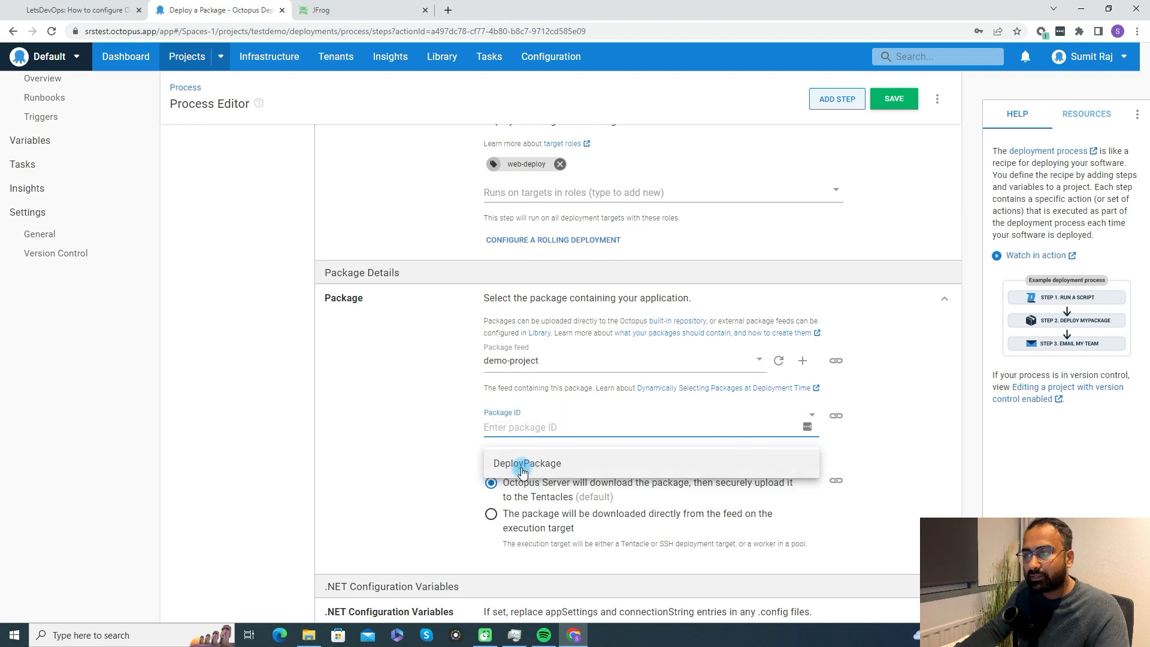
pyautogui.click(526, 463)
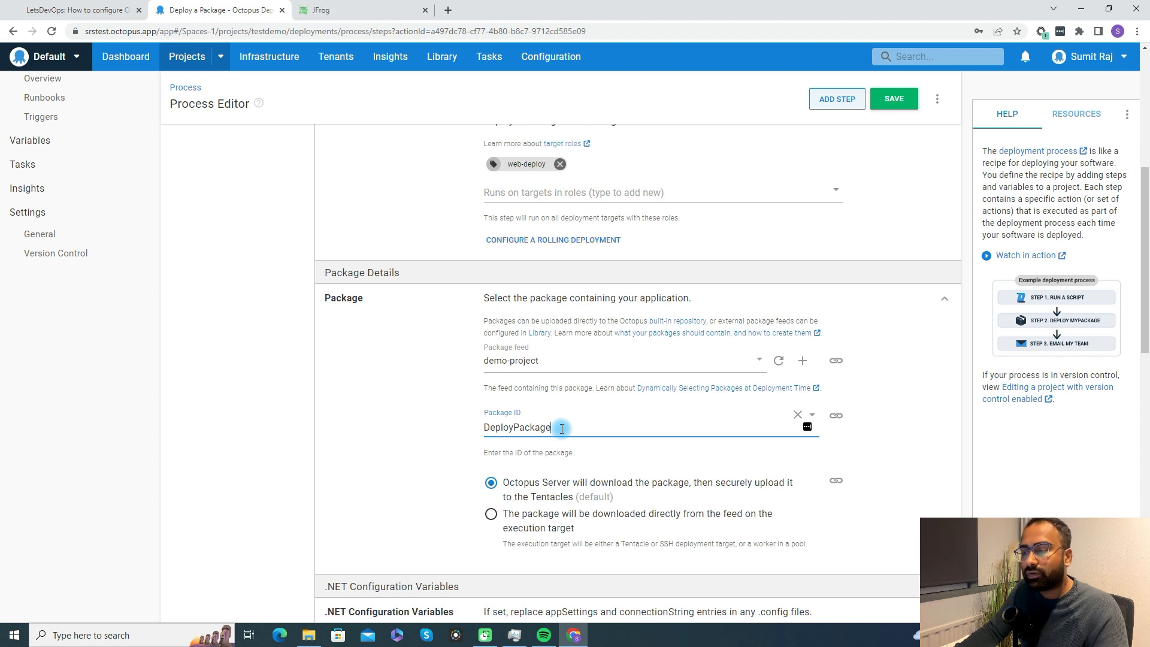
pyautogui.scroll(-3)
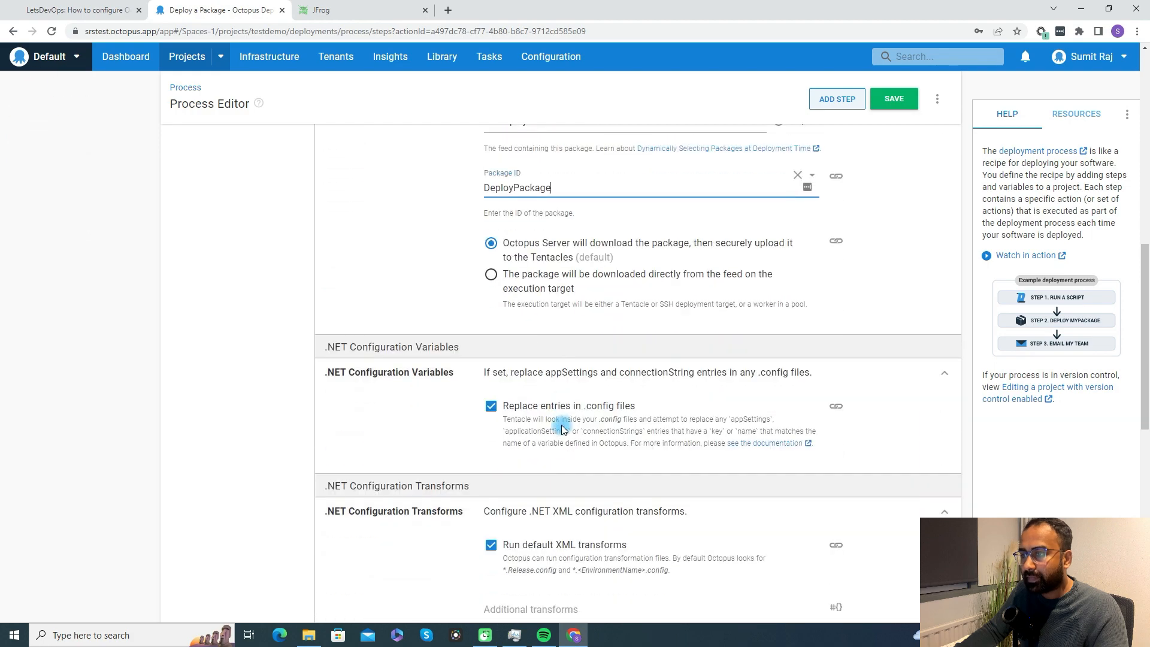
pyautogui.scroll(-3)
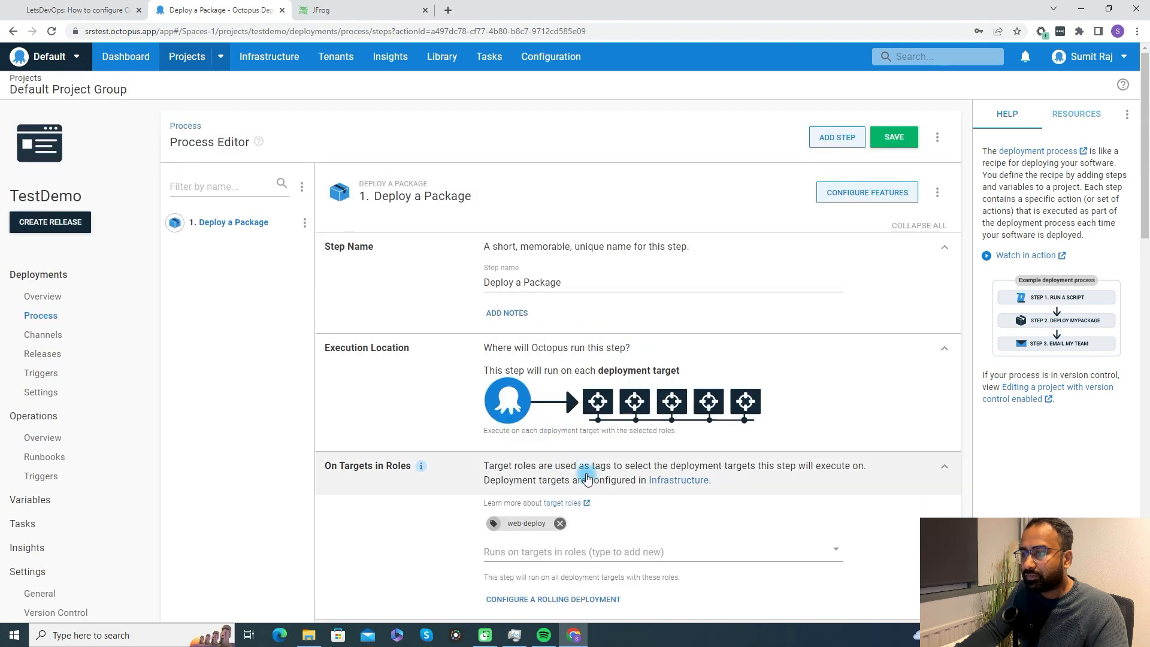
# Enable the Custom Installation Directory feature on the Deploy a Package step
pyautogui.scroll(-3)
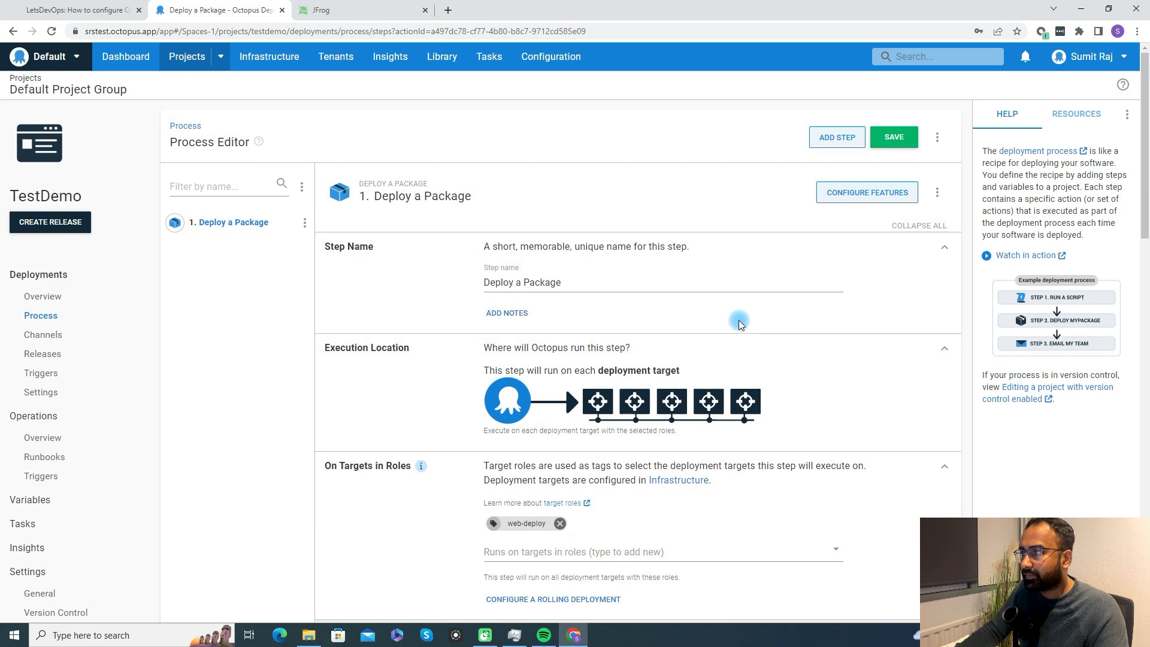
pyautogui.click(866, 192)
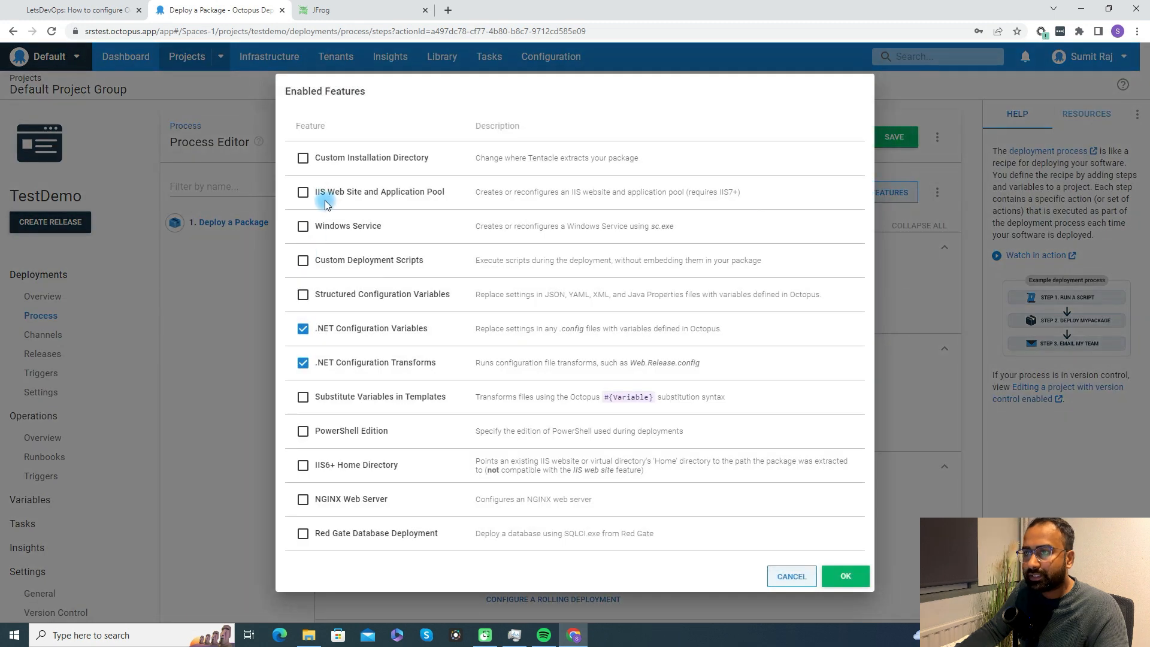
pyautogui.click(303, 157)
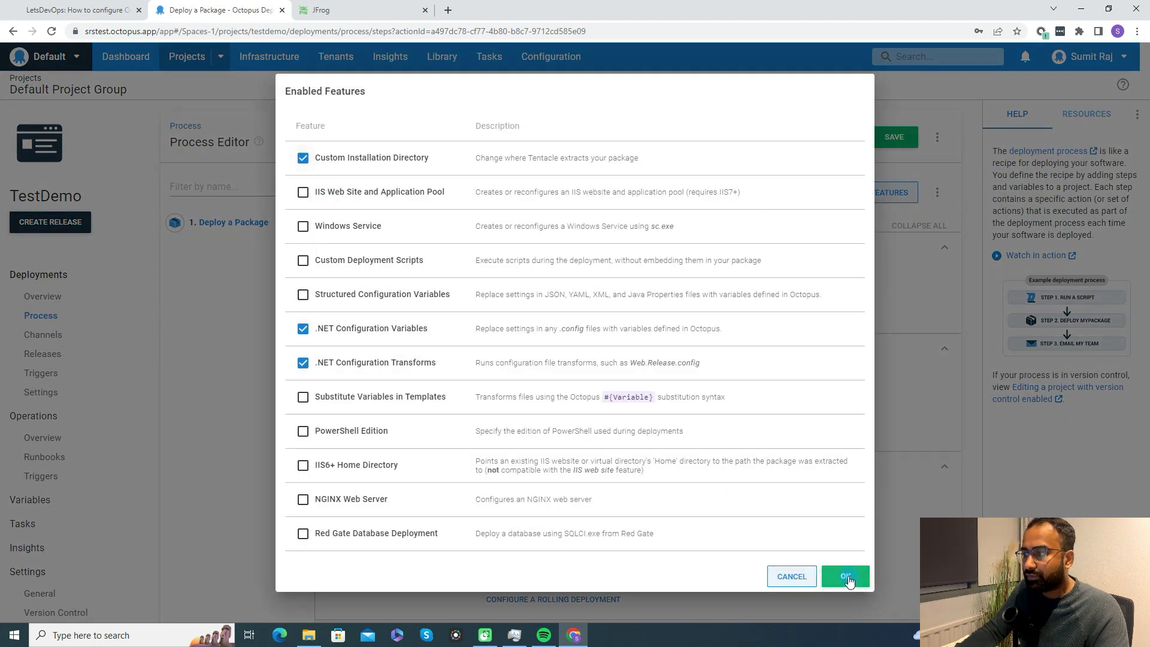
pyautogui.click(845, 575)
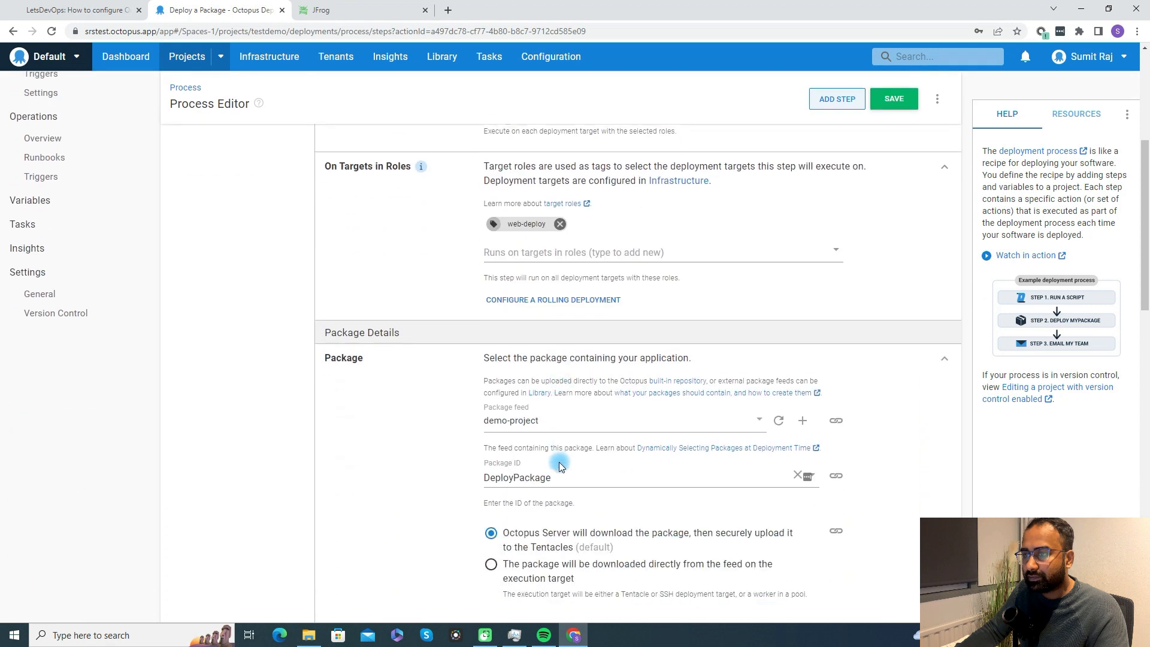
# Set the install directory to C:\TestPackage and save the deployment process
pyautogui.scroll(-3)
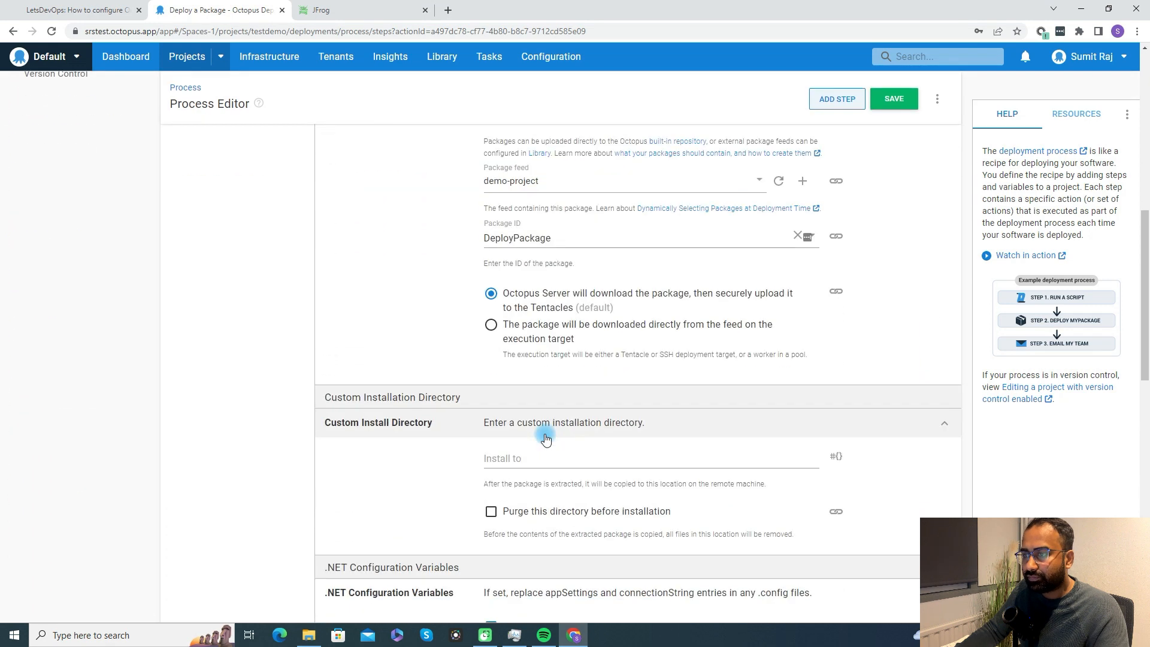
pyautogui.write('C')
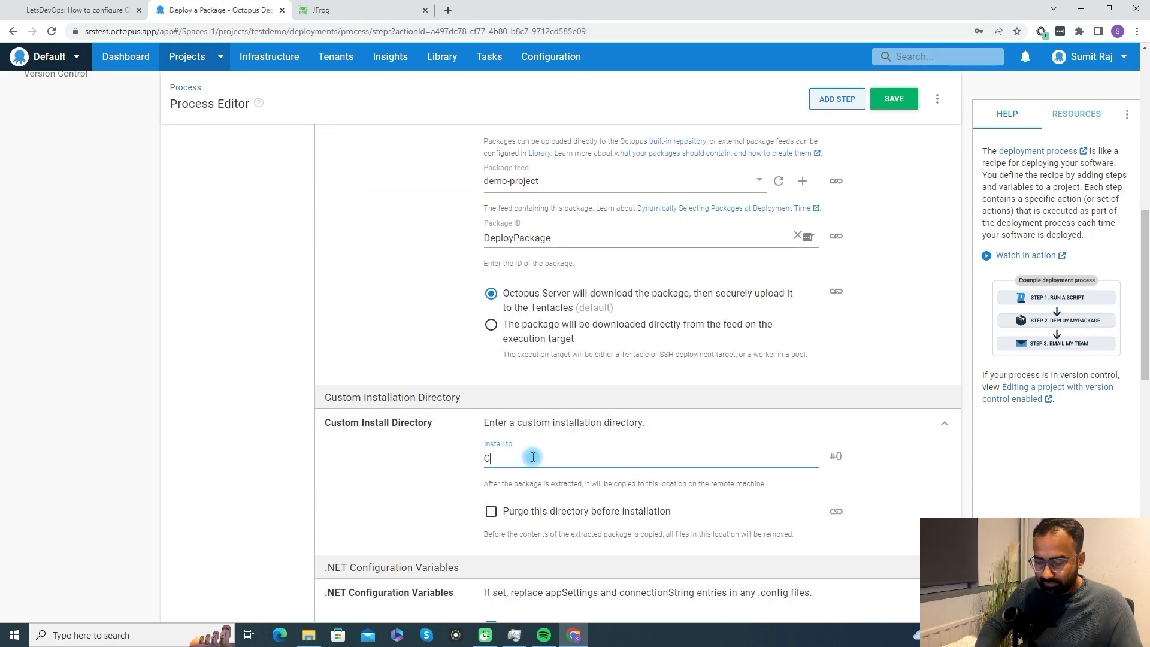
pyautogui.write(':')
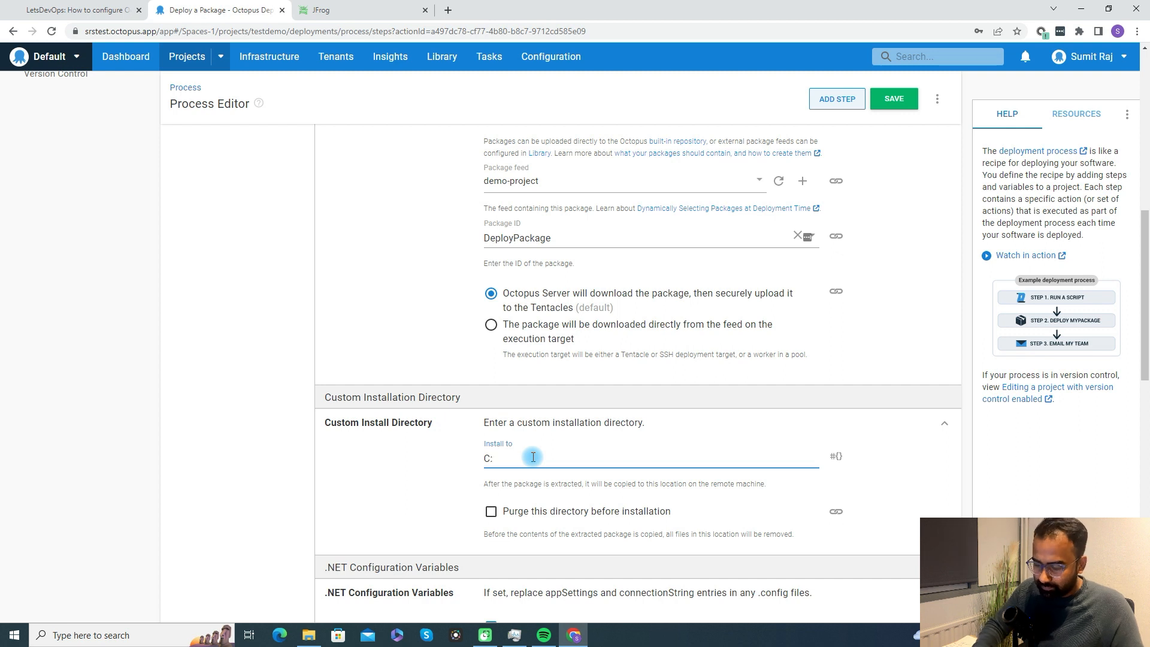
pyautogui.write('\\tEST')
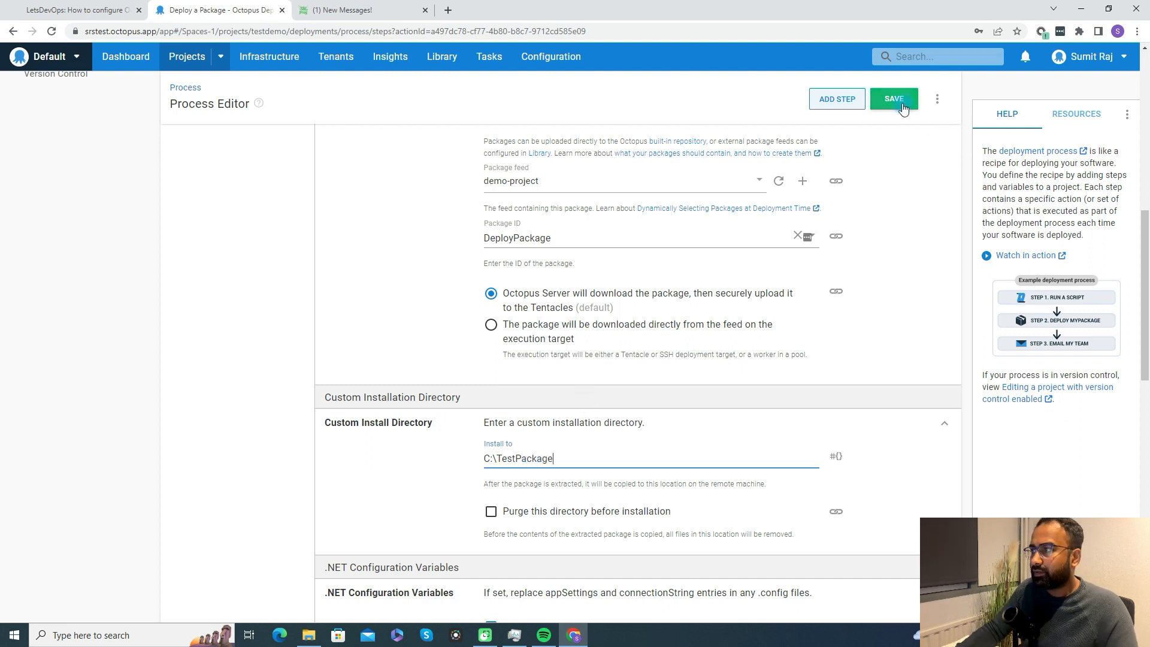
pyautogui.click(892, 99)
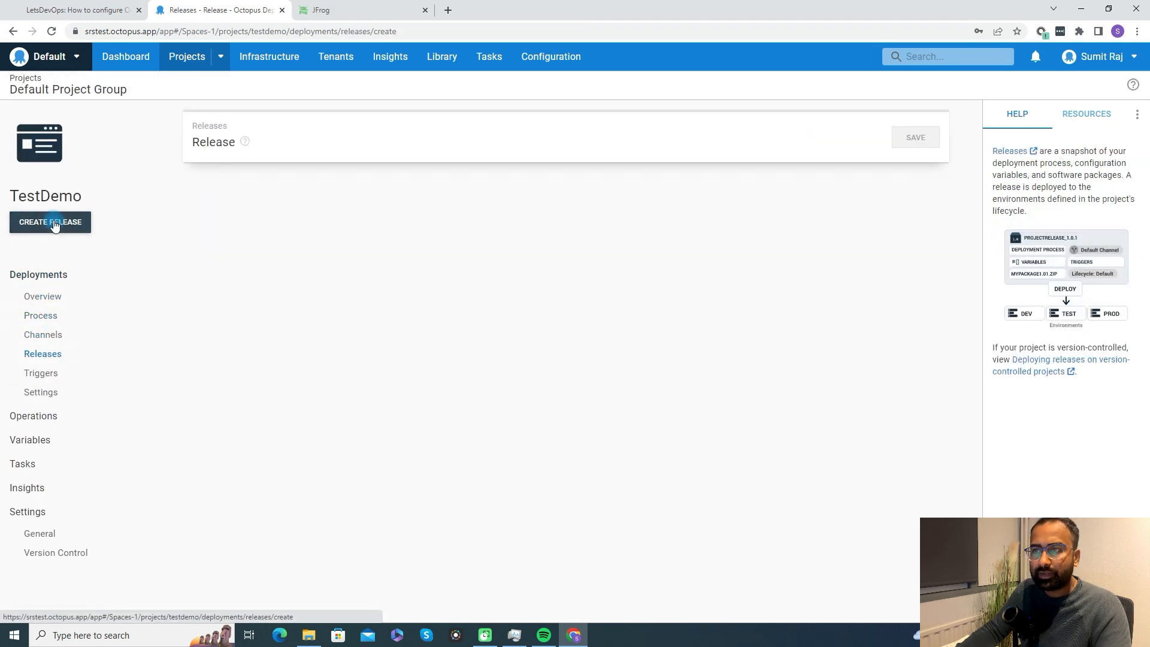
# Create and save TestDemo release 0.0.2, then deploy it to Development
pyautogui.click(49, 221)
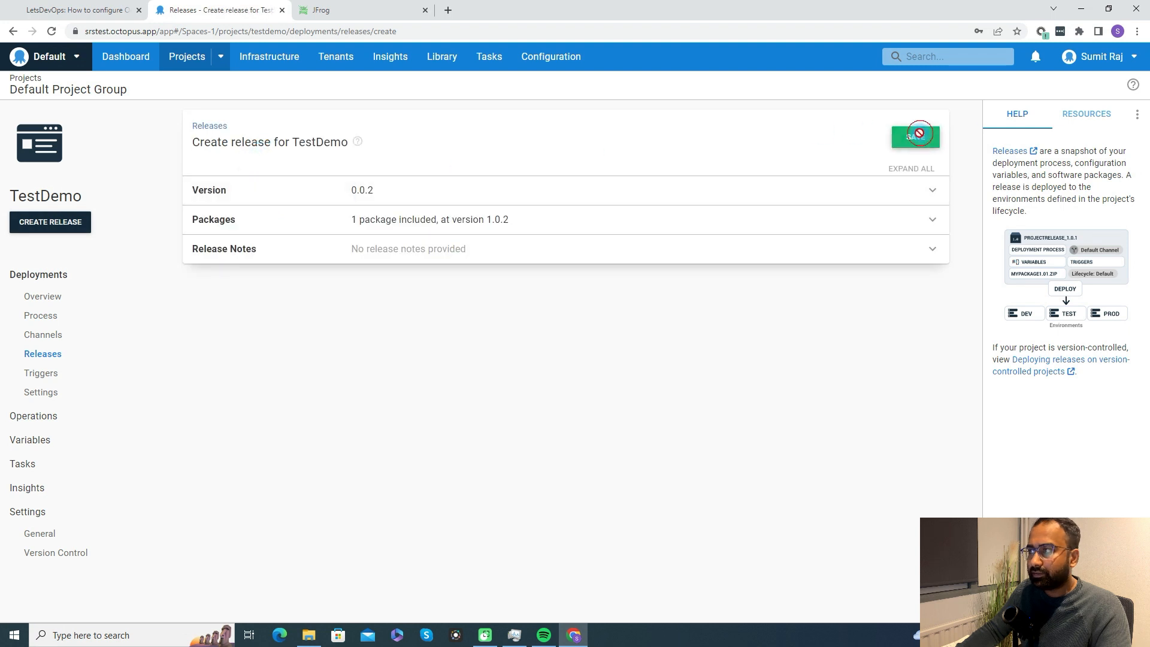
pyautogui.click(915, 136)
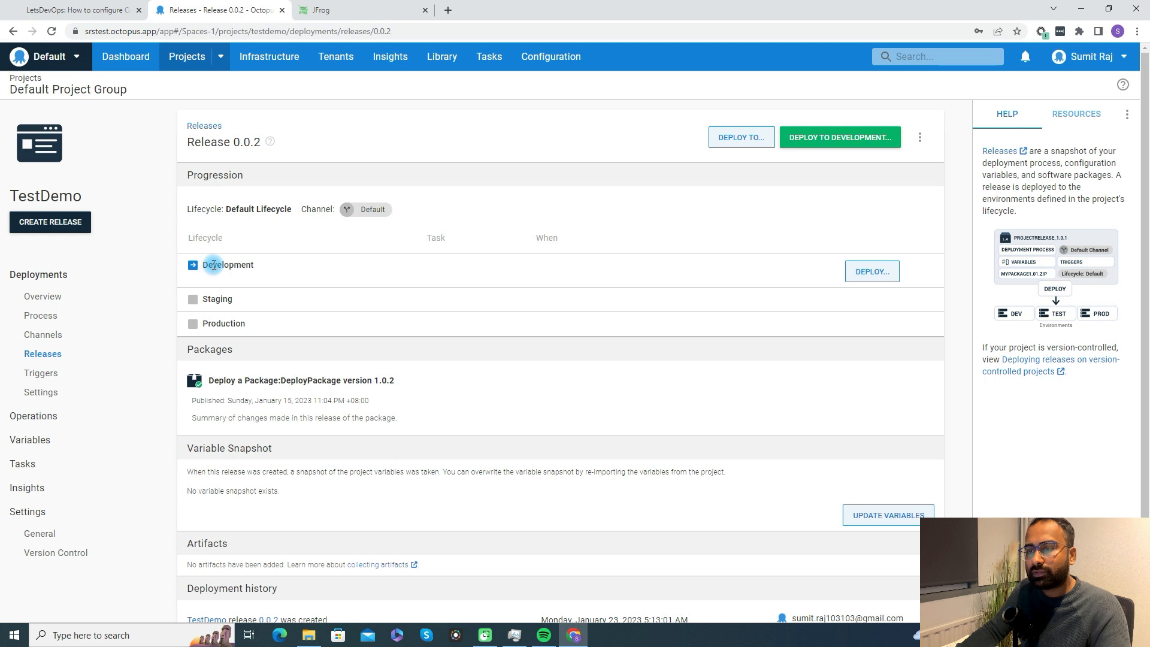
pyautogui.moveTo(237, 277)
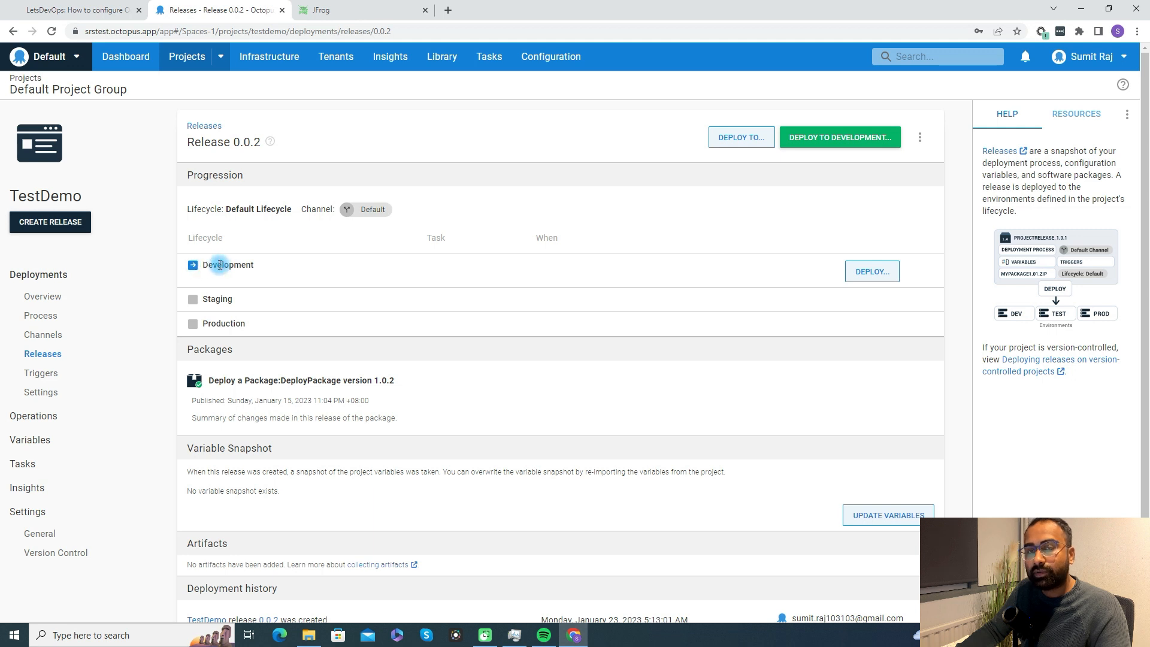
pyautogui.click(871, 272)
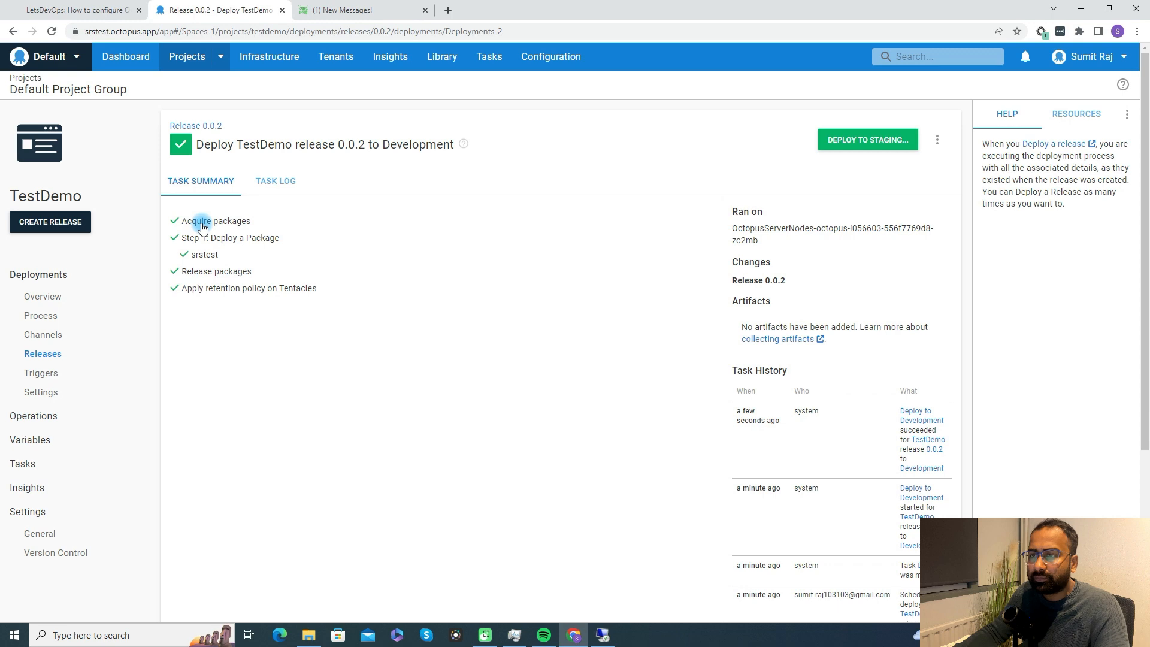
# Expand the task log to show DeployPackage 1.0.2 copied as 6 files into C:\TestPackage
pyautogui.click(275, 180)
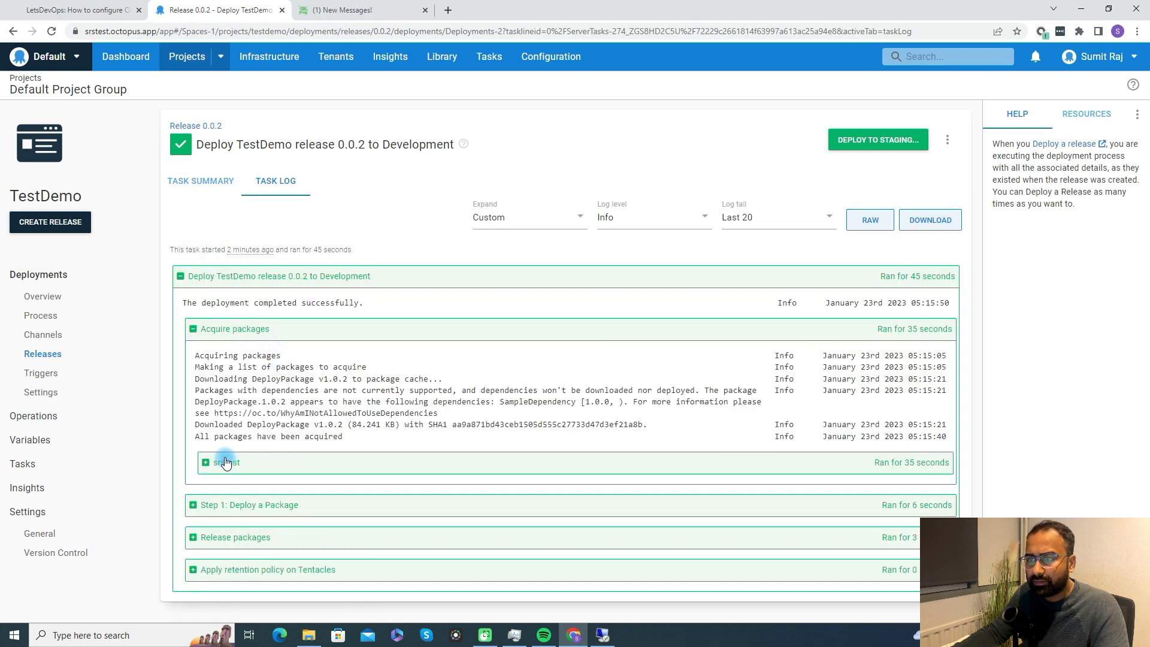
pyautogui.click(206, 462)
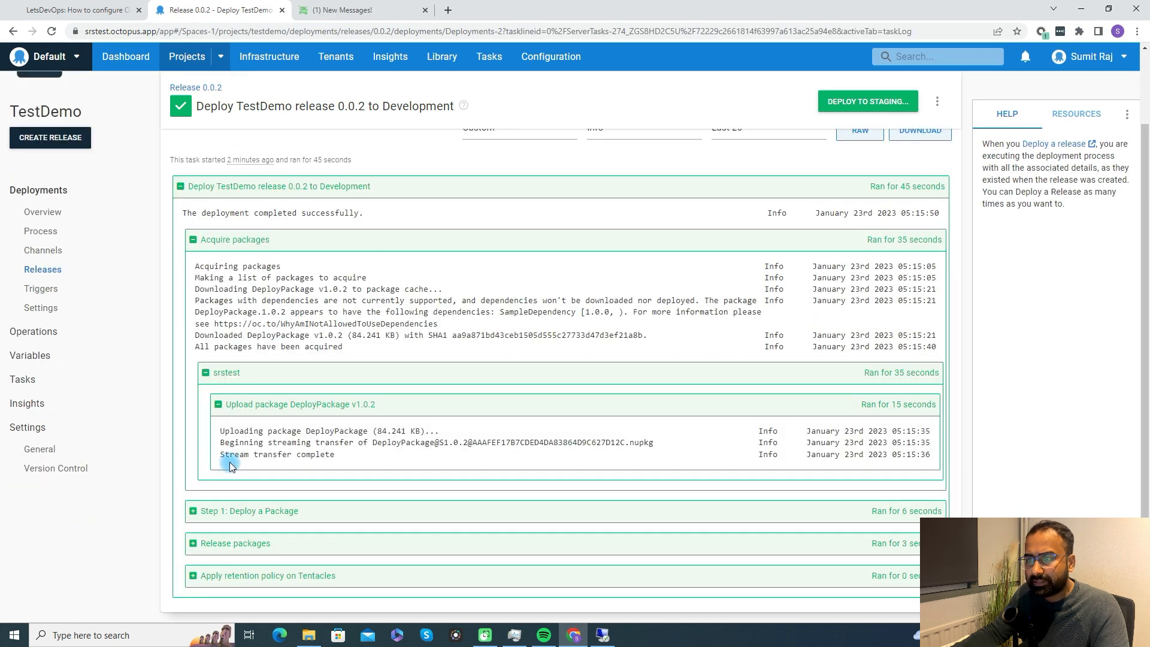
pyautogui.click(193, 510)
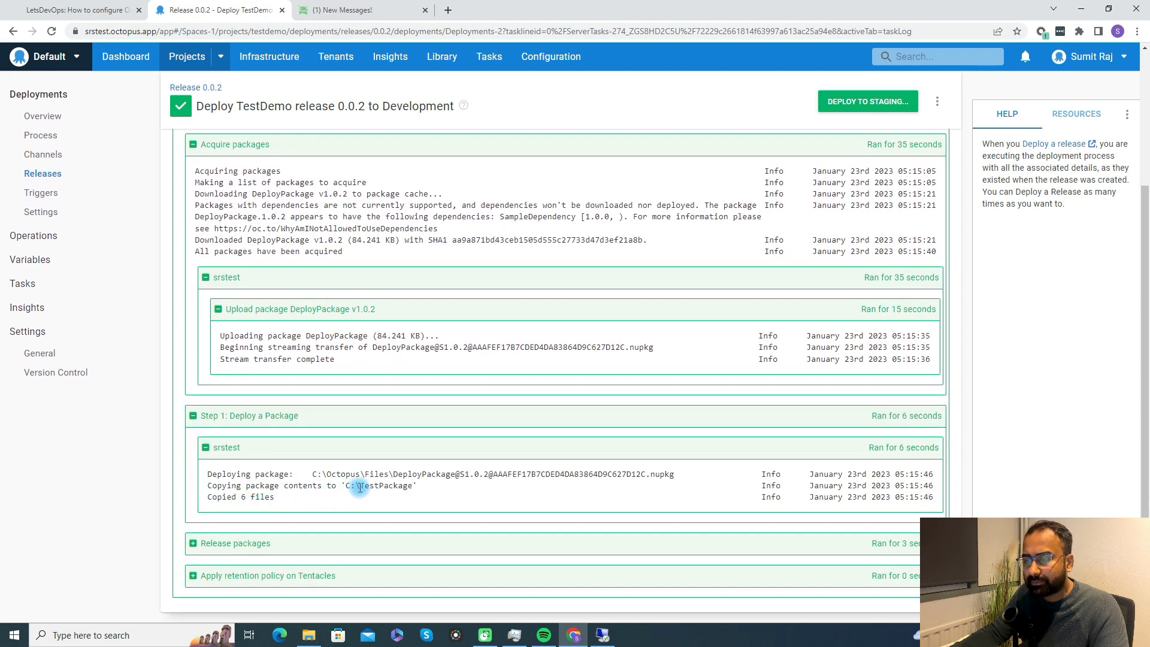
pyautogui.scroll(-3)
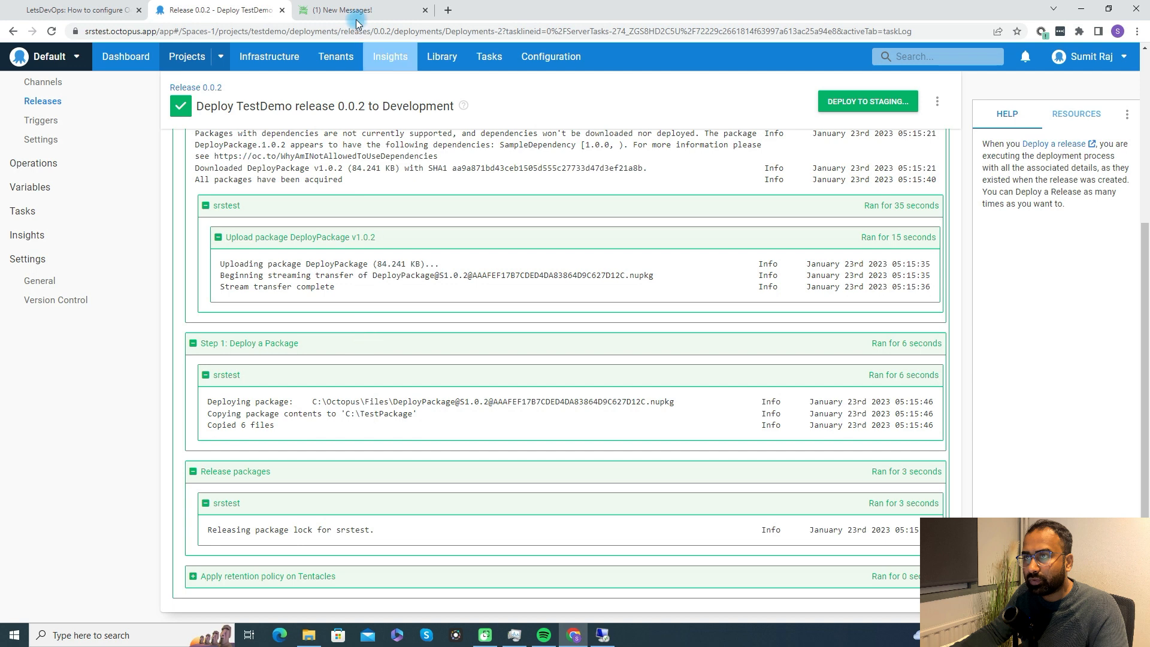
pyautogui.click(359, 10)
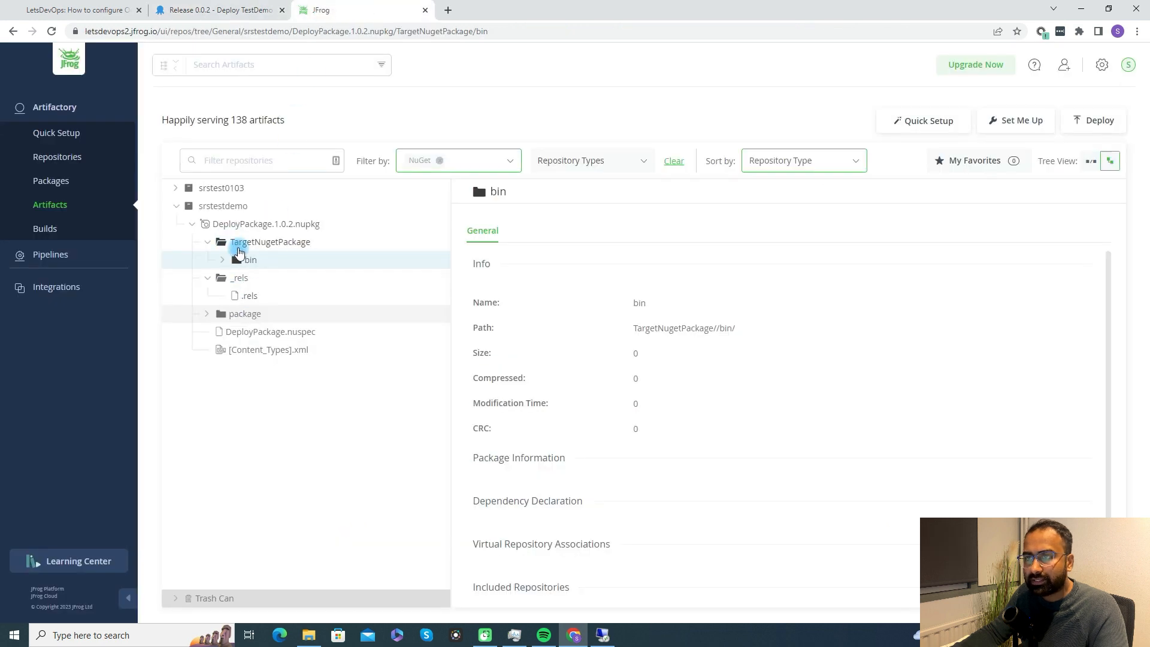
# Select and expand the TargetNugetPackage bin folder of DeployPackage.1.0.2.nupkg
pyautogui.click(208, 241)
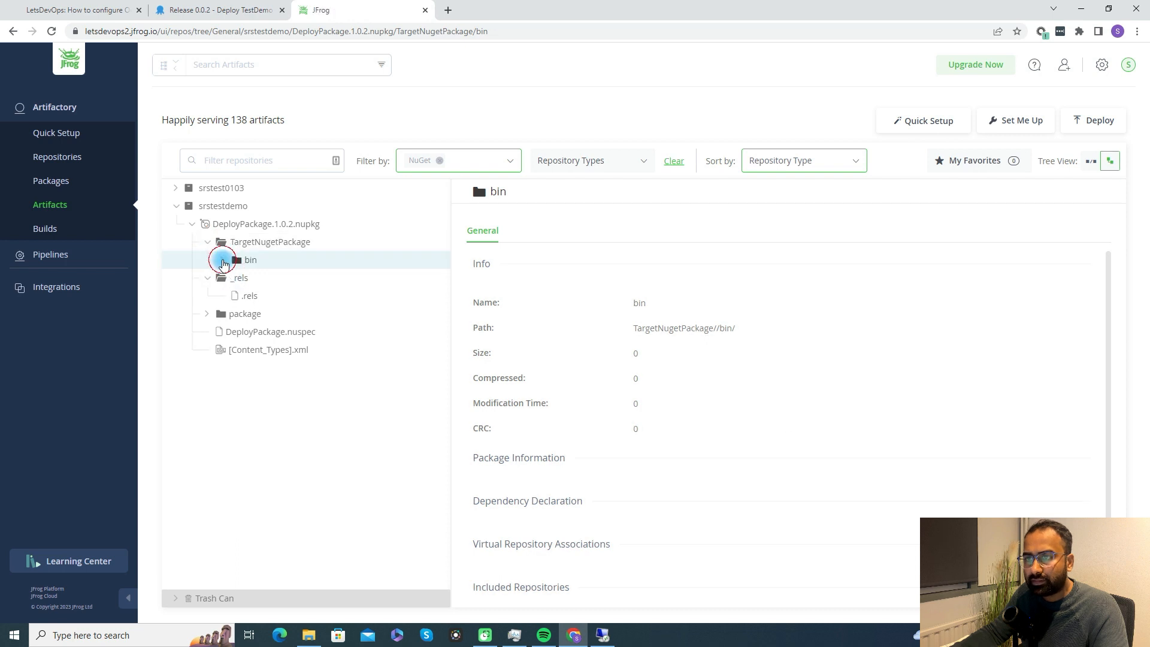
pyautogui.click(222, 260)
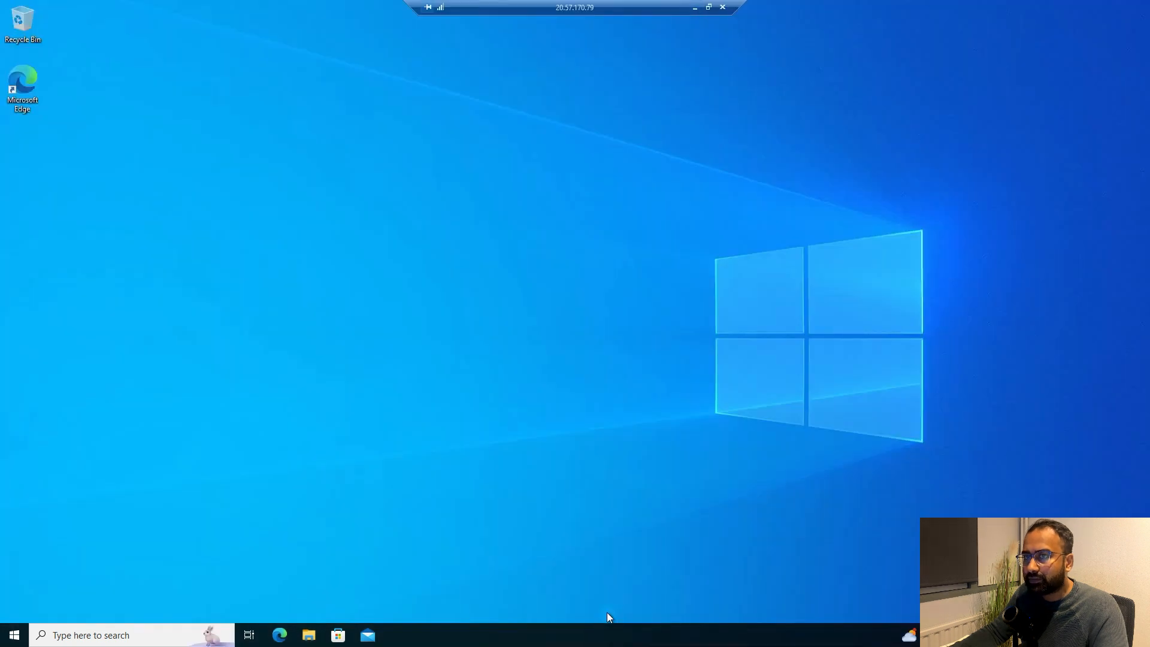
# Browse File Explorer on the server to C:\TestPackage\TargetNugetPackage\bin\netcoreapp3.1
pyautogui.click(308, 635)
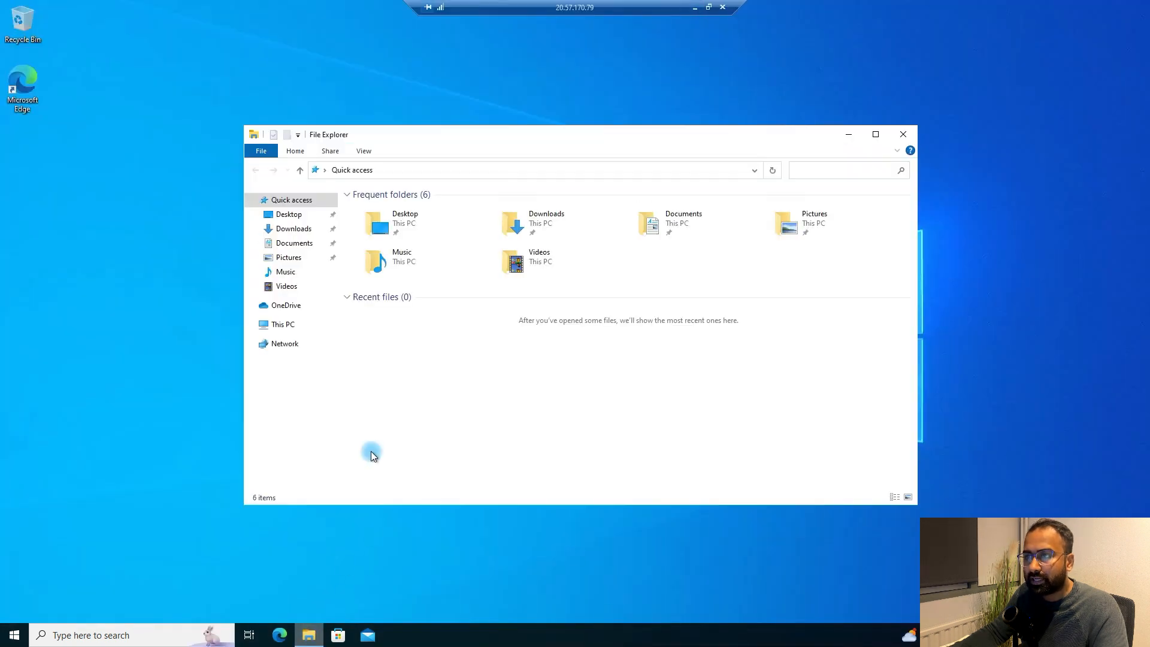
pyautogui.click(282, 323)
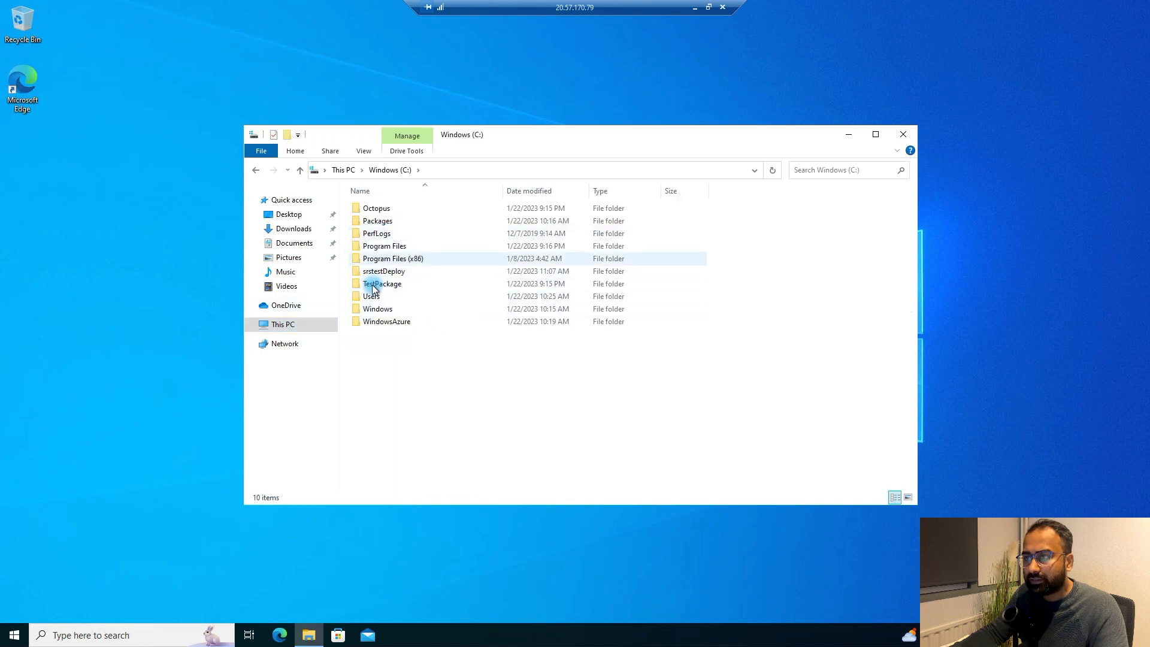
pyautogui.doubleClick(381, 284)
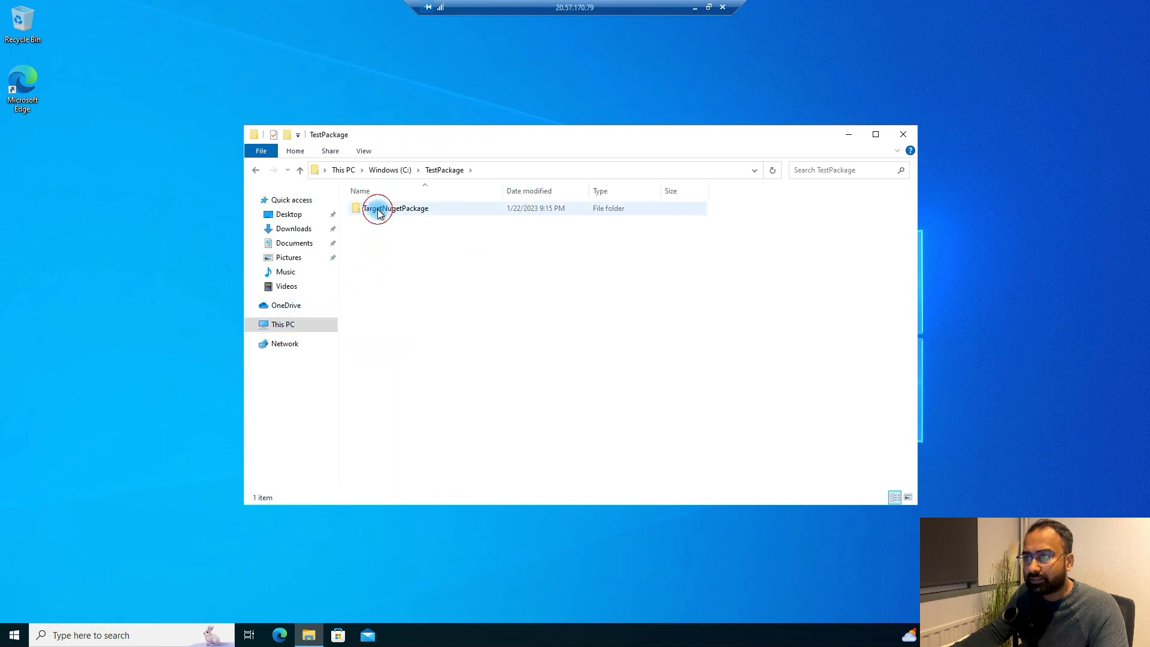
pyautogui.doubleClick(396, 209)
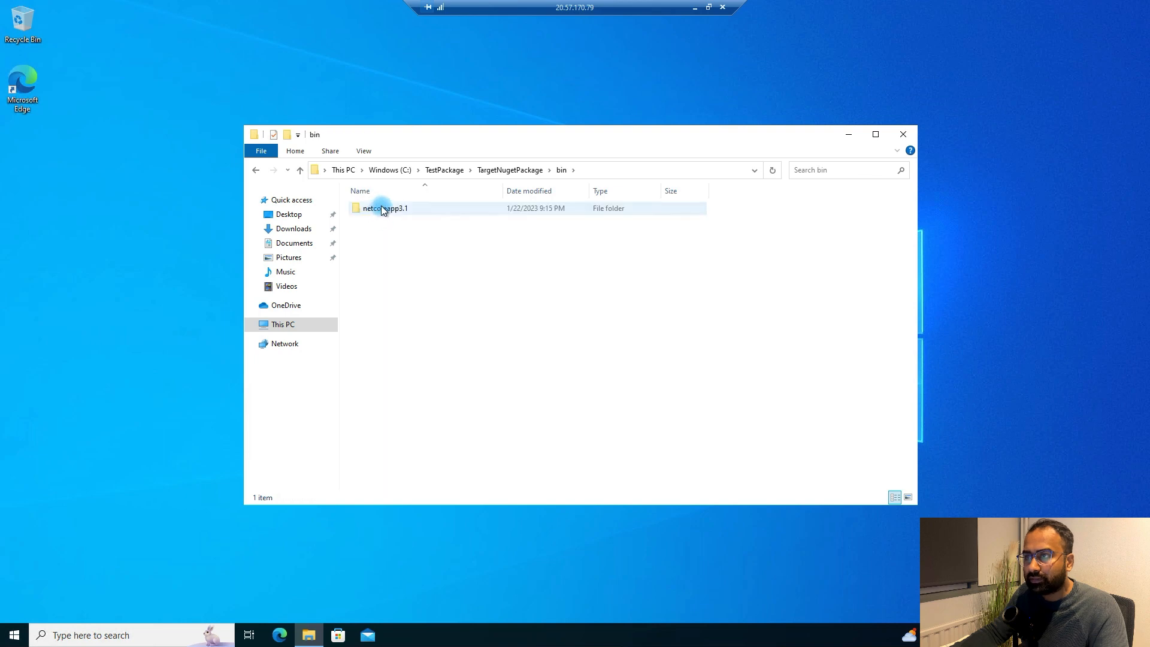
pyautogui.doubleClick(385, 208)
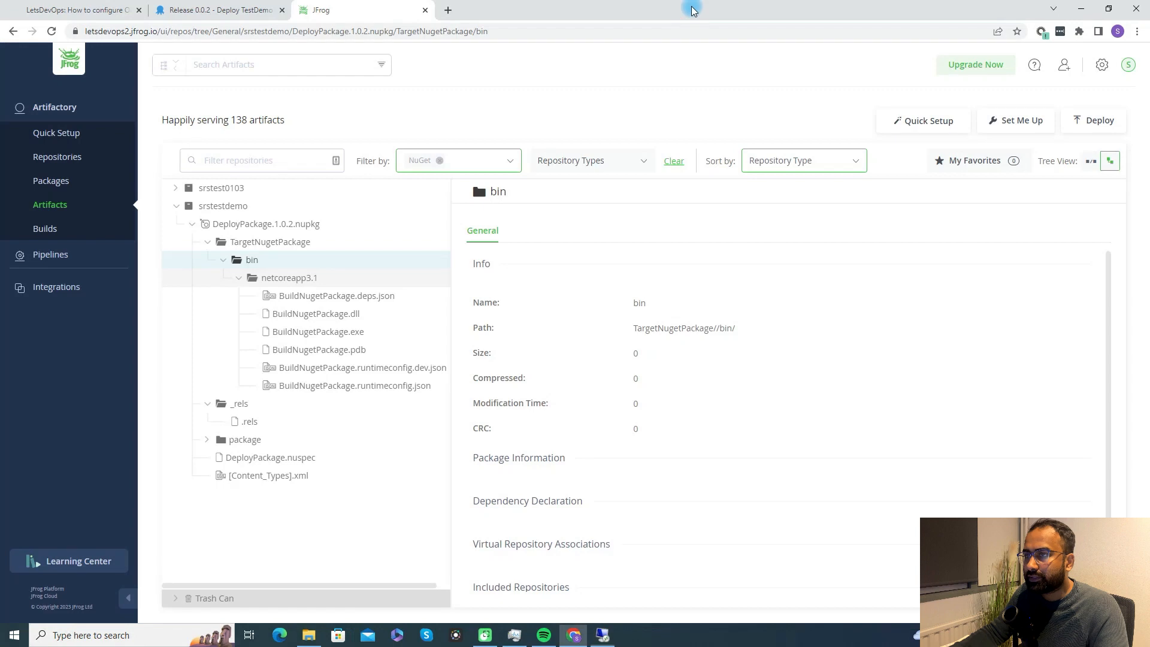
# Scroll the LetsDevOps post to Step 4: Deploy and see if the Package Downloaded
pyautogui.click(359, 10)
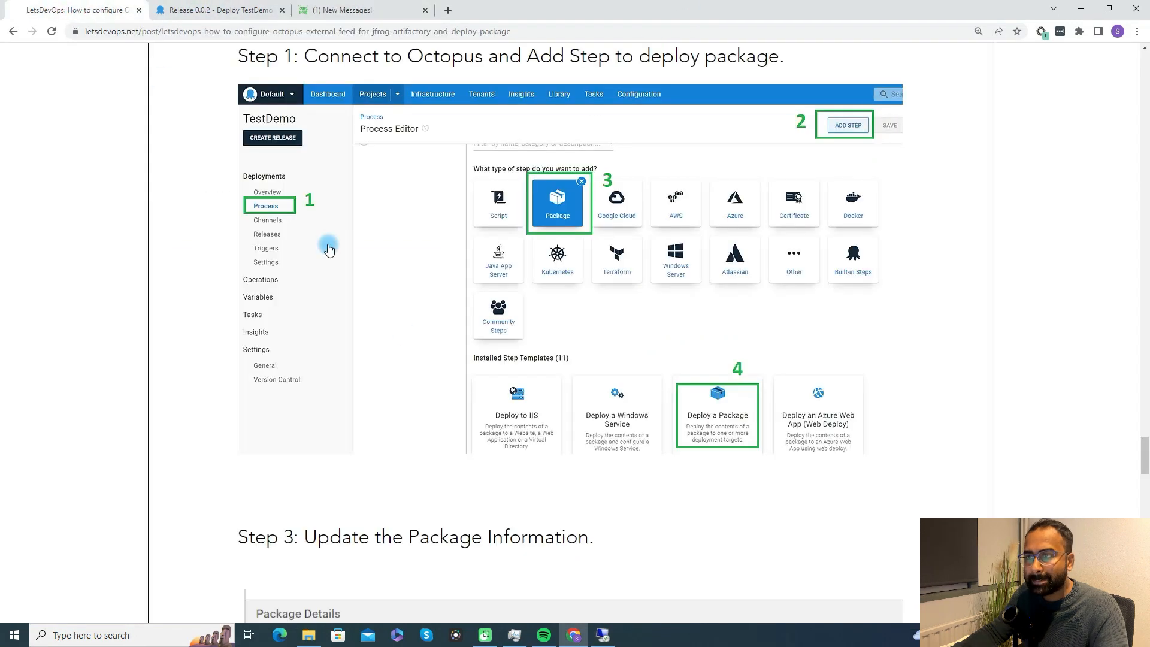
pyautogui.scroll(-3)
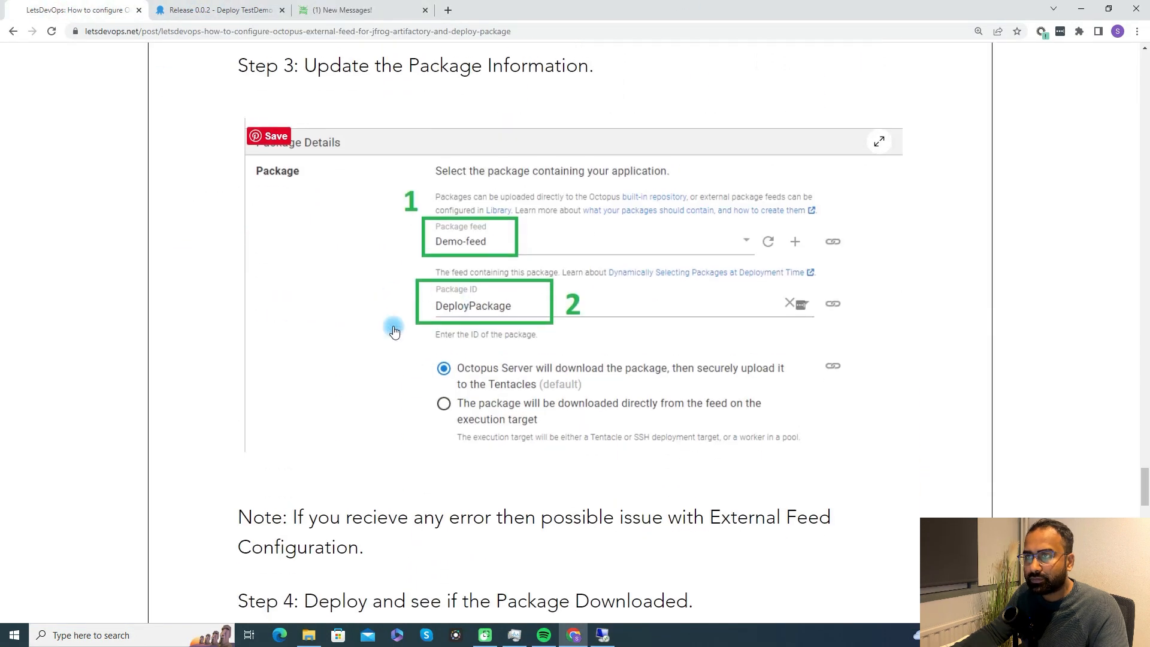
pyautogui.scroll(-3)
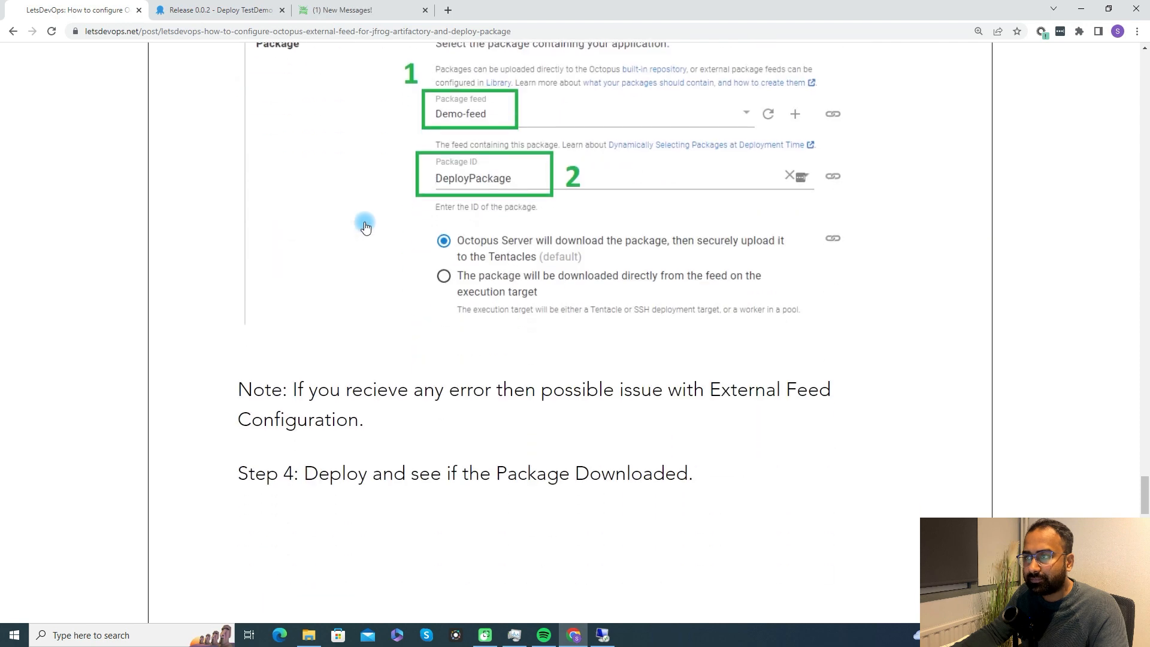
pyautogui.scroll(-3)
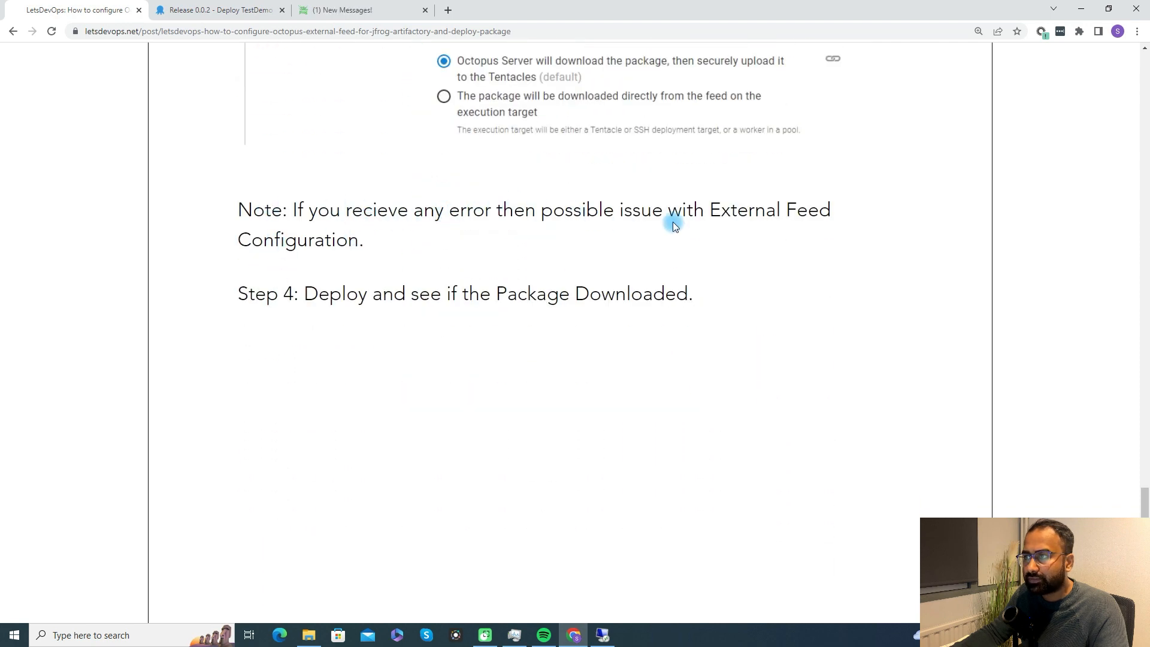
pyautogui.scroll(-3)
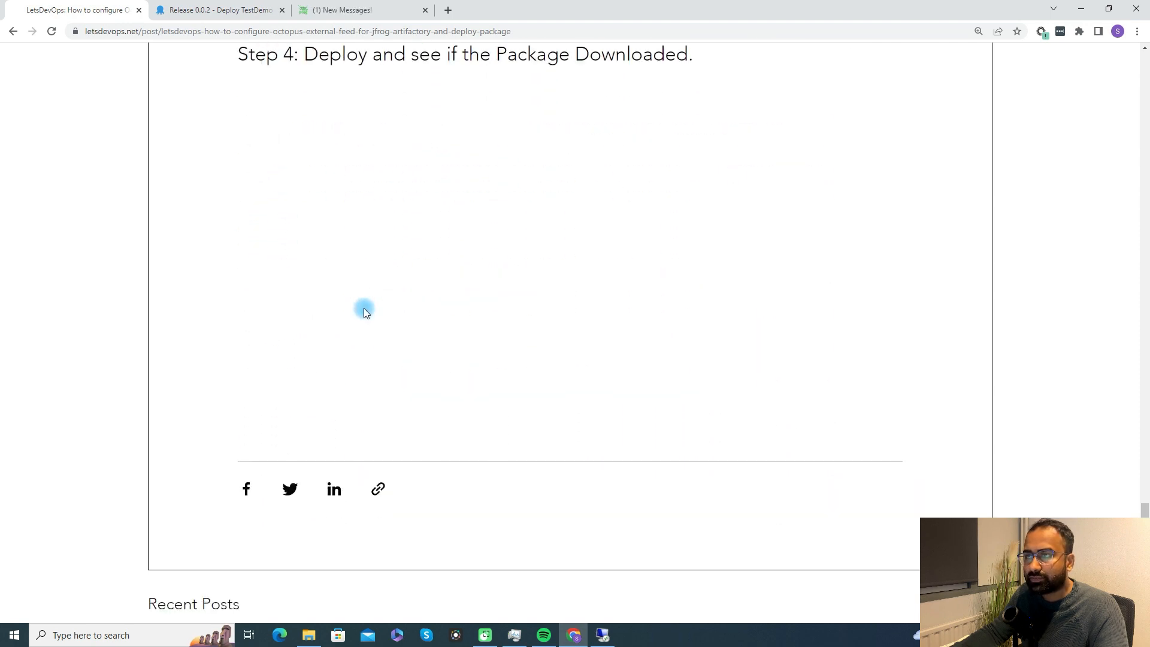